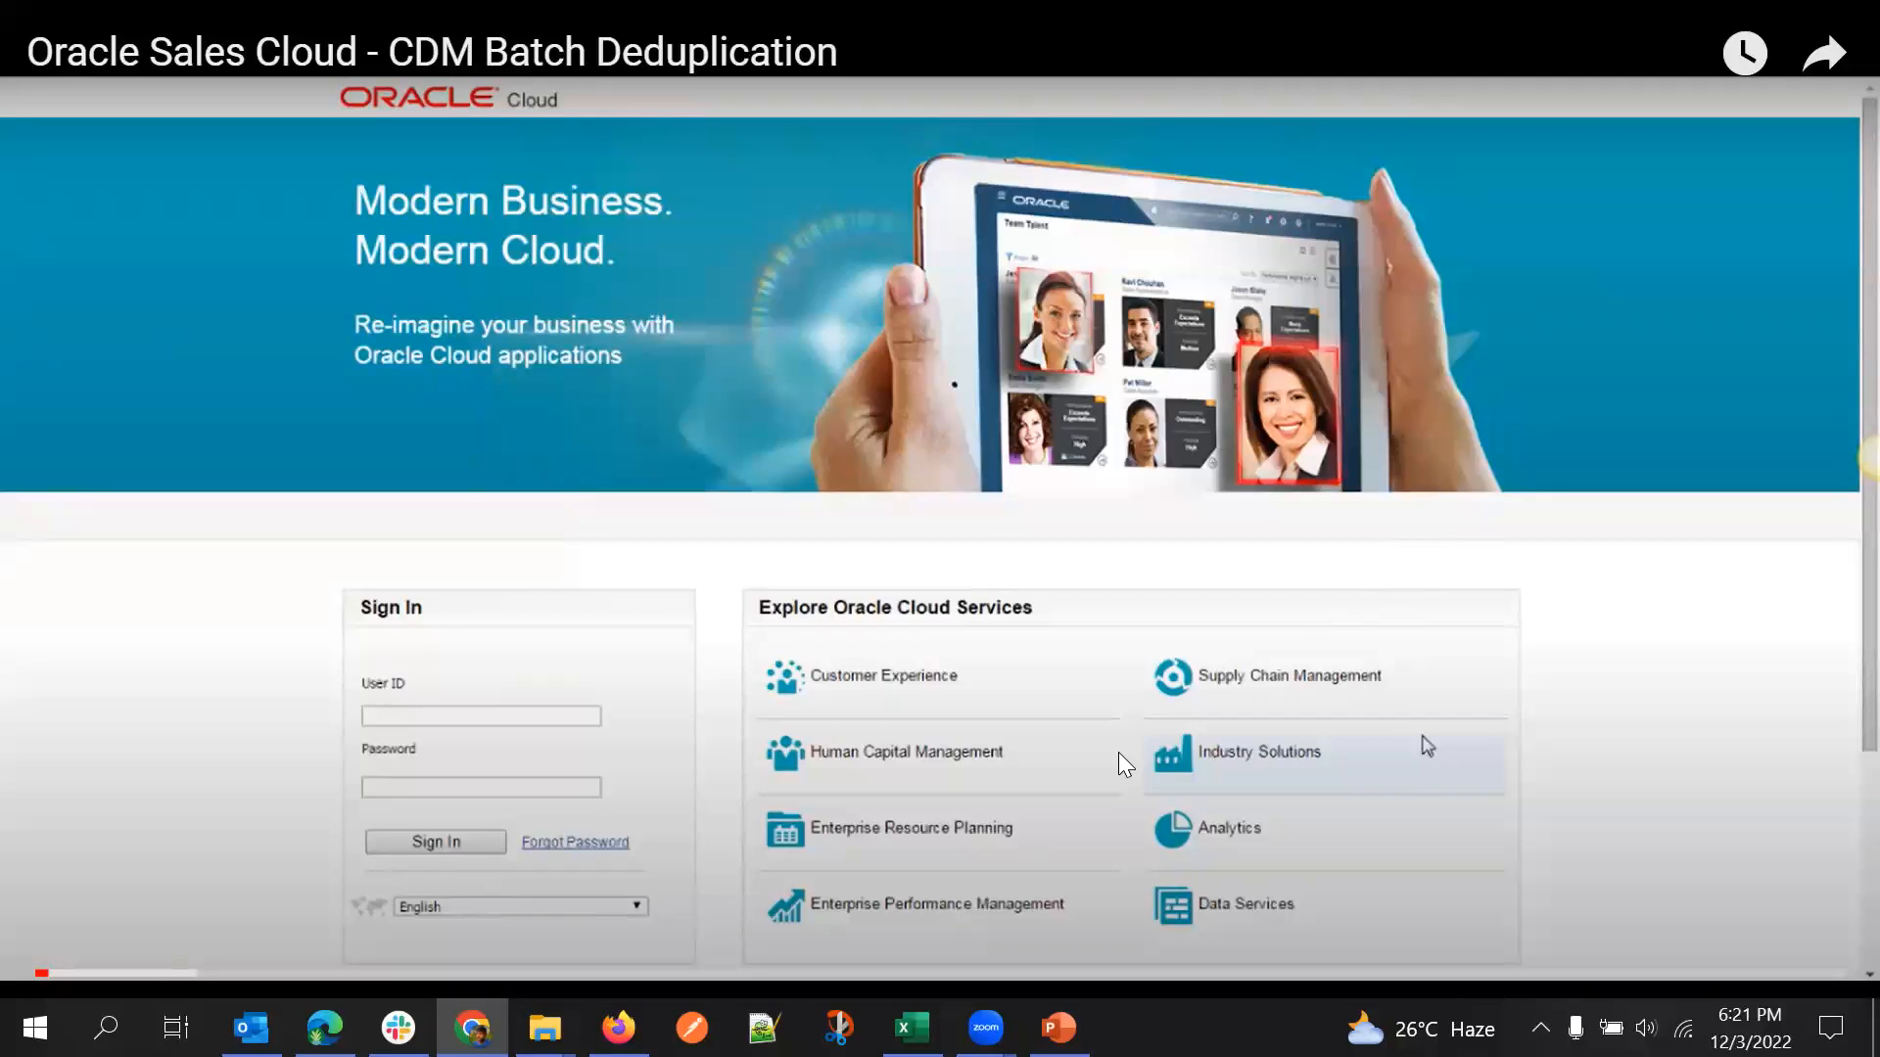
{"action": "mouse_move", "coordinate": [302, 857]}
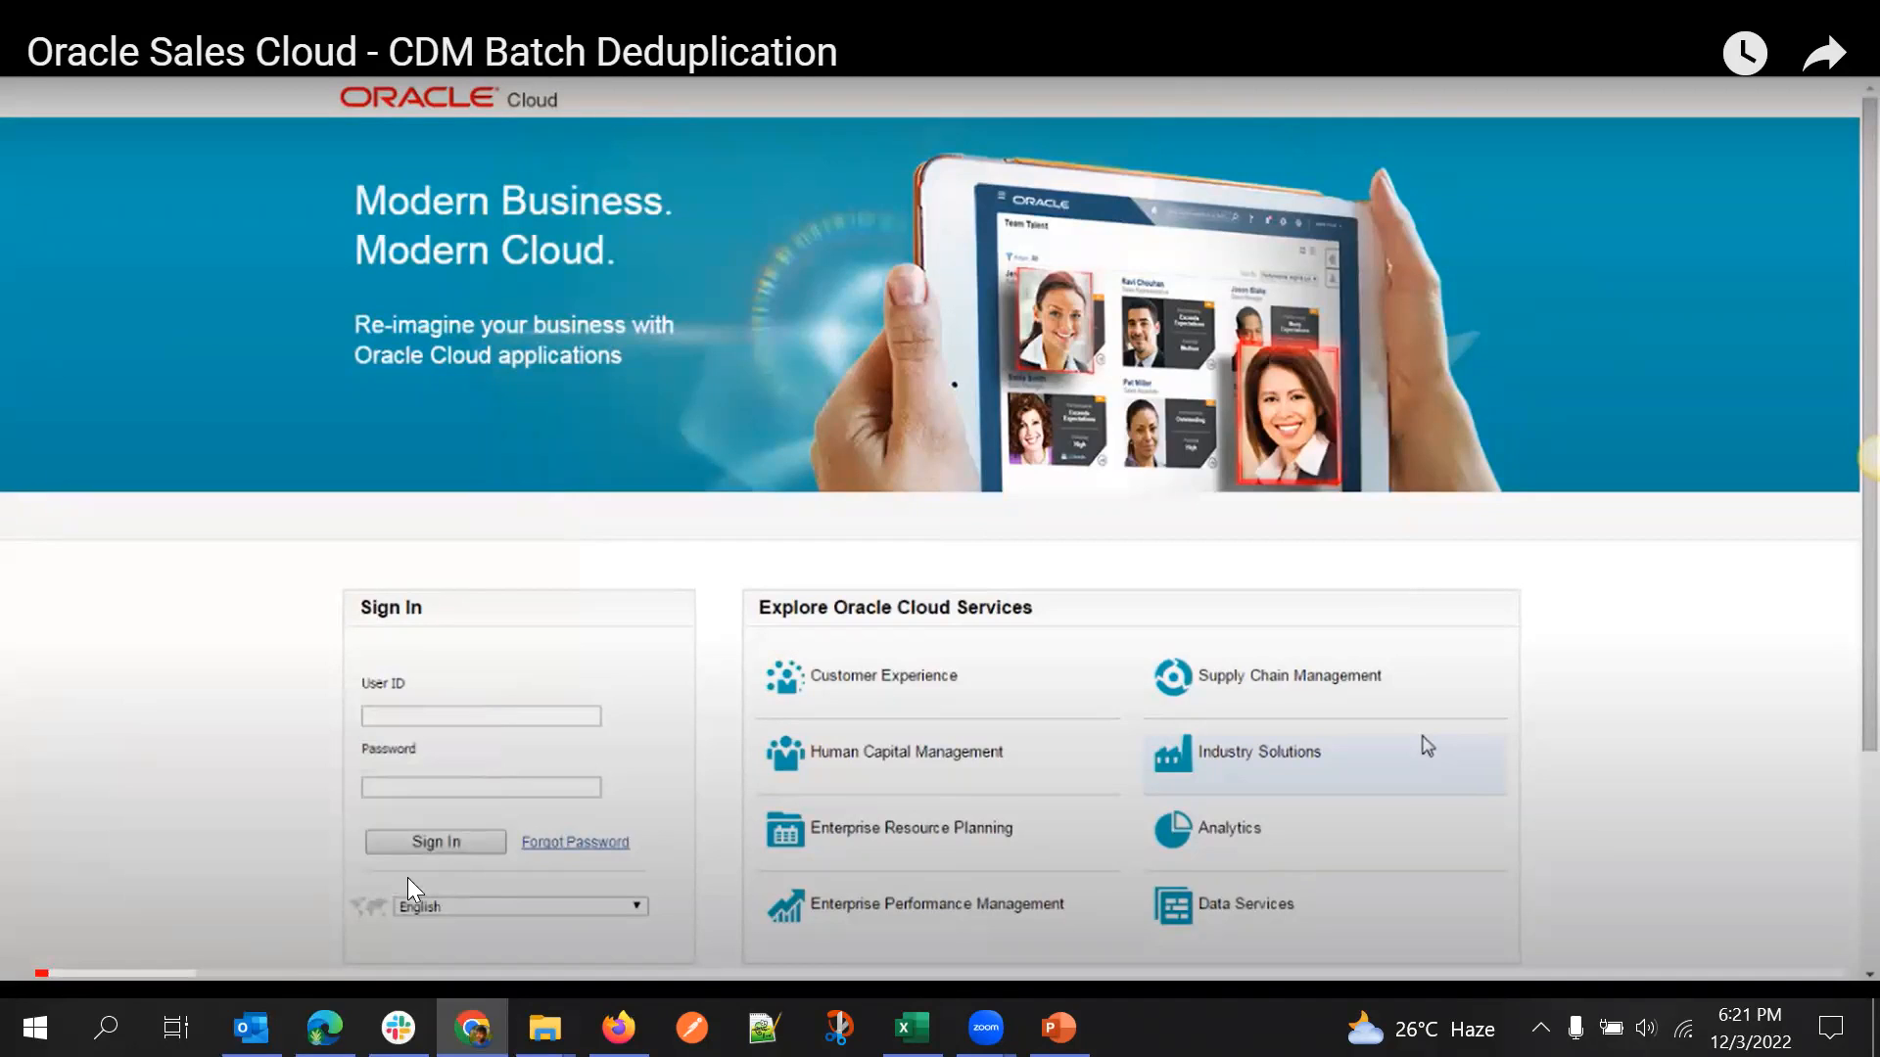
{"action": "mouse_move", "coordinate": [1494, 575]}
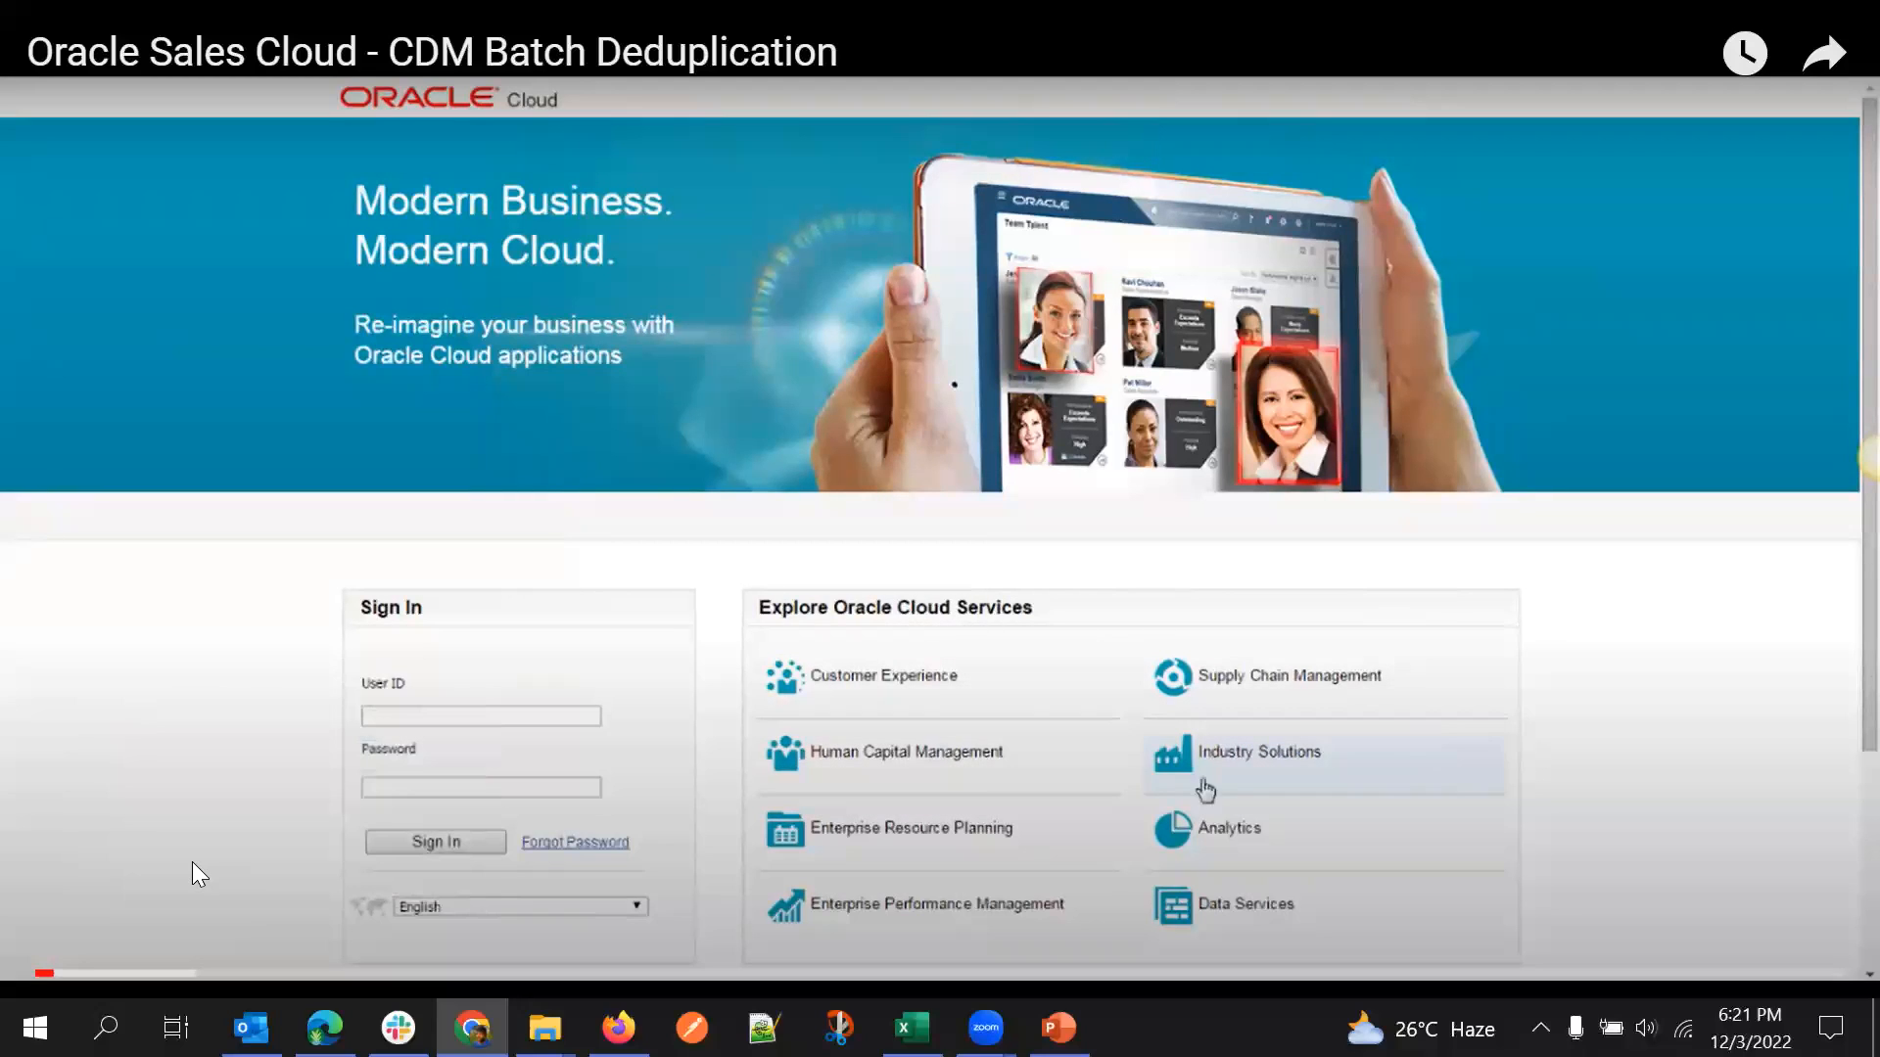
{"action": "mouse_move", "coordinate": [163, 855]}
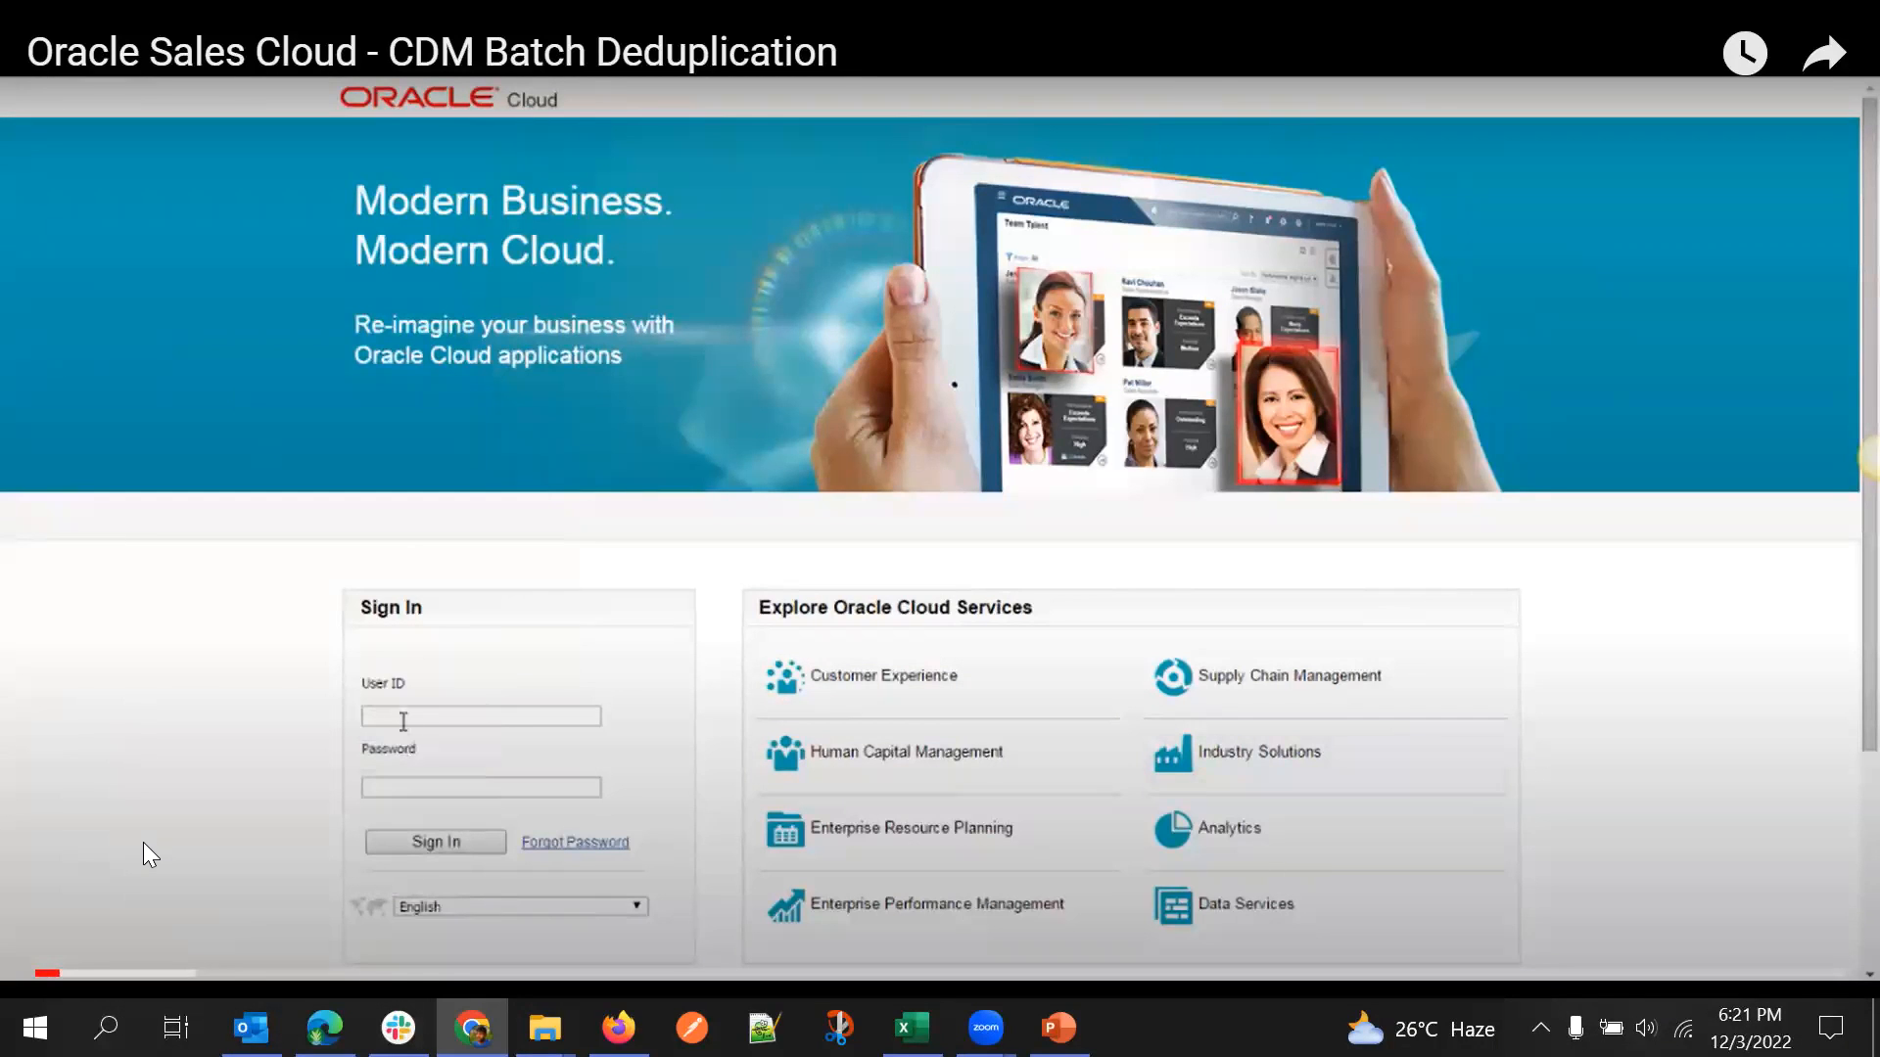
Enter the password and sign in to the Oracle Cloud account
{"action": "type", "text": "mandy.steward"}
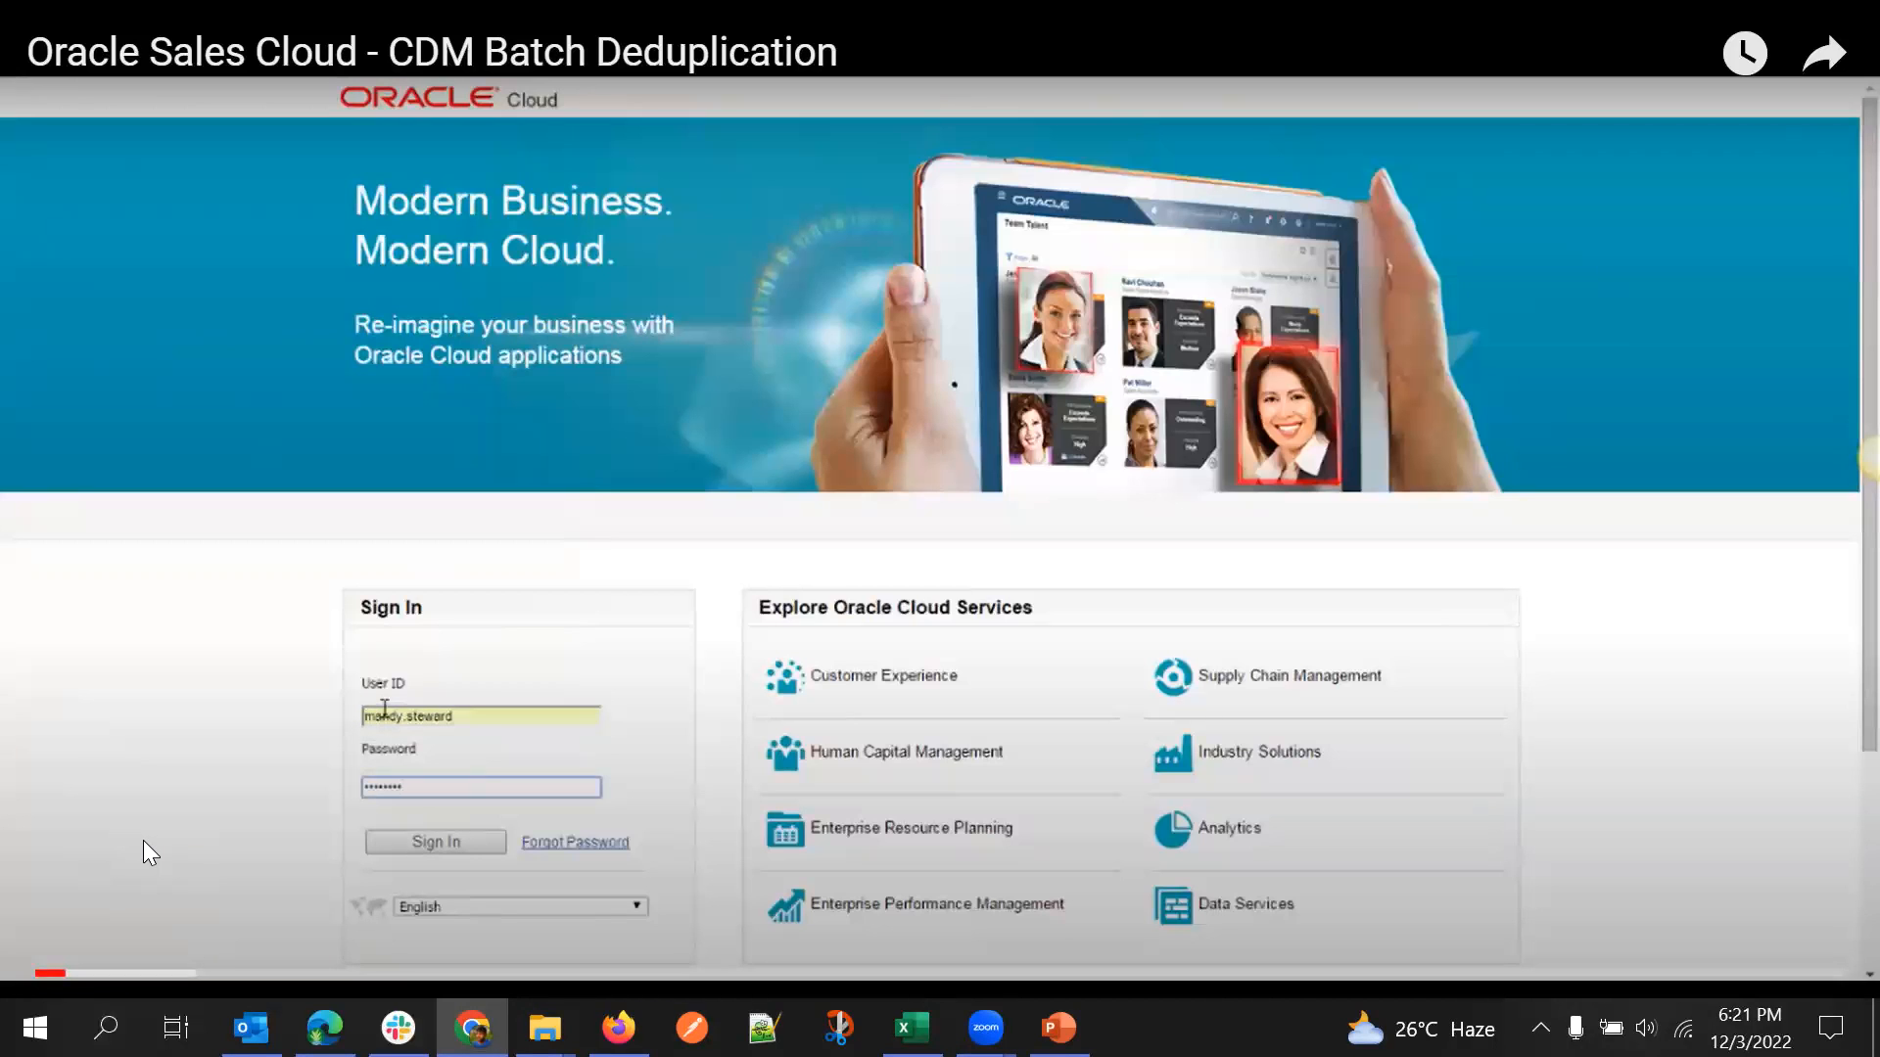
{"action": "left_click", "coordinate": [435, 842]}
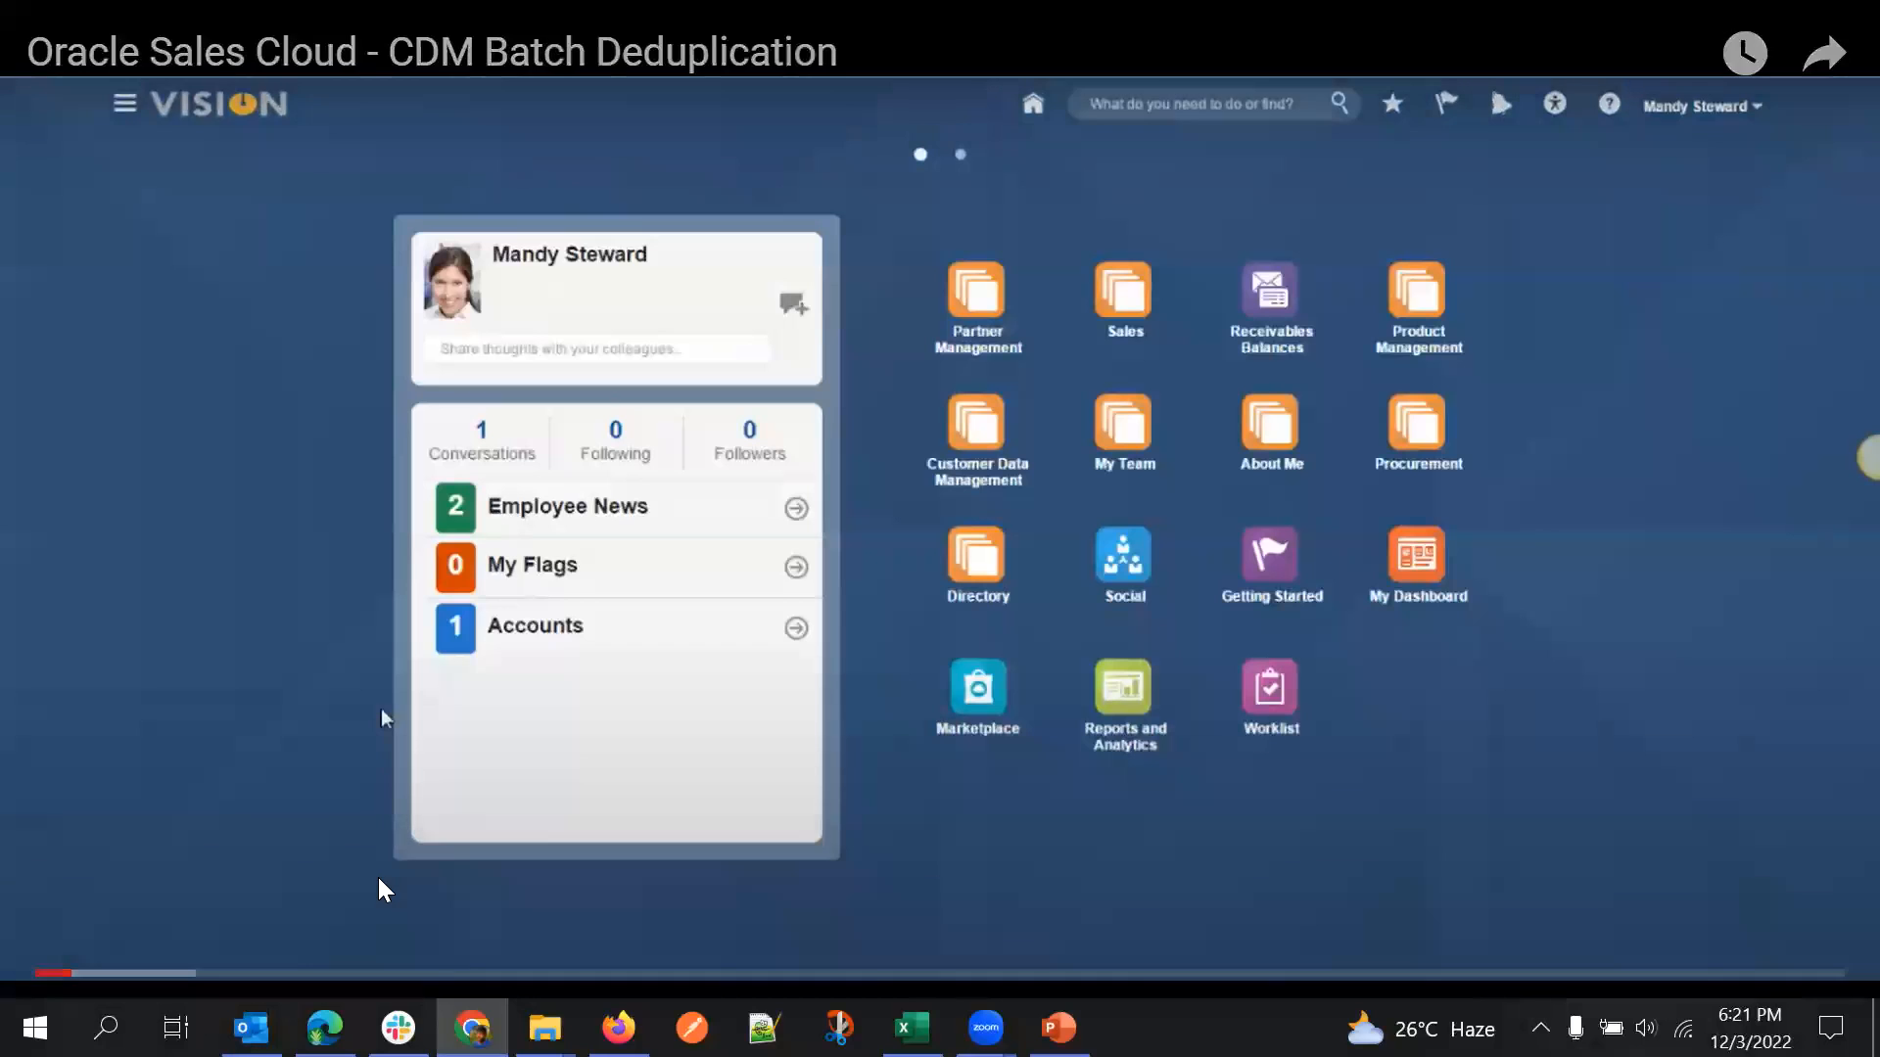
{"action": "mouse_move", "coordinate": [282, 771]}
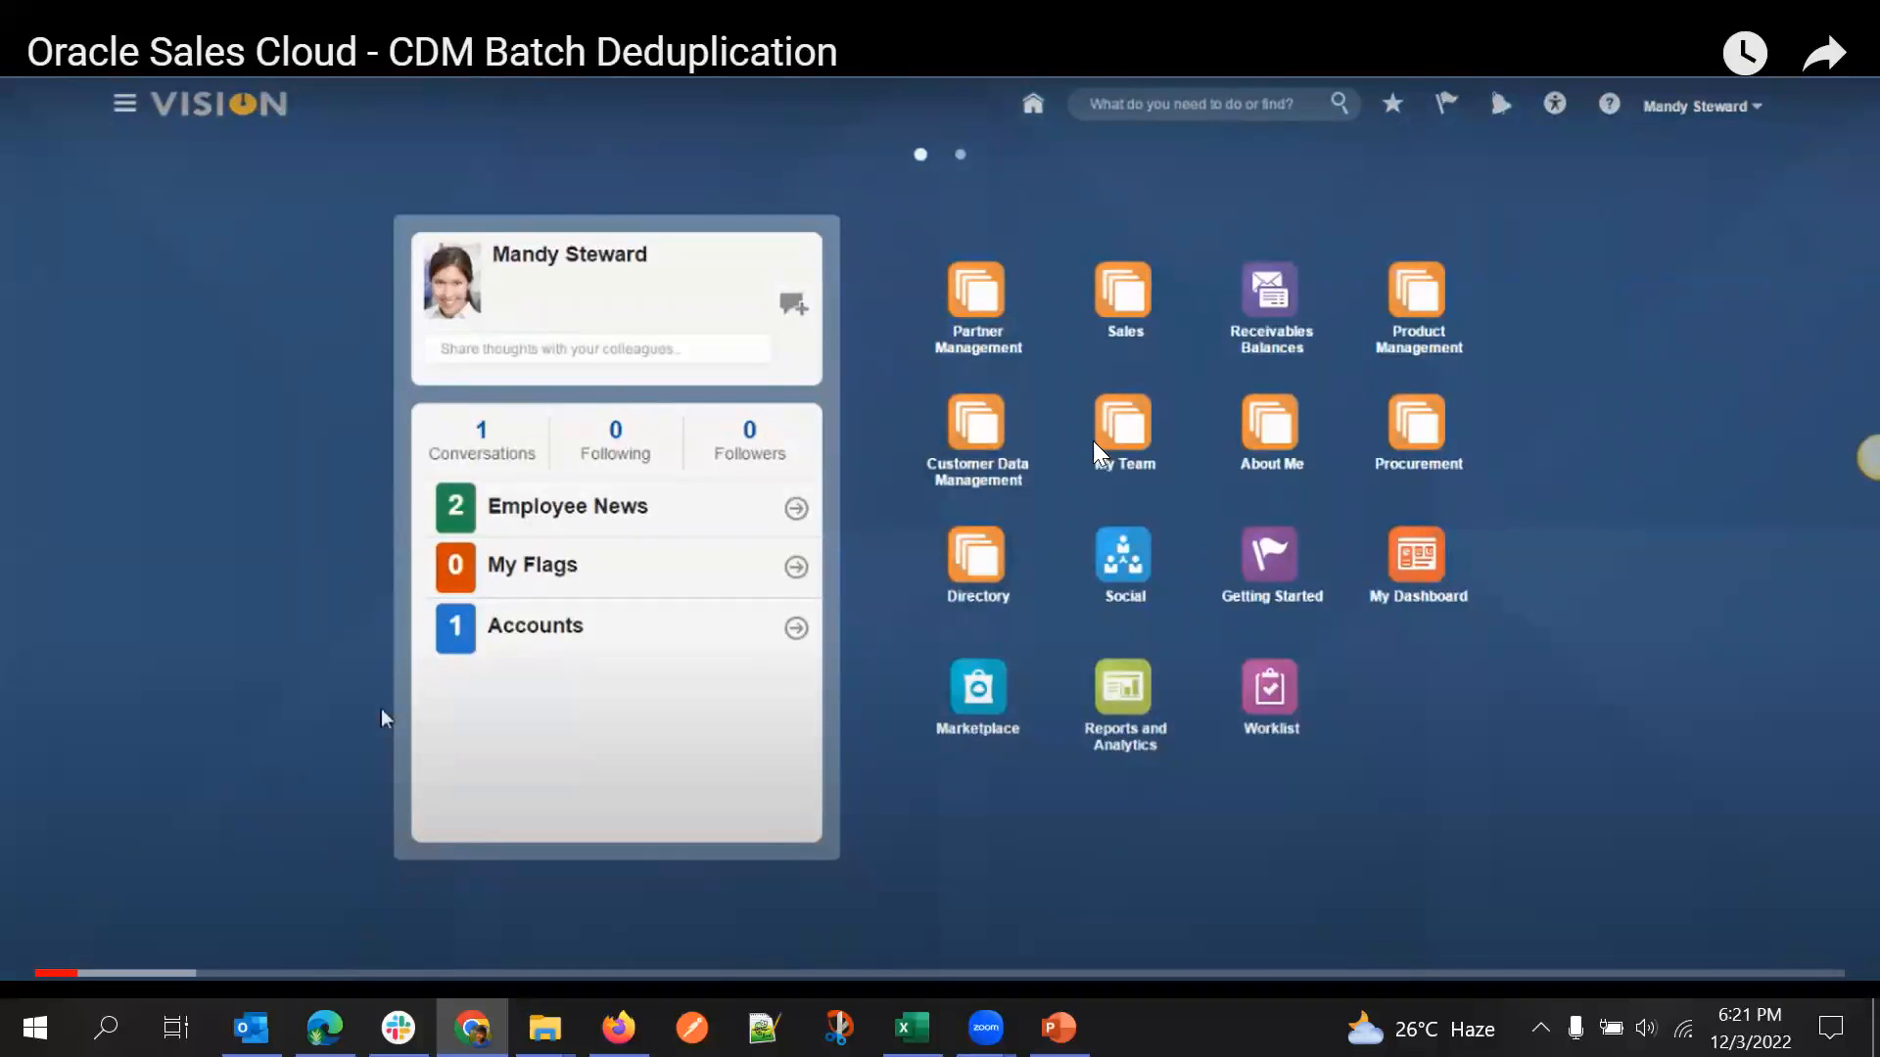
{"action": "mouse_move", "coordinate": [1054, 525]}
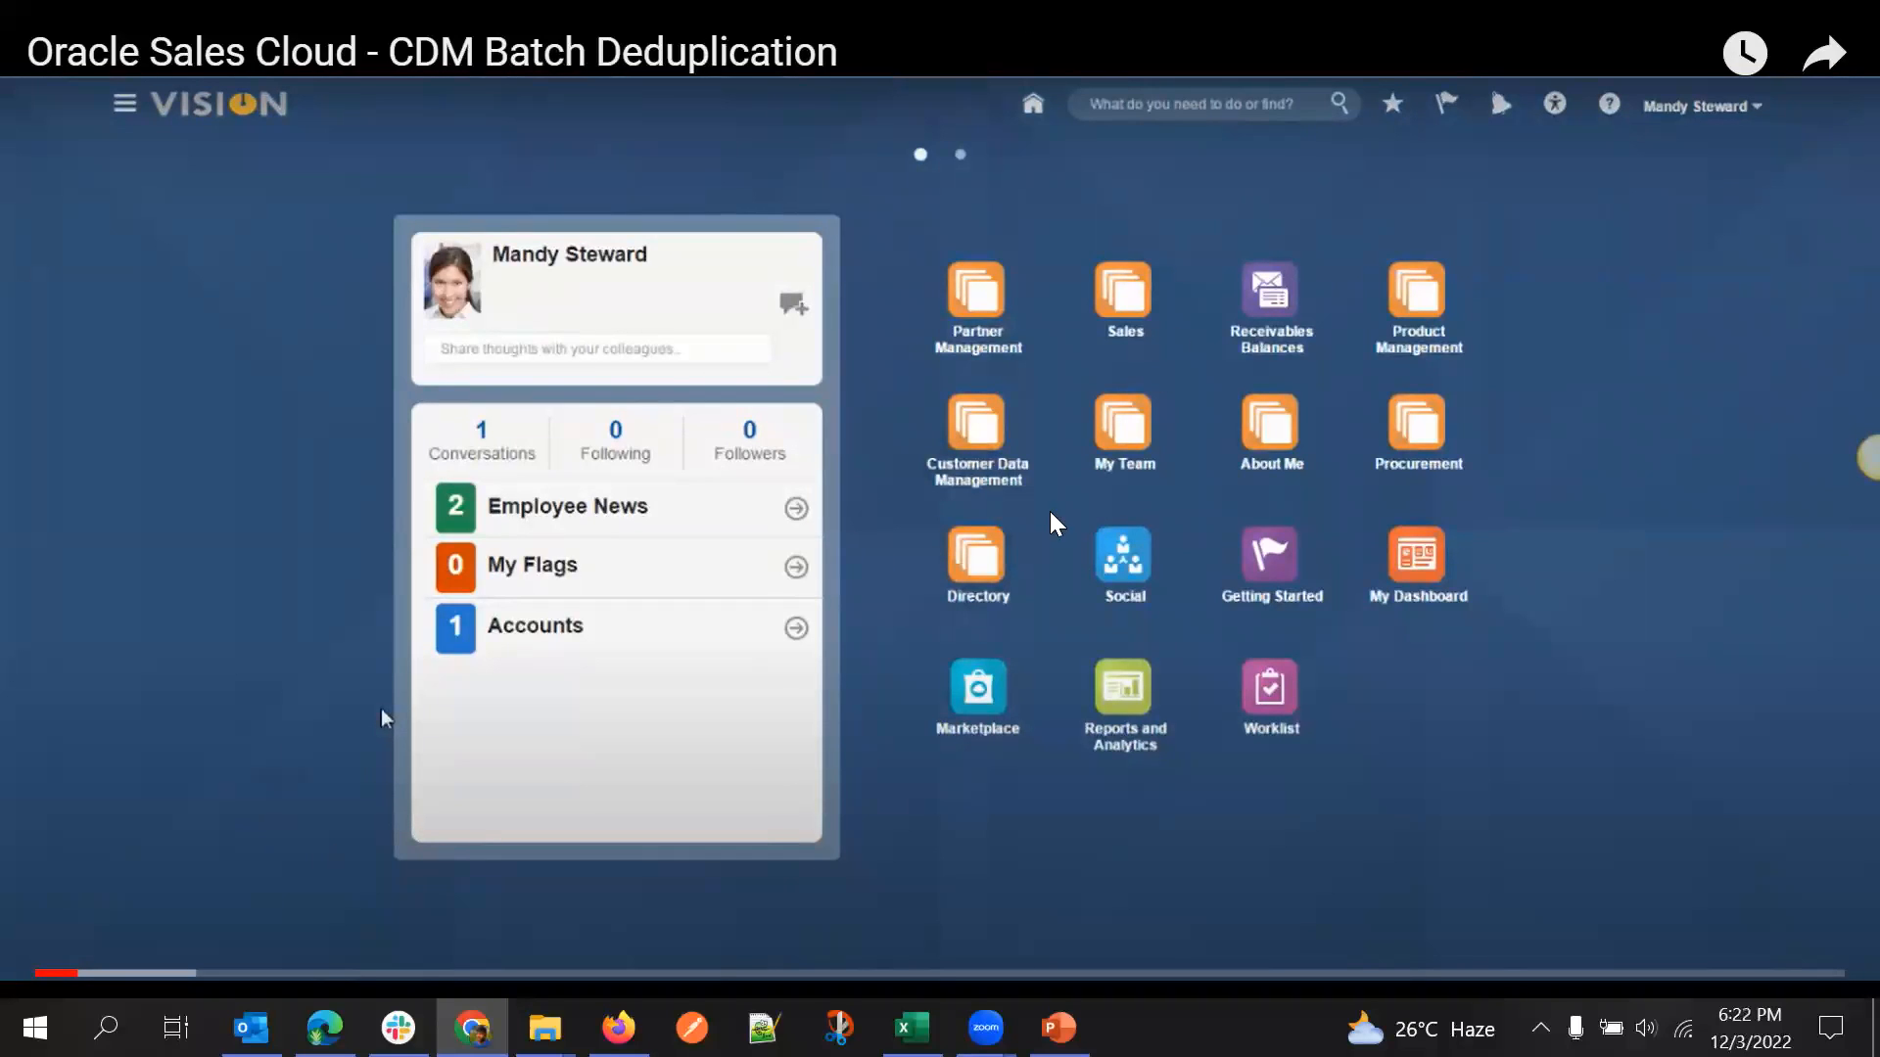
{"action": "mouse_move", "coordinate": [959, 337]}
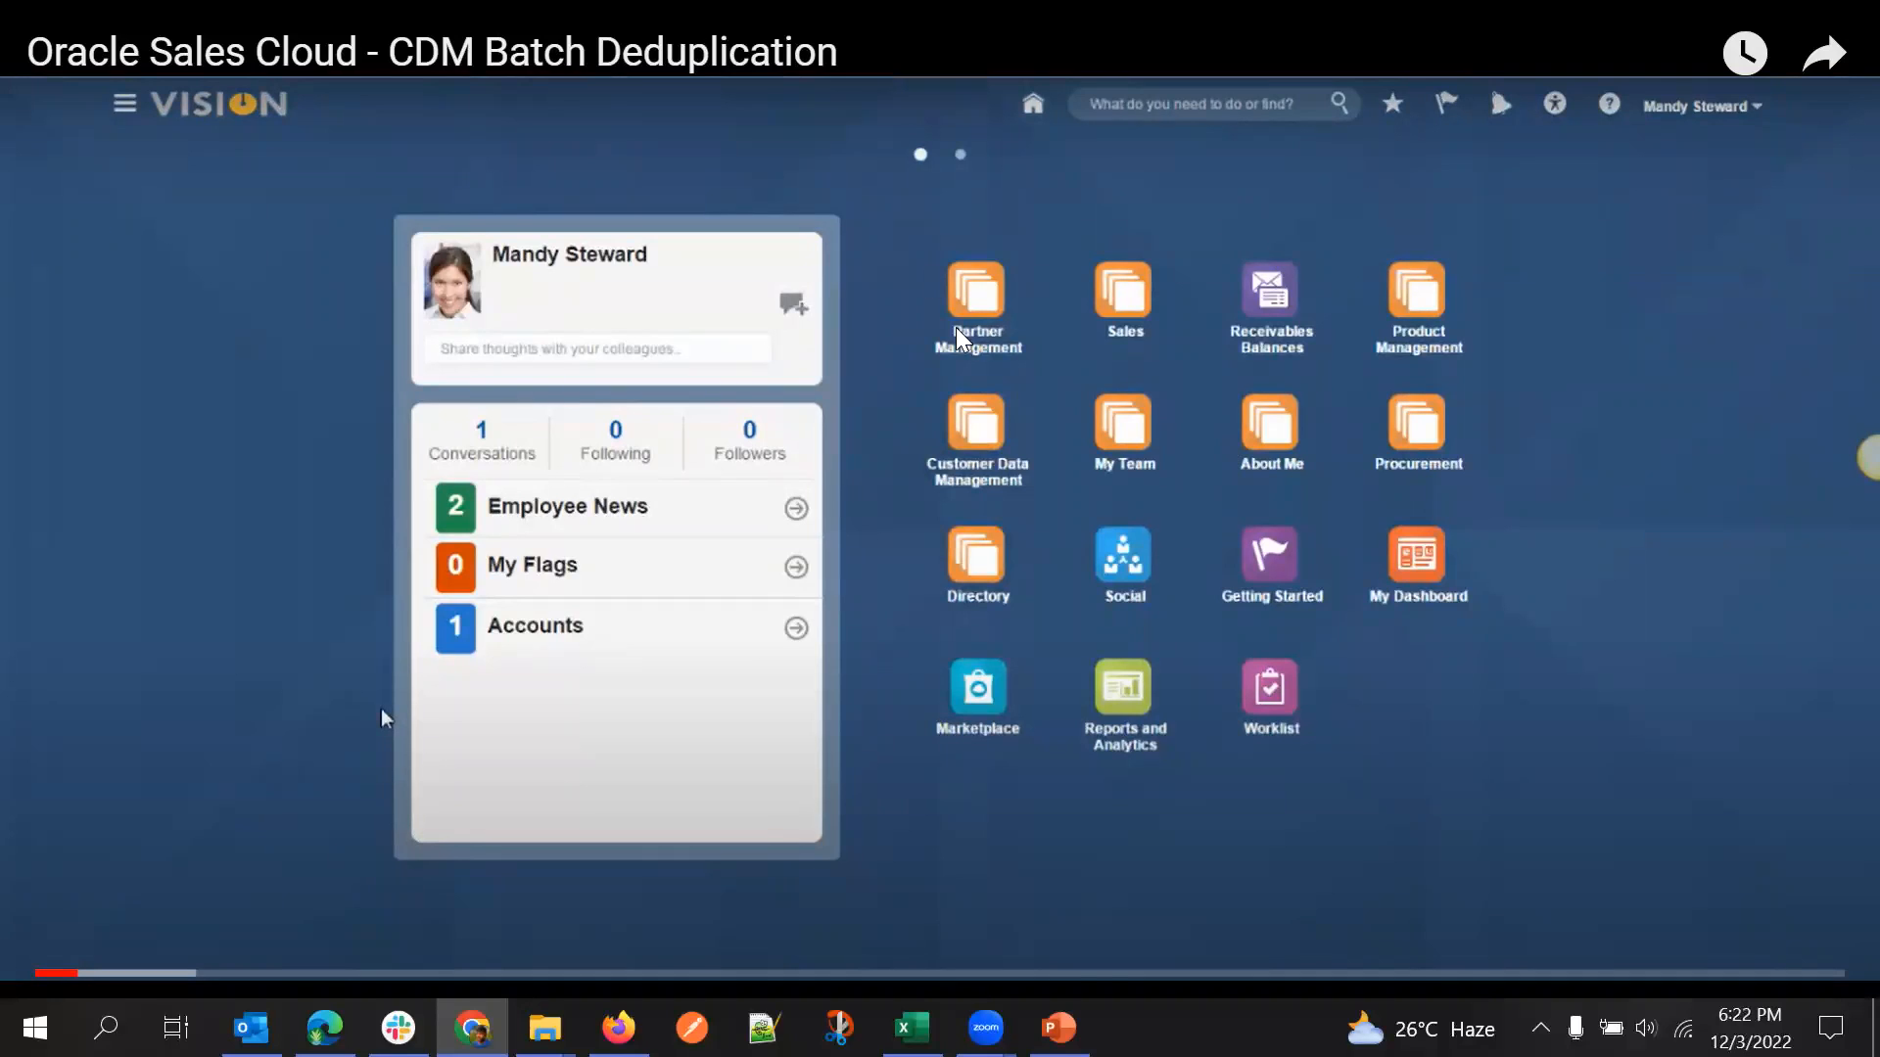
{"action": "mouse_move", "coordinate": [412, 893]}
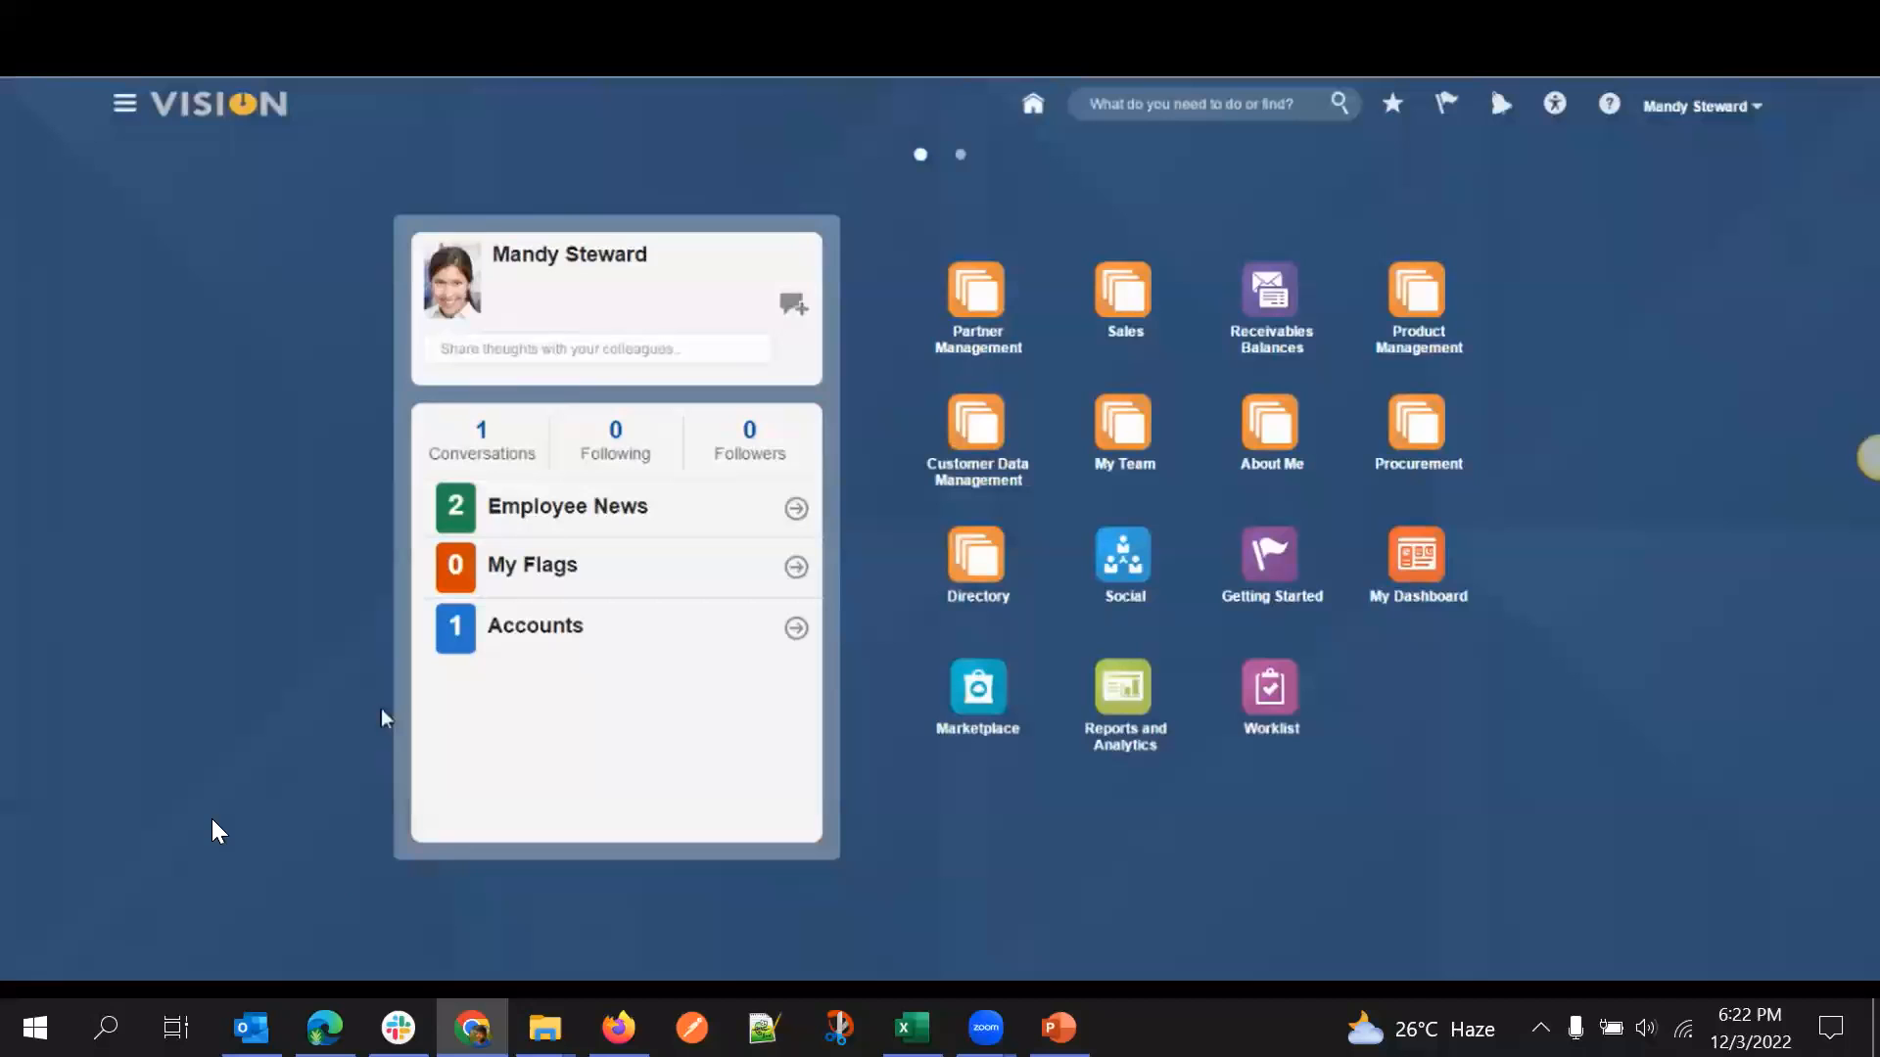
{"action": "mouse_move", "coordinate": [766, 683]}
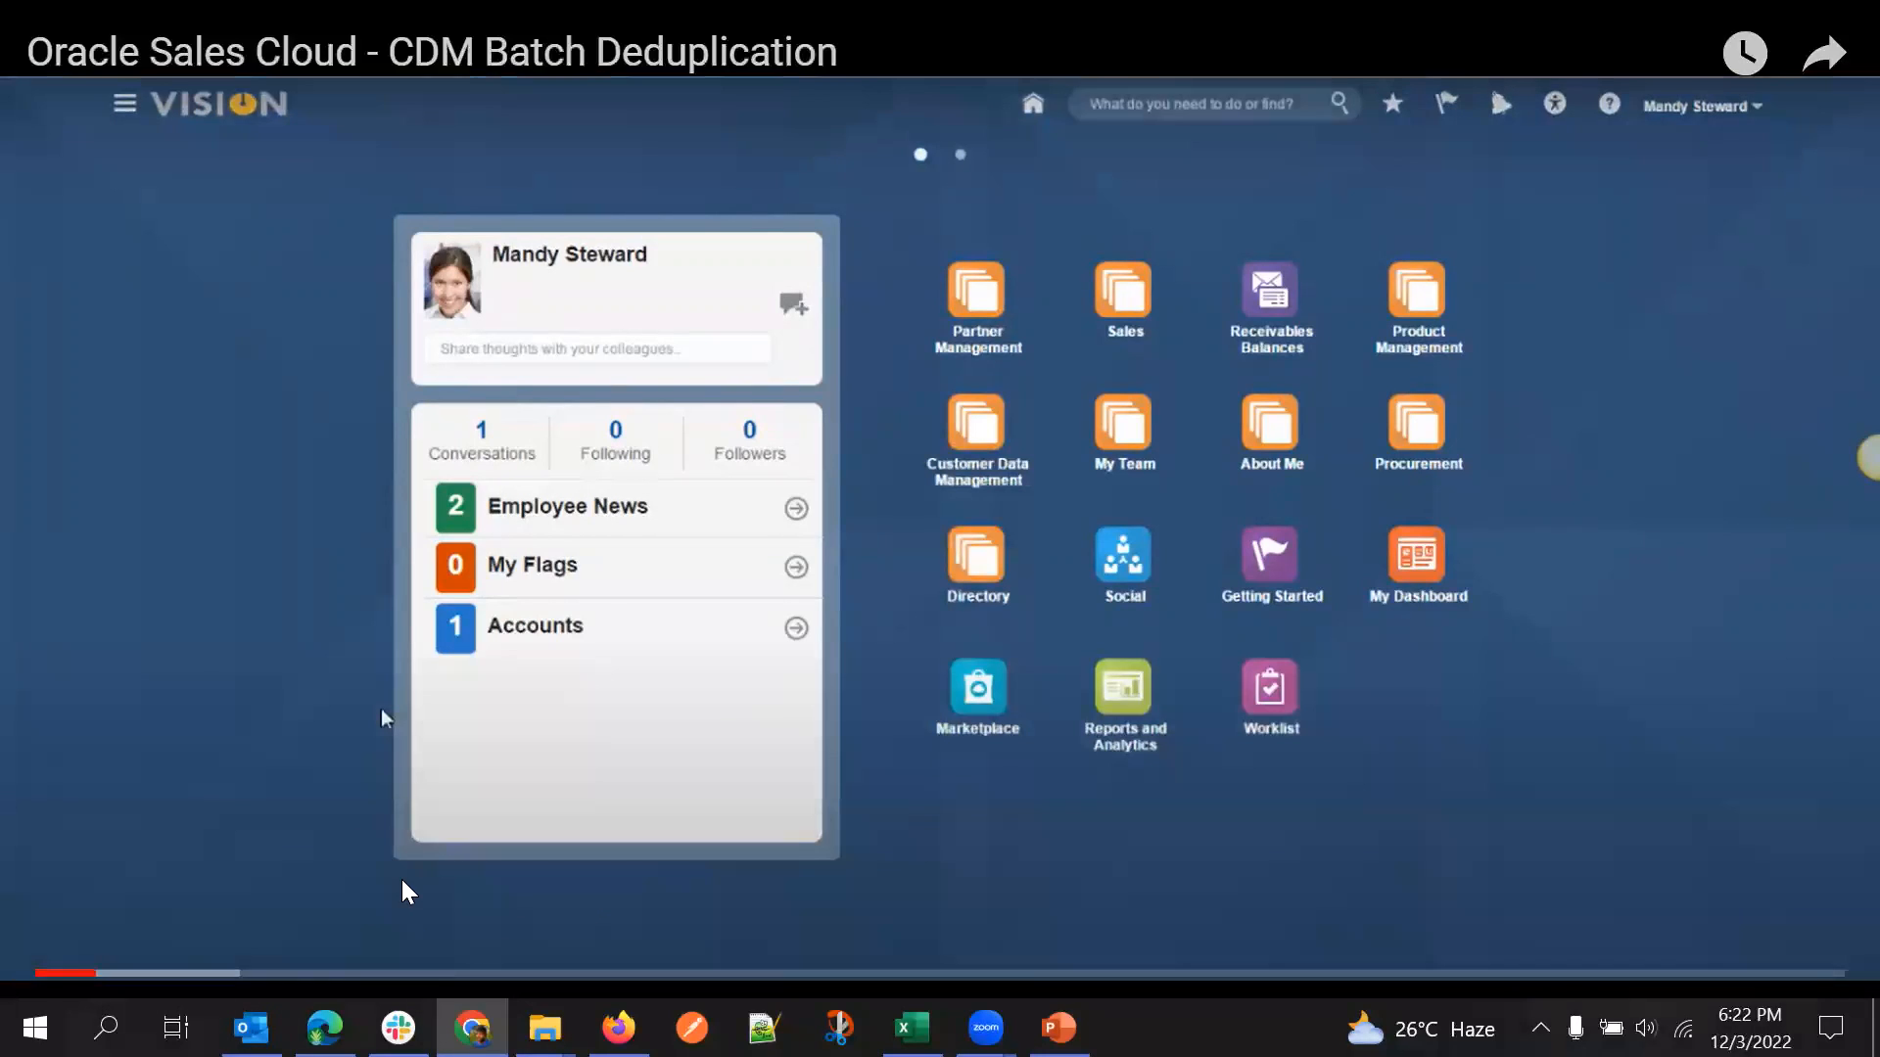
{"action": "mouse_move", "coordinate": [231, 787]}
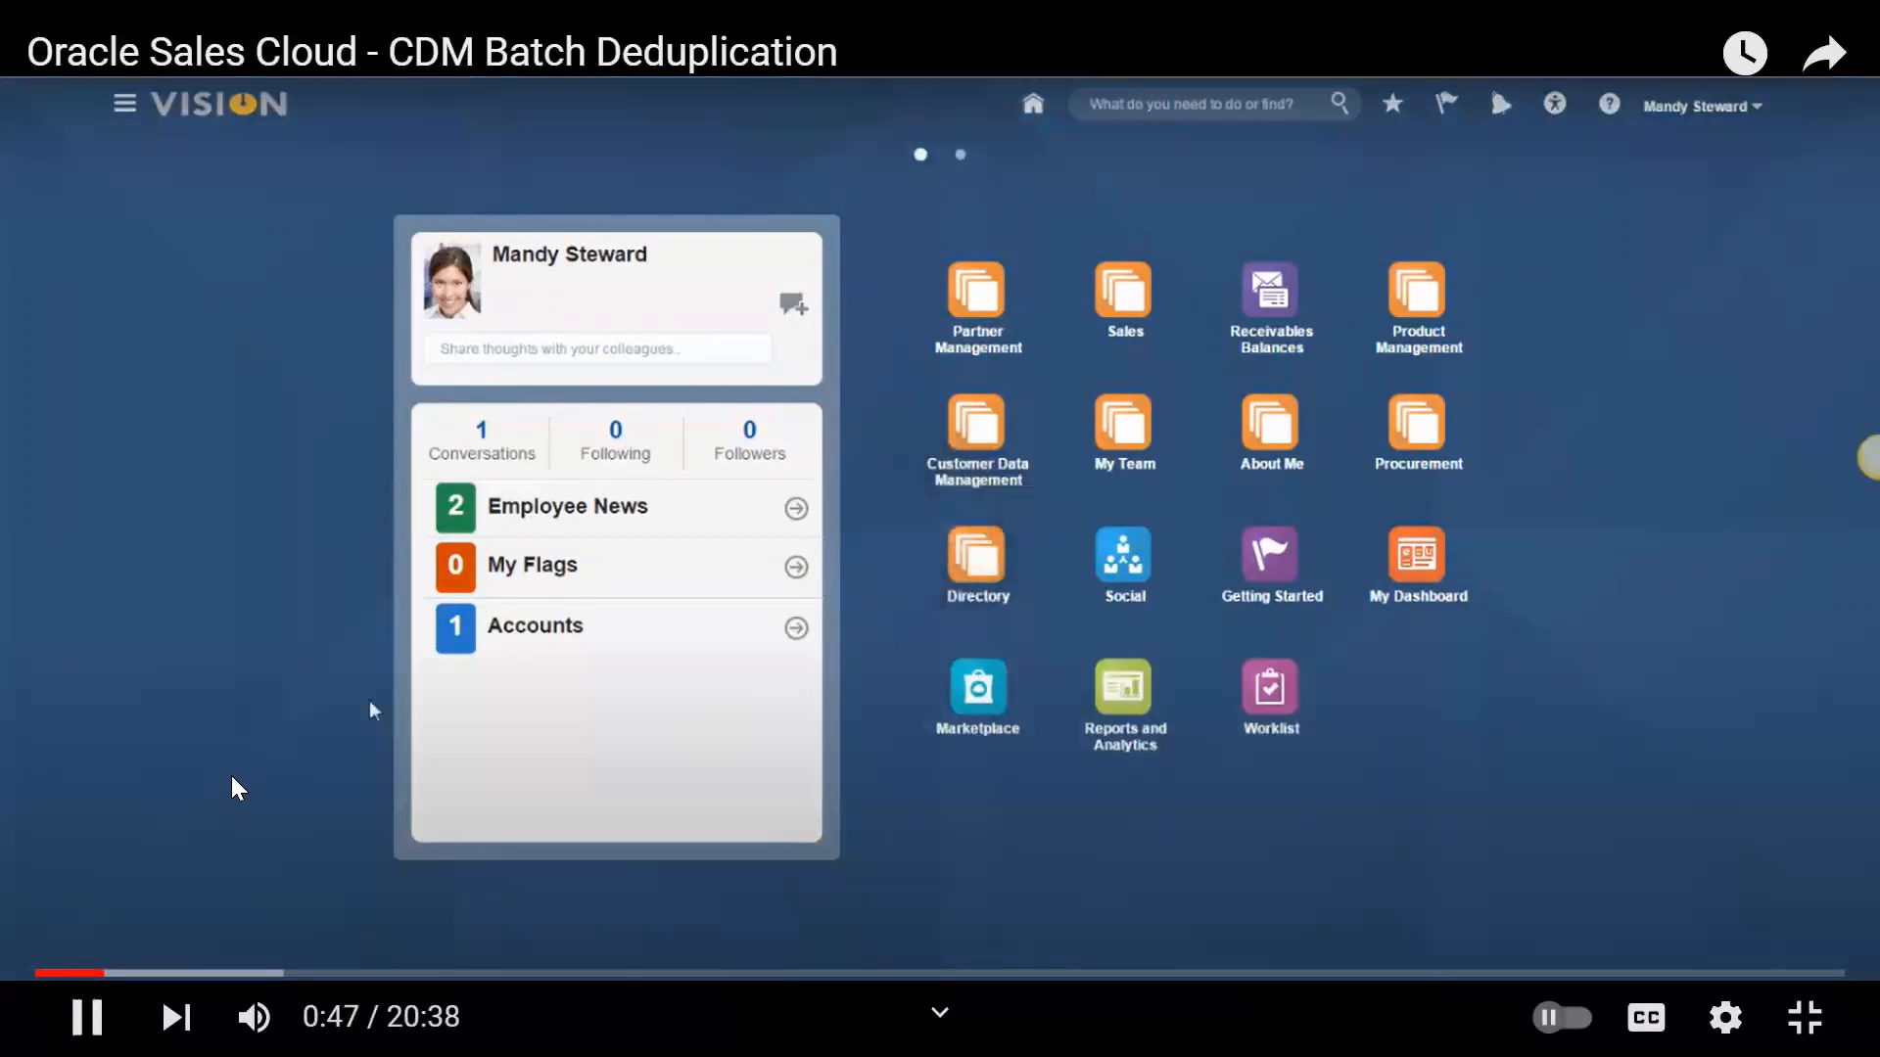
Go from the Customer Data Management tile to the Duplicate Identification work area
{"action": "left_click", "coordinate": [975, 429]}
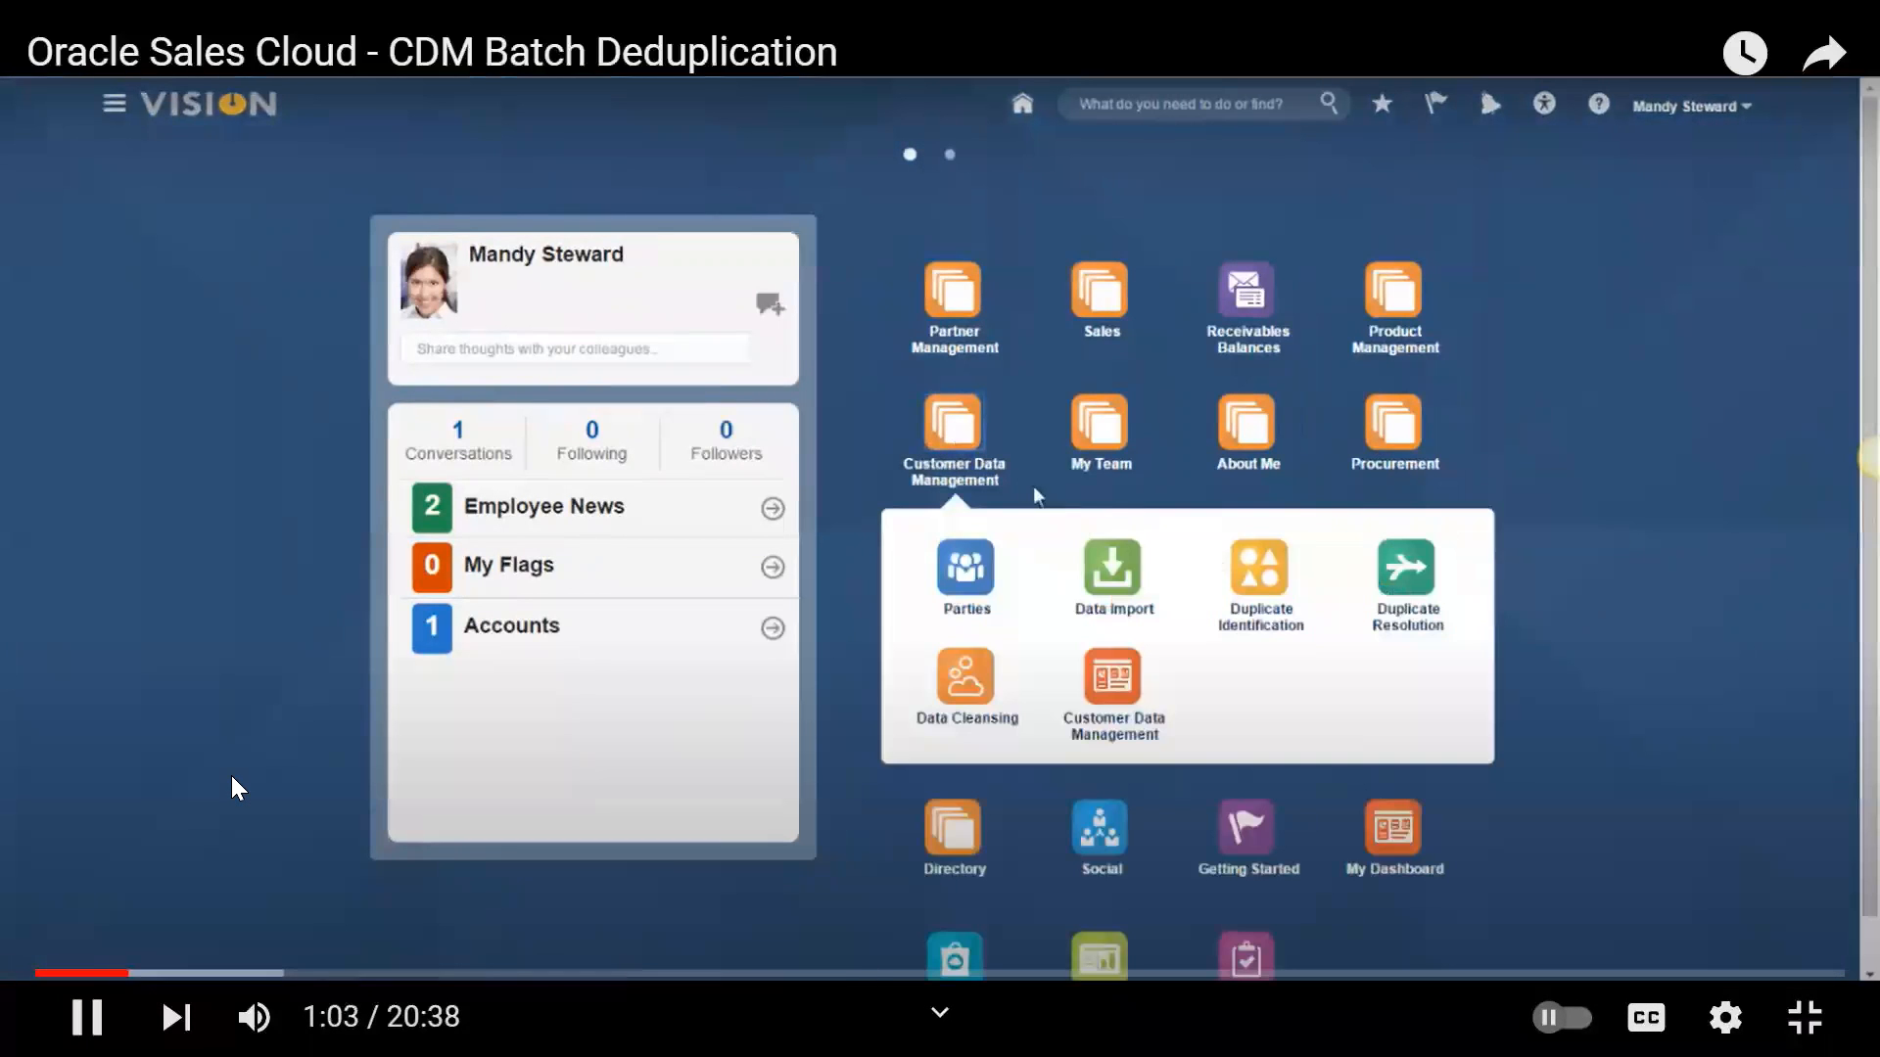
{"action": "left_click", "coordinate": [1257, 578]}
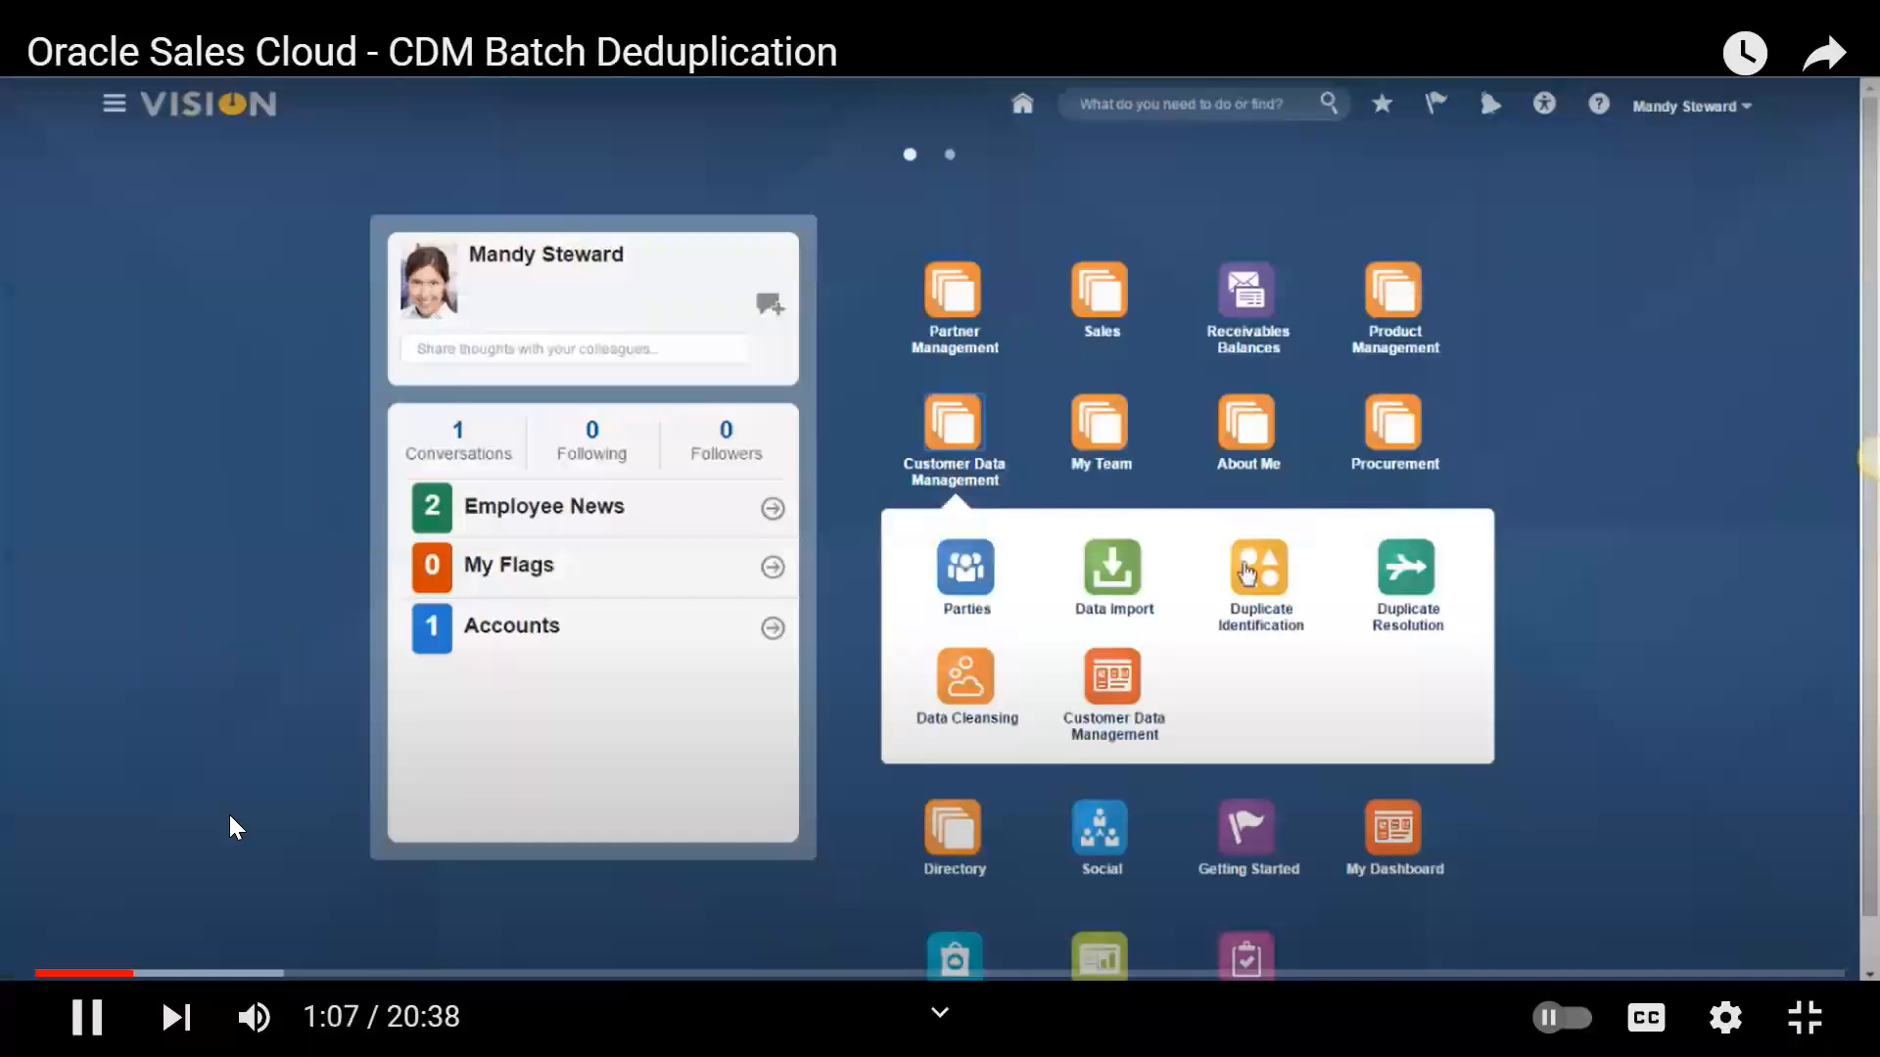
{"action": "mouse_move", "coordinate": [233, 756]}
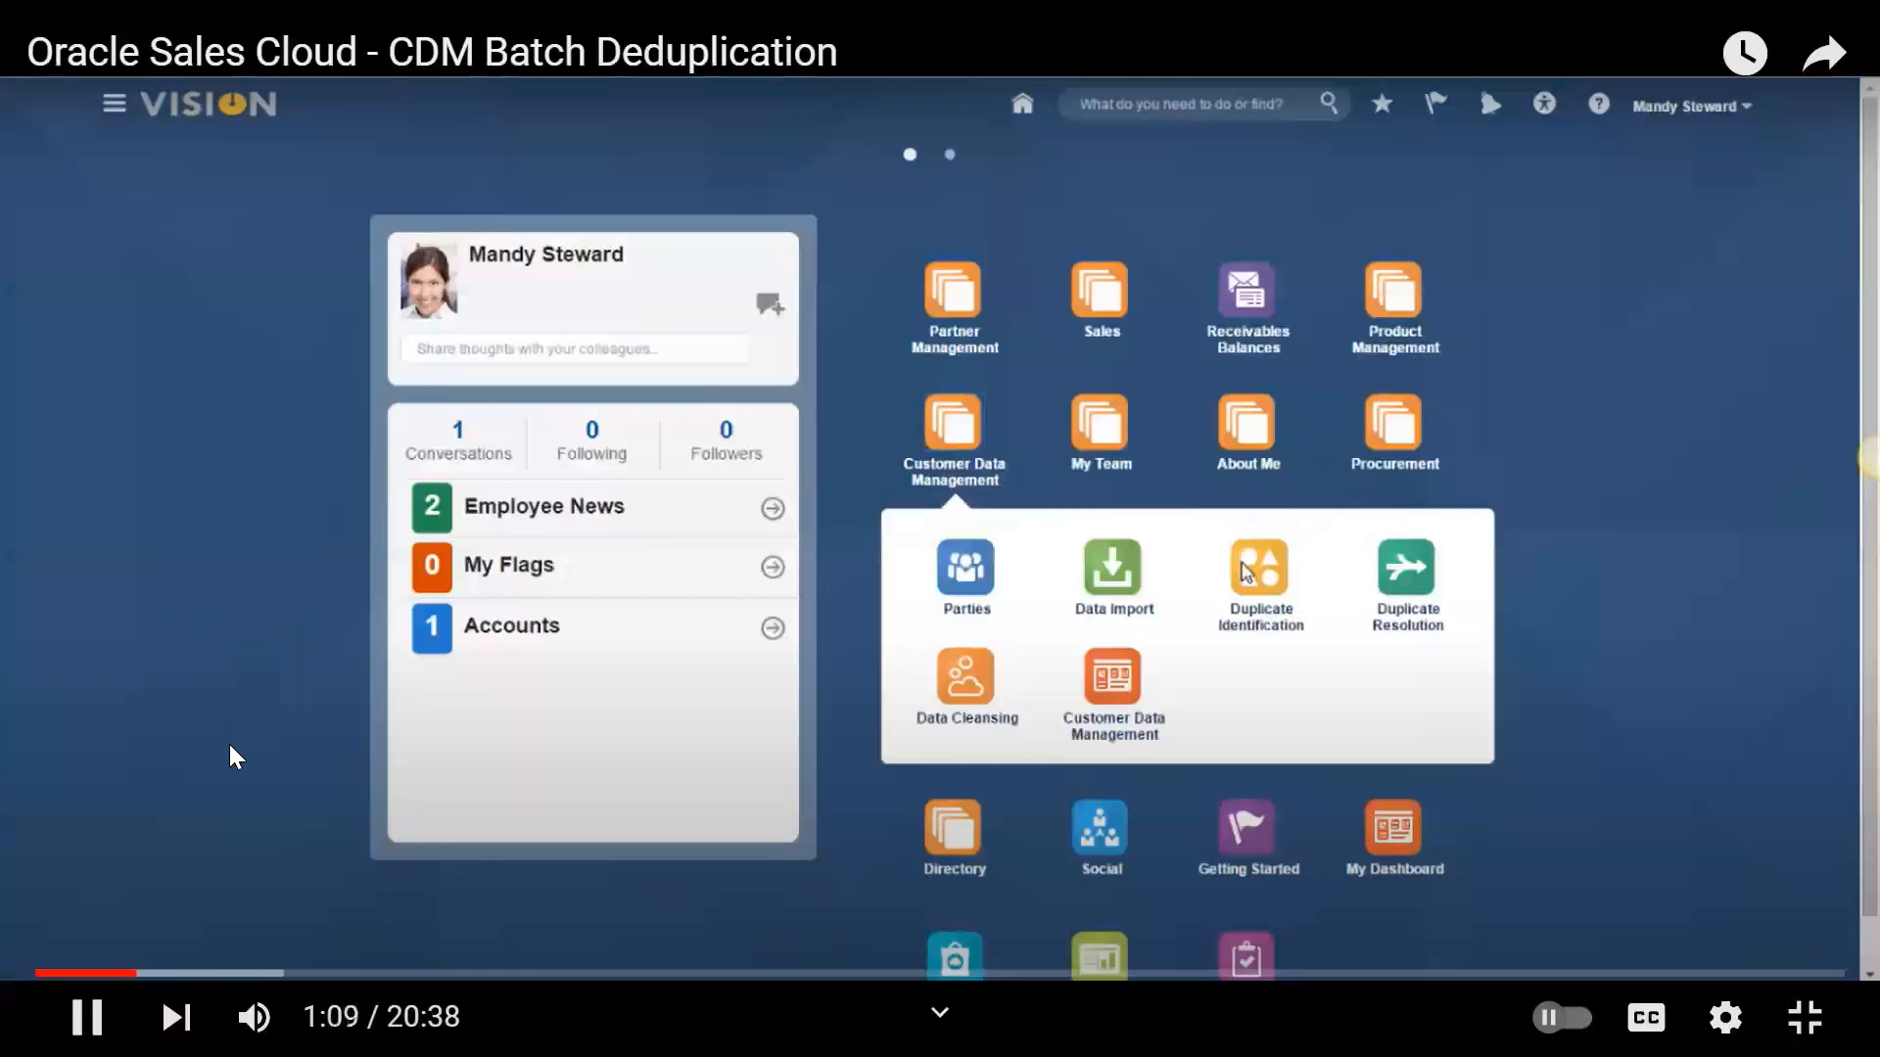
{"action": "left_click", "coordinate": [1257, 574]}
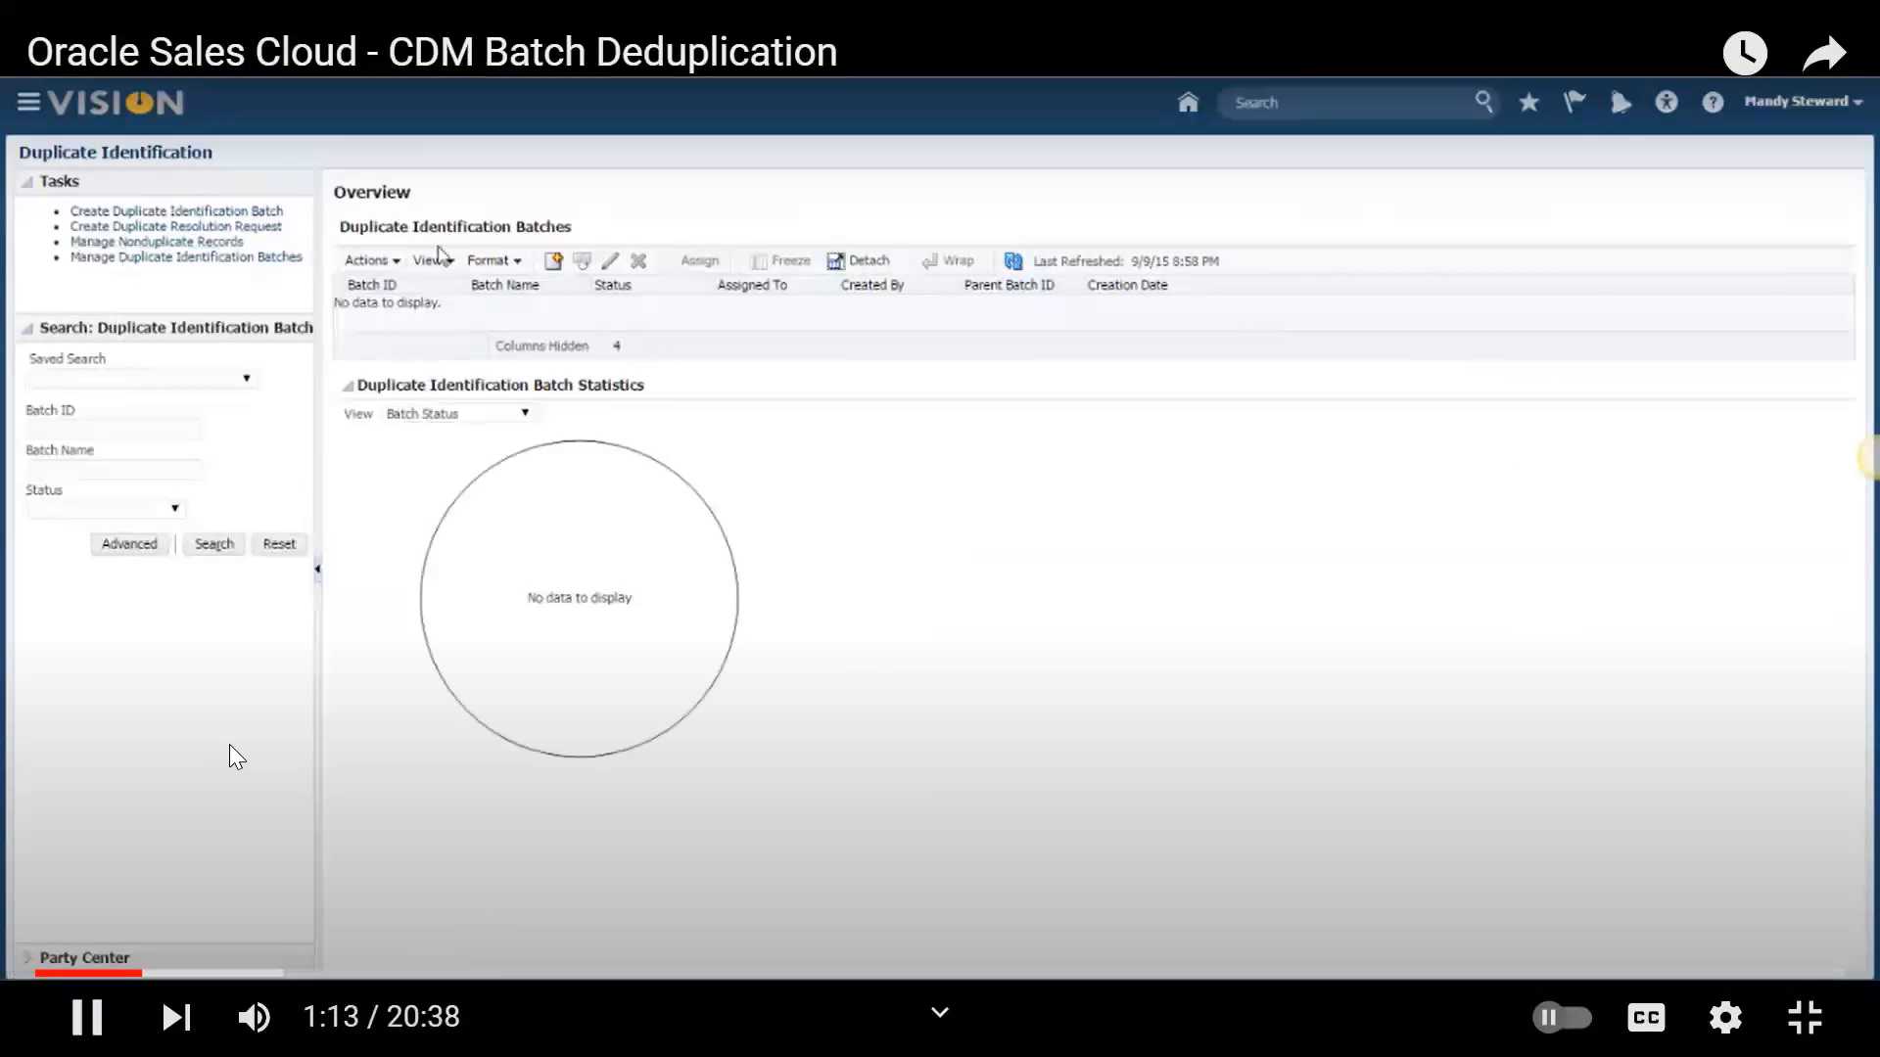
Submit a duplicate identification batch via Actions, then bring up Settings and Actions
{"action": "left_click", "coordinate": [366, 261]}
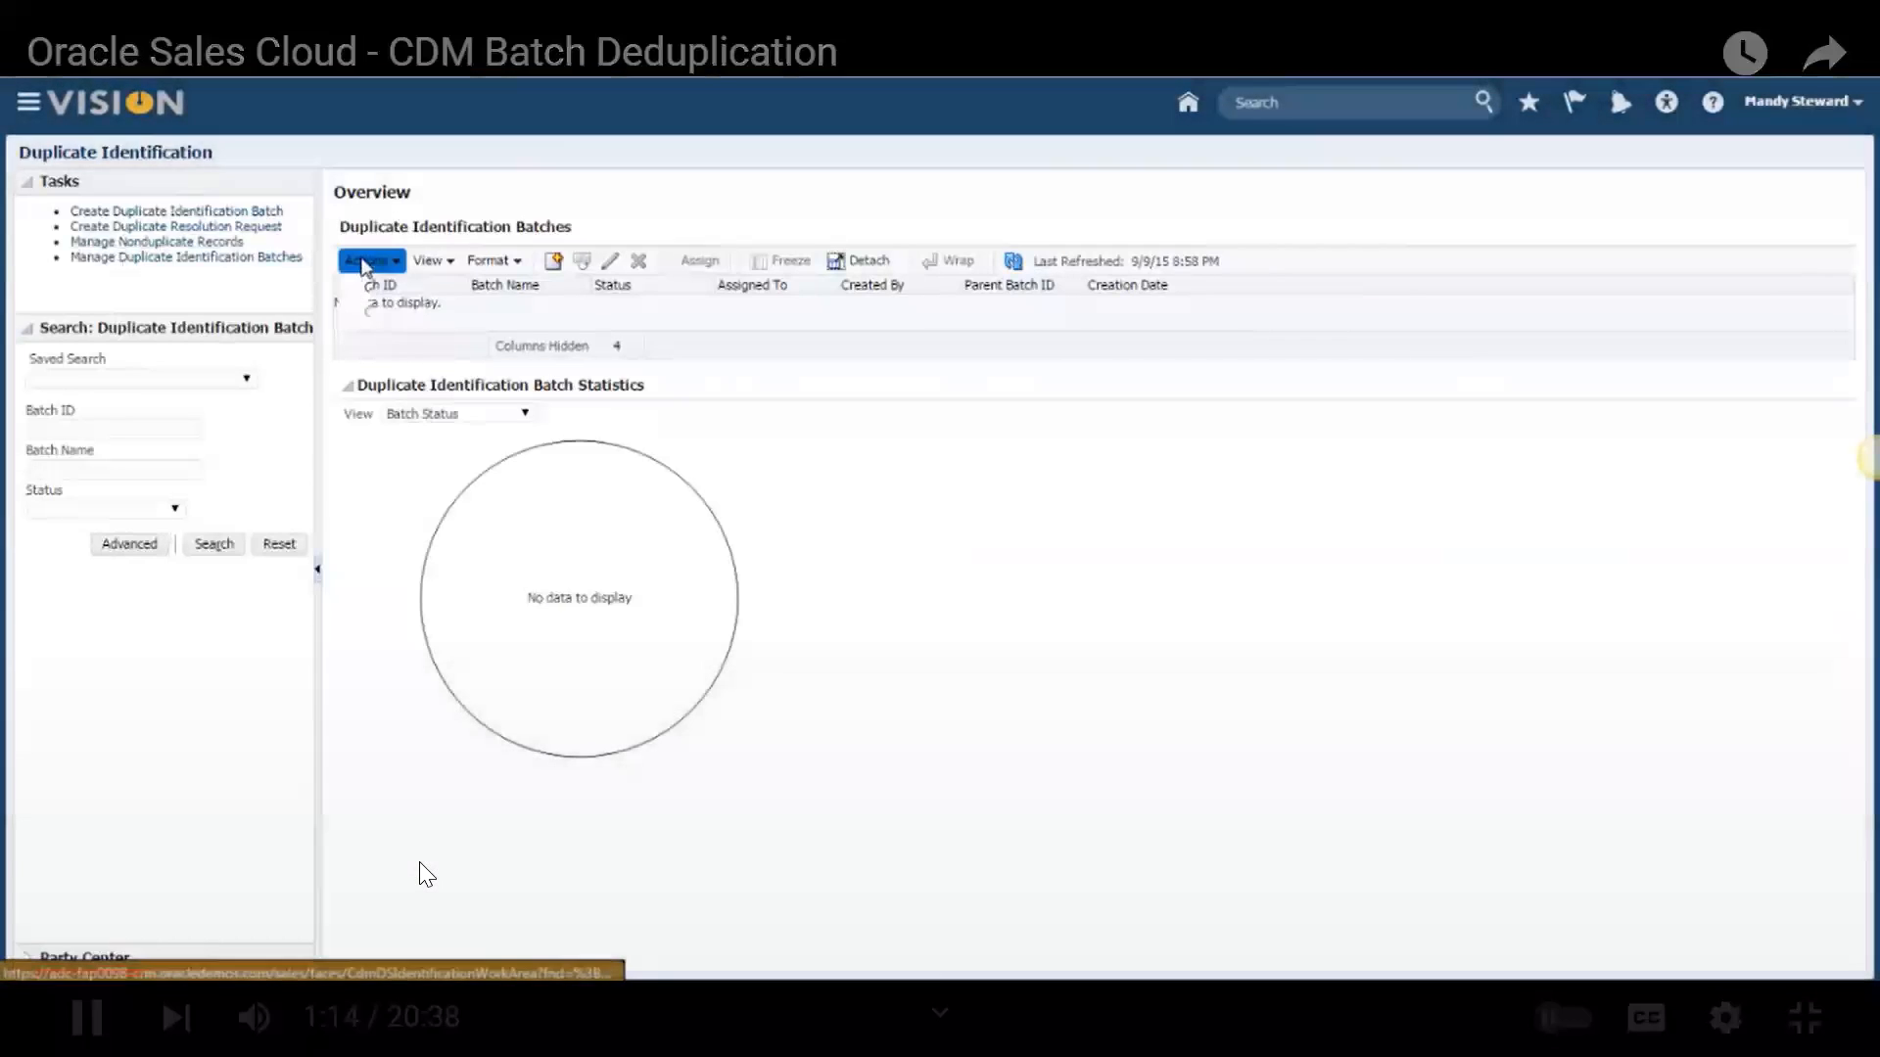
{"action": "left_click", "coordinate": [174, 211]}
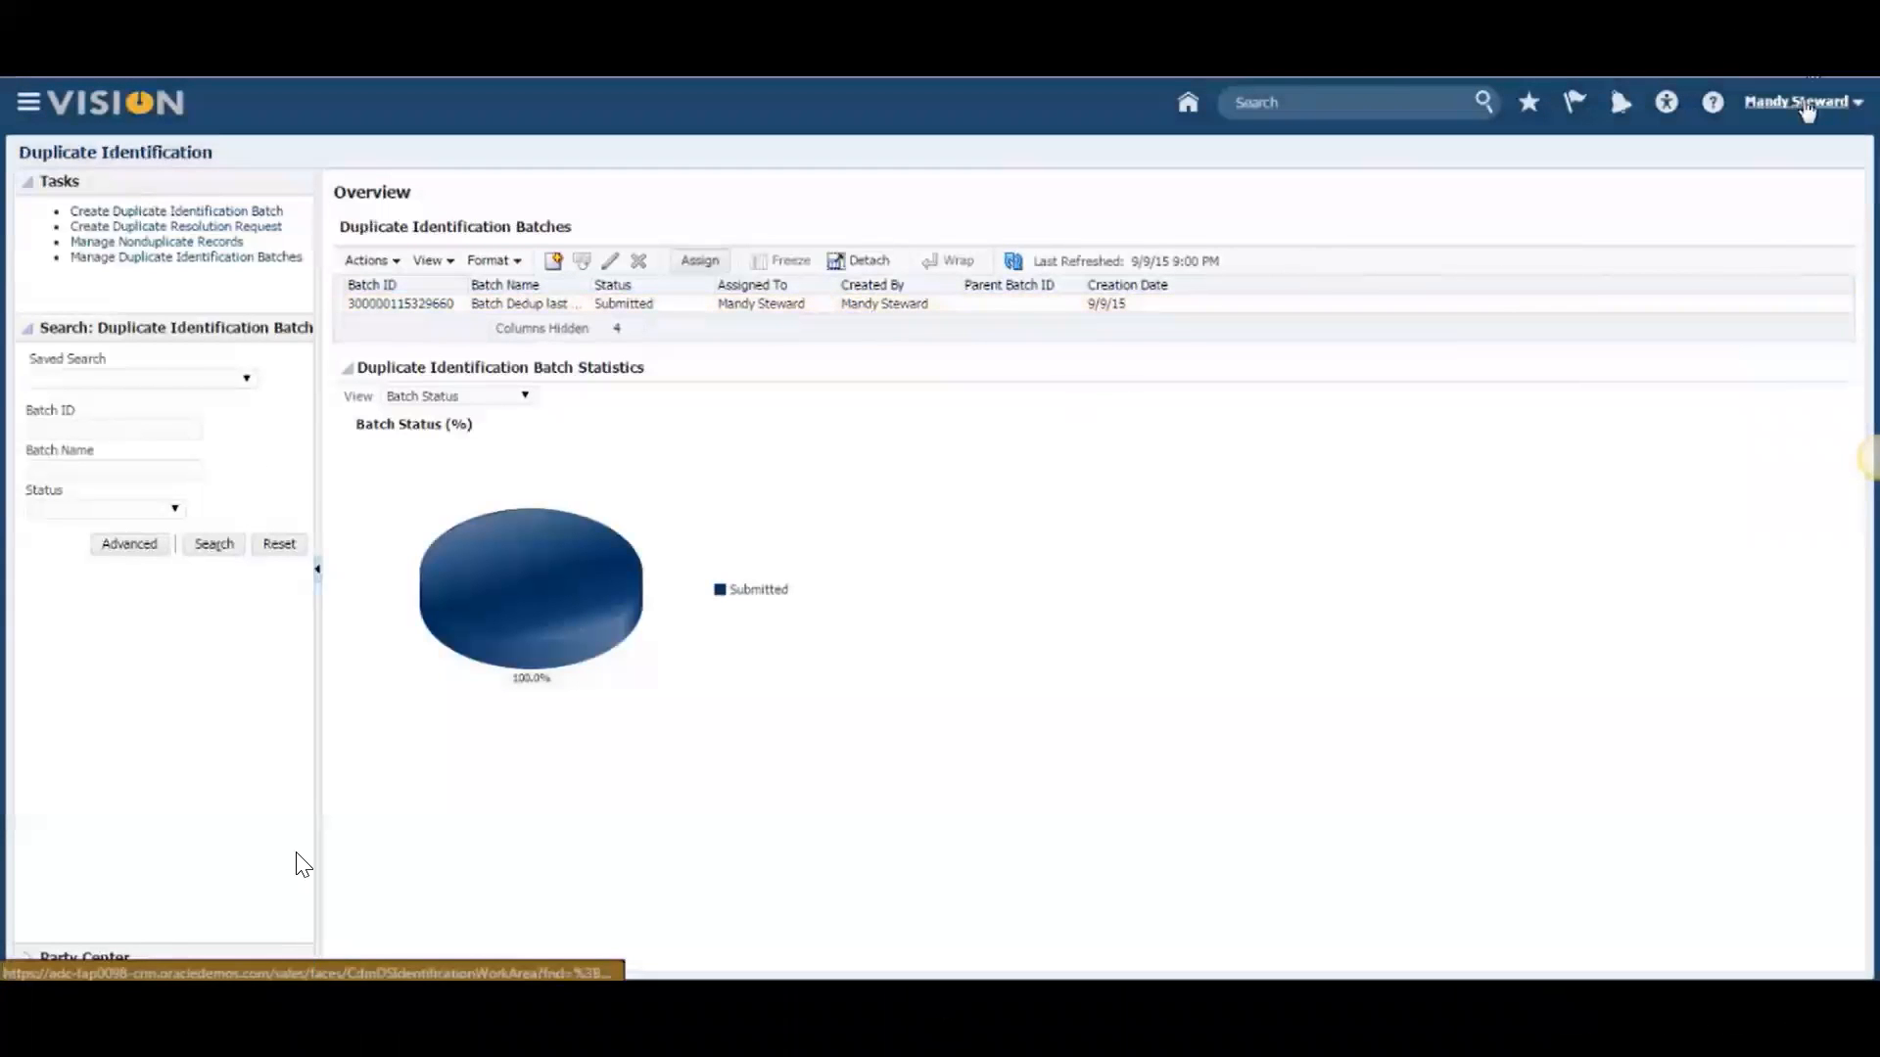
{"action": "left_click", "coordinate": [1801, 100]}
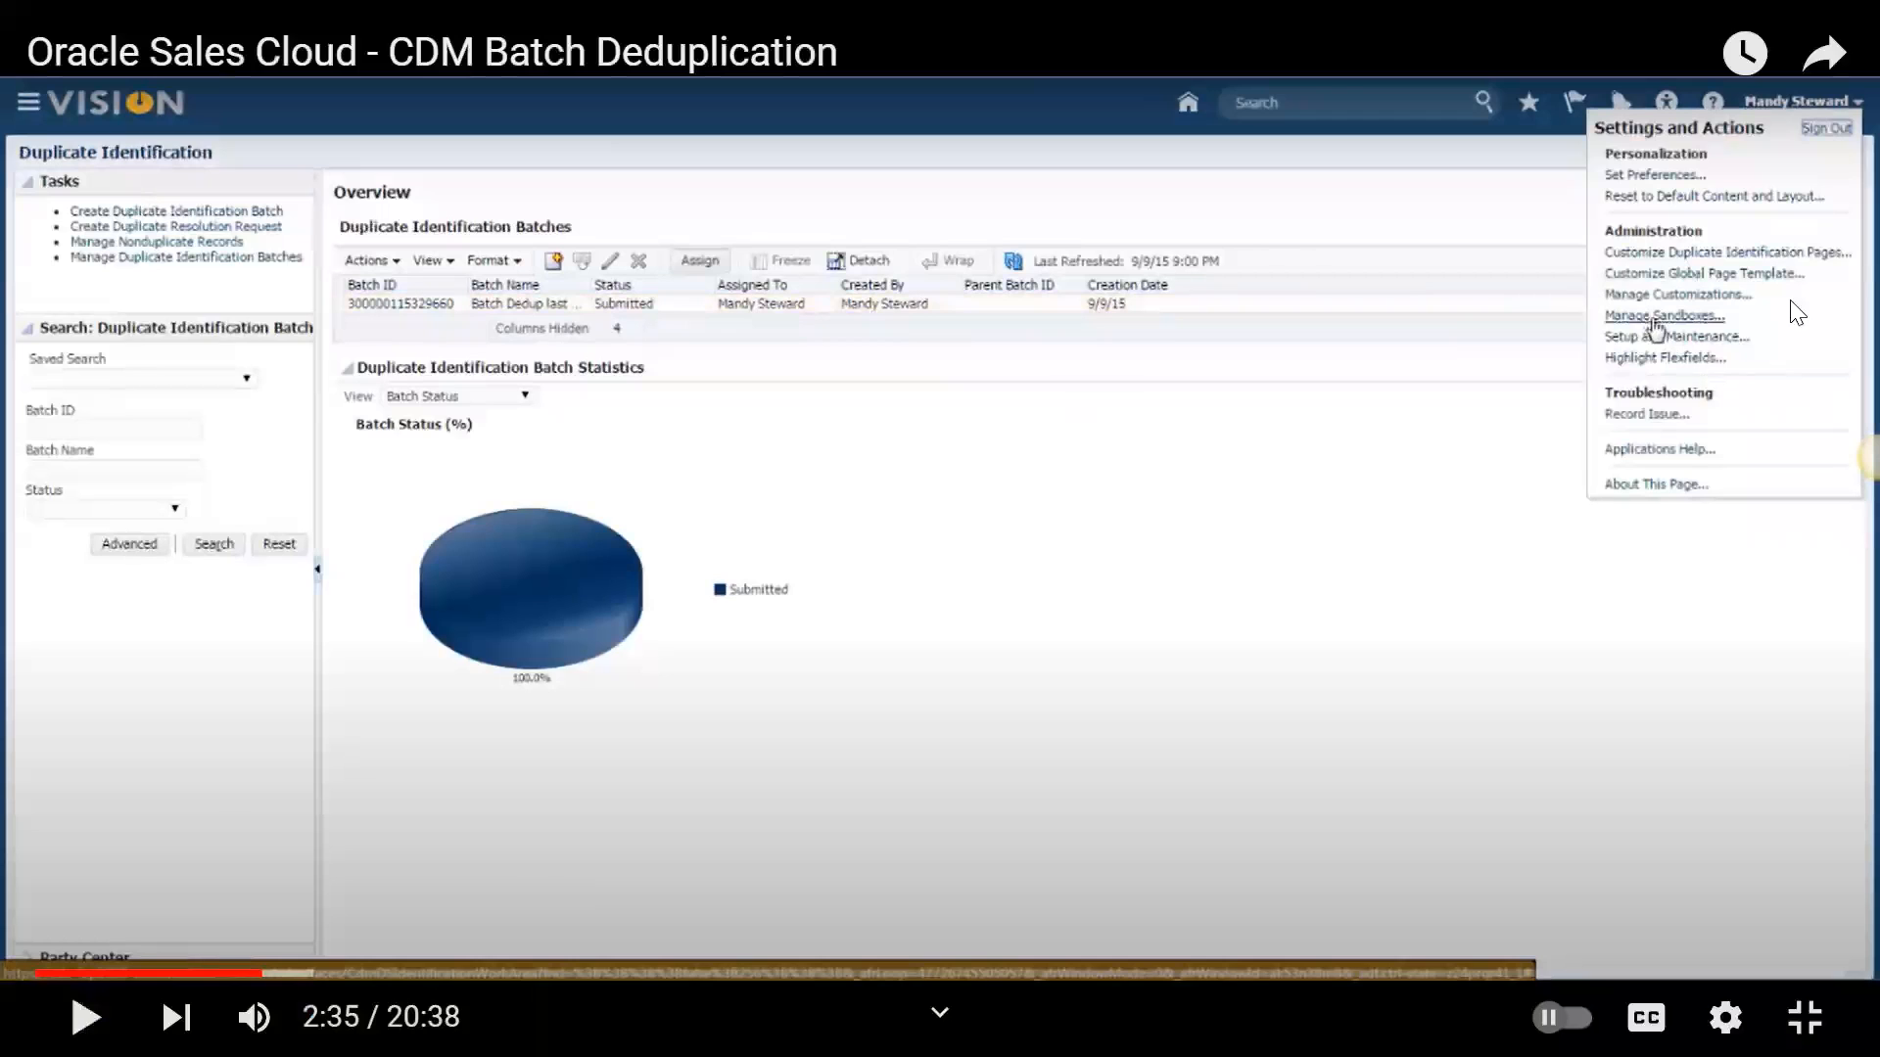
{"action": "mouse_move", "coordinate": [1716, 345]}
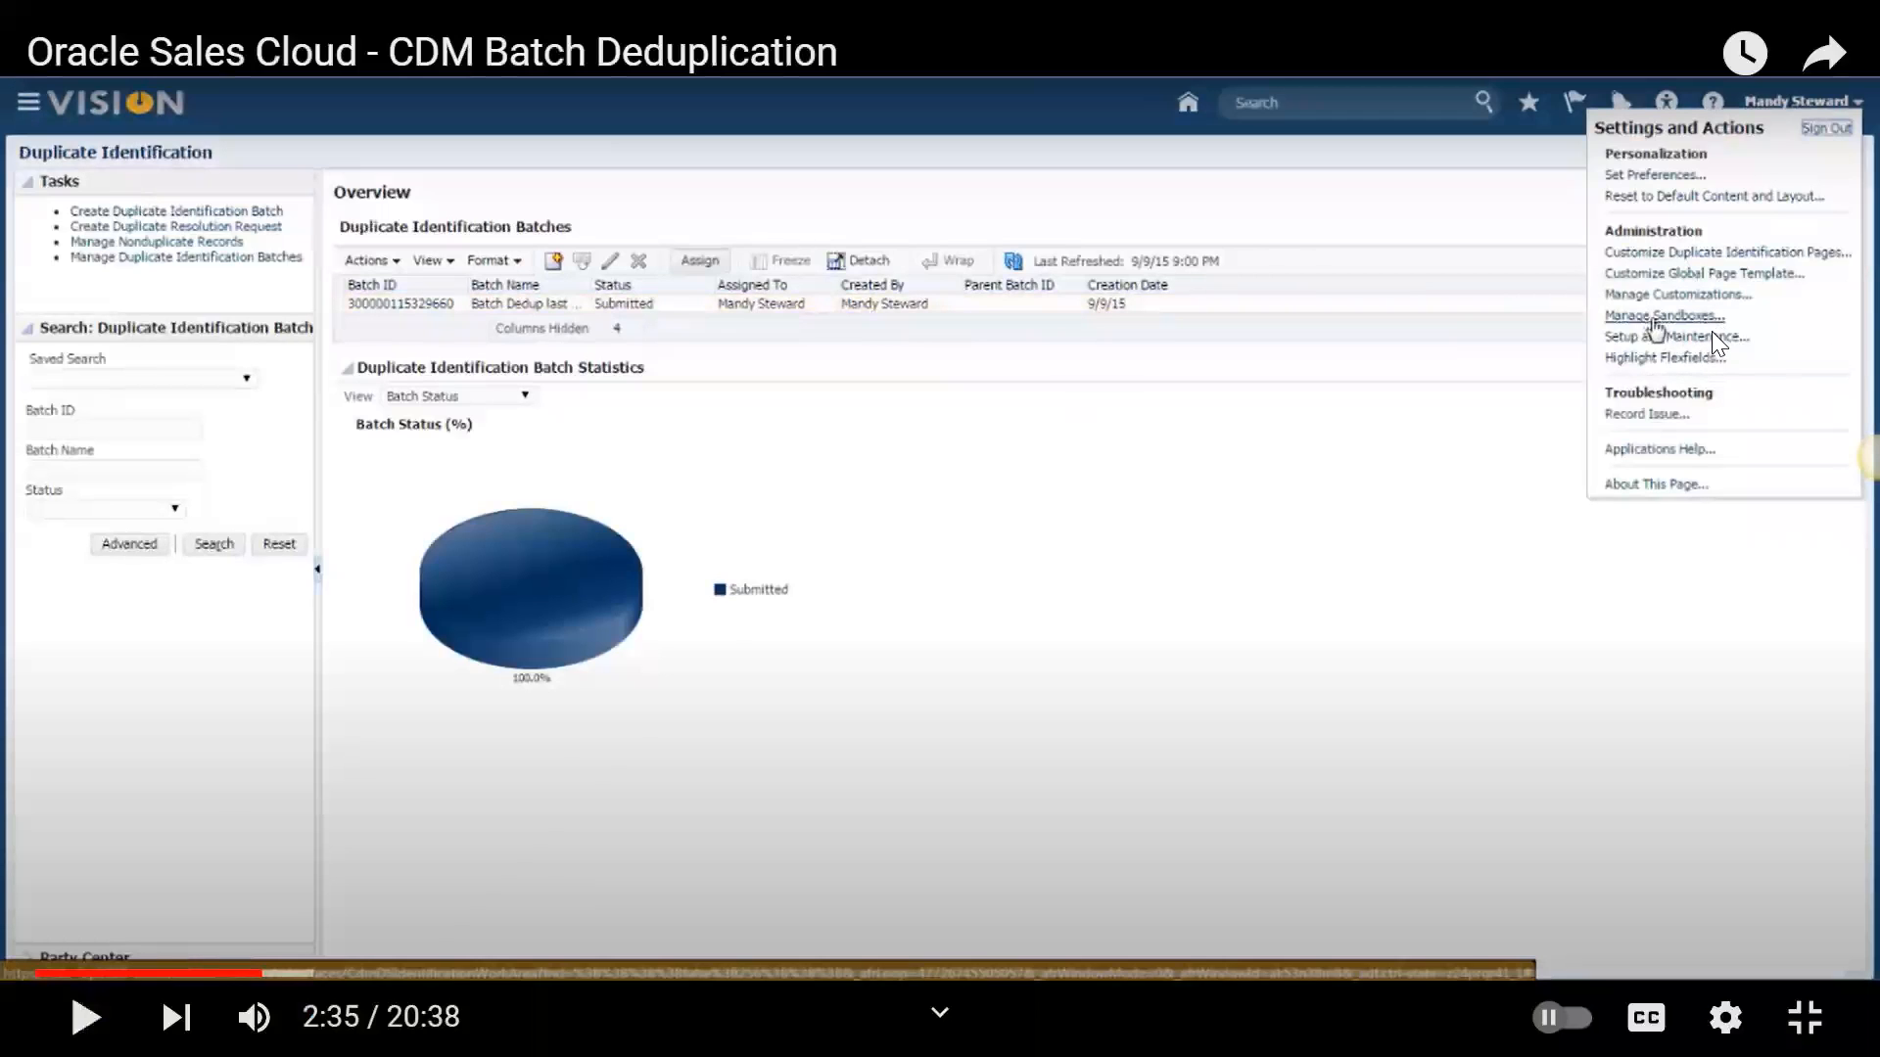
{"action": "mouse_move", "coordinate": [1711, 372]}
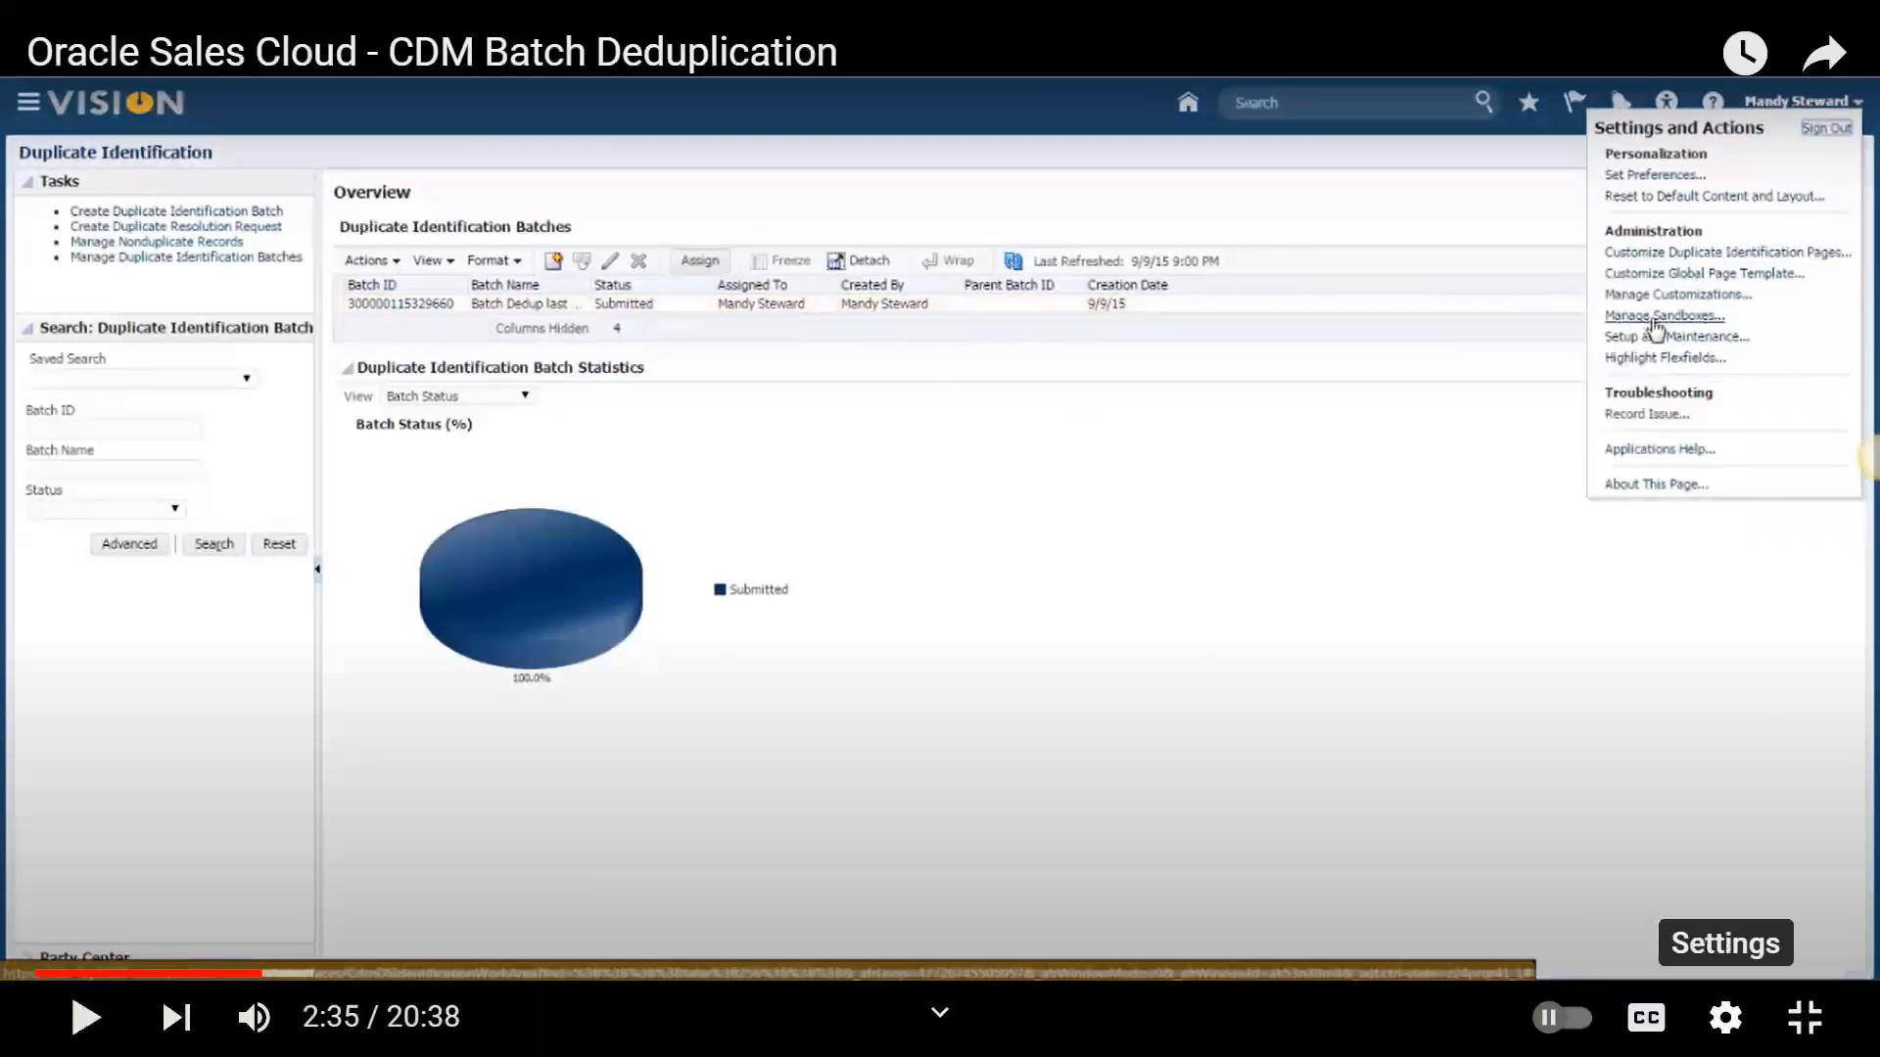
{"action": "mouse_move", "coordinate": [1193, 877]}
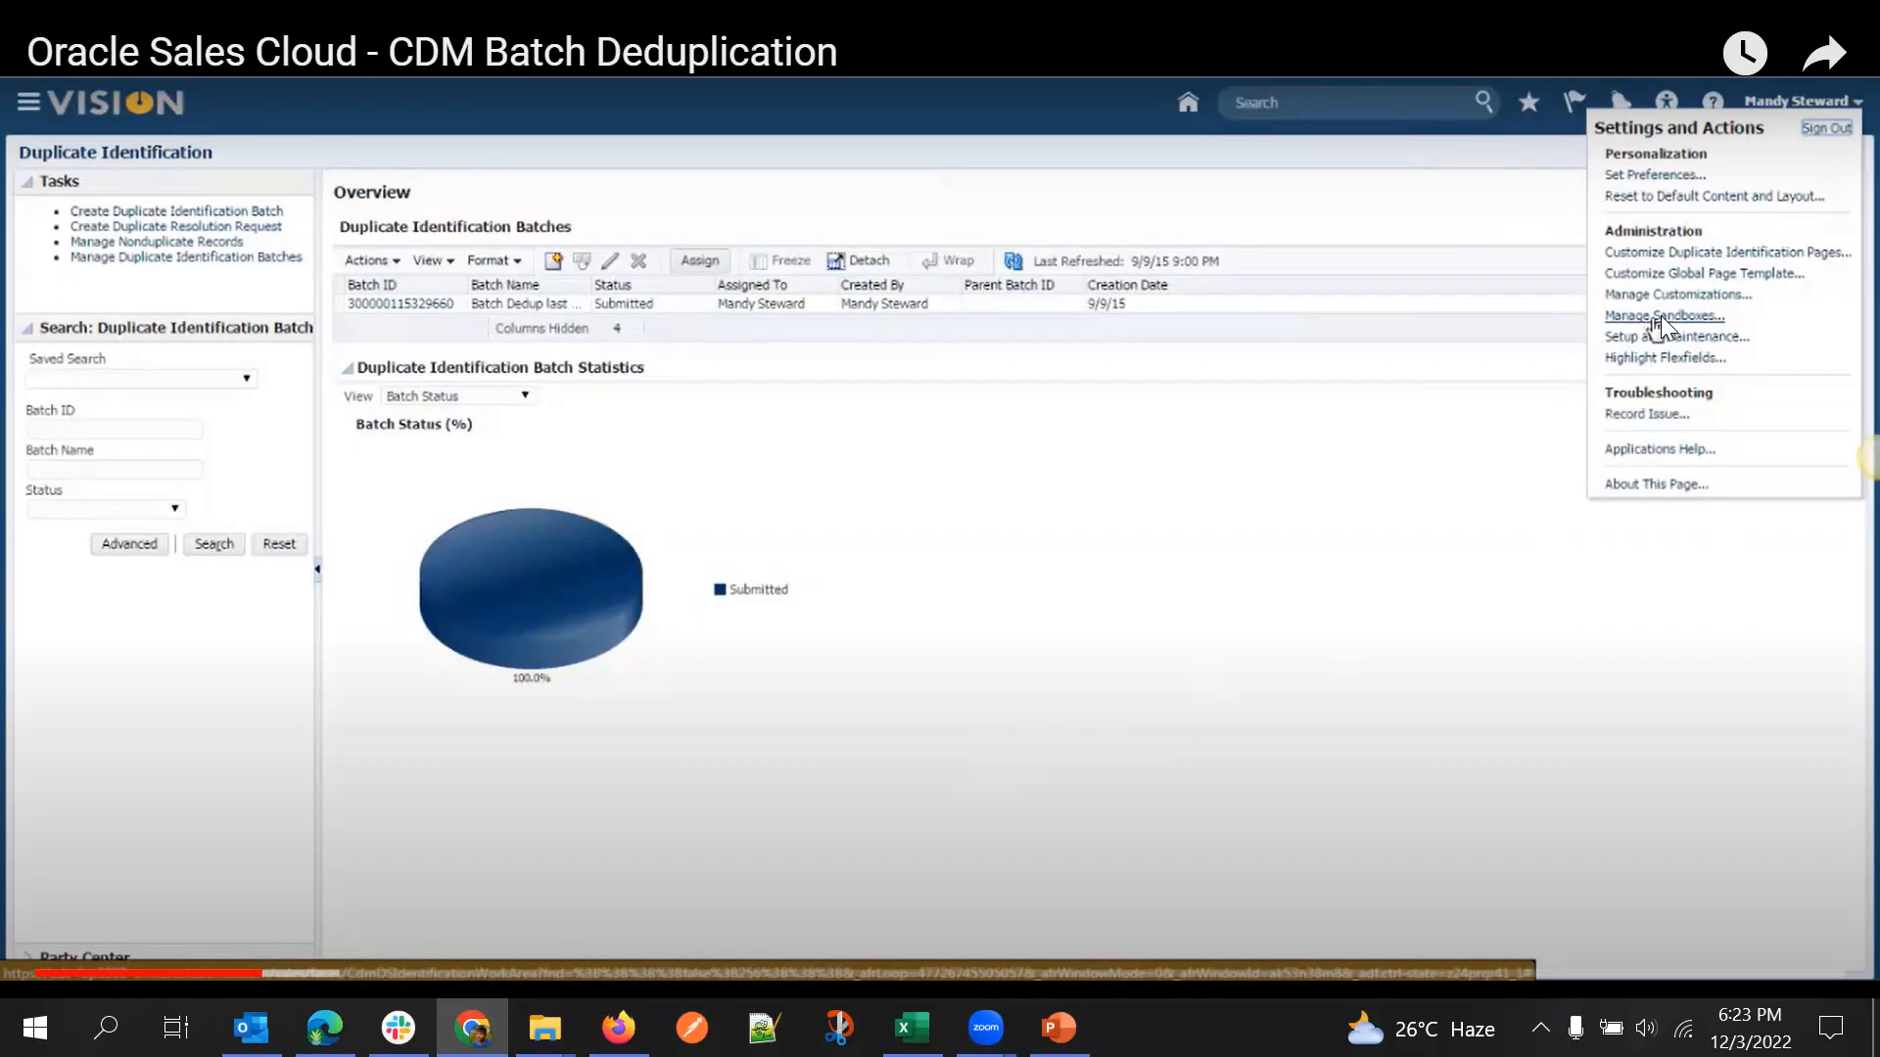
{"action": "mouse_move", "coordinate": [1702, 340]}
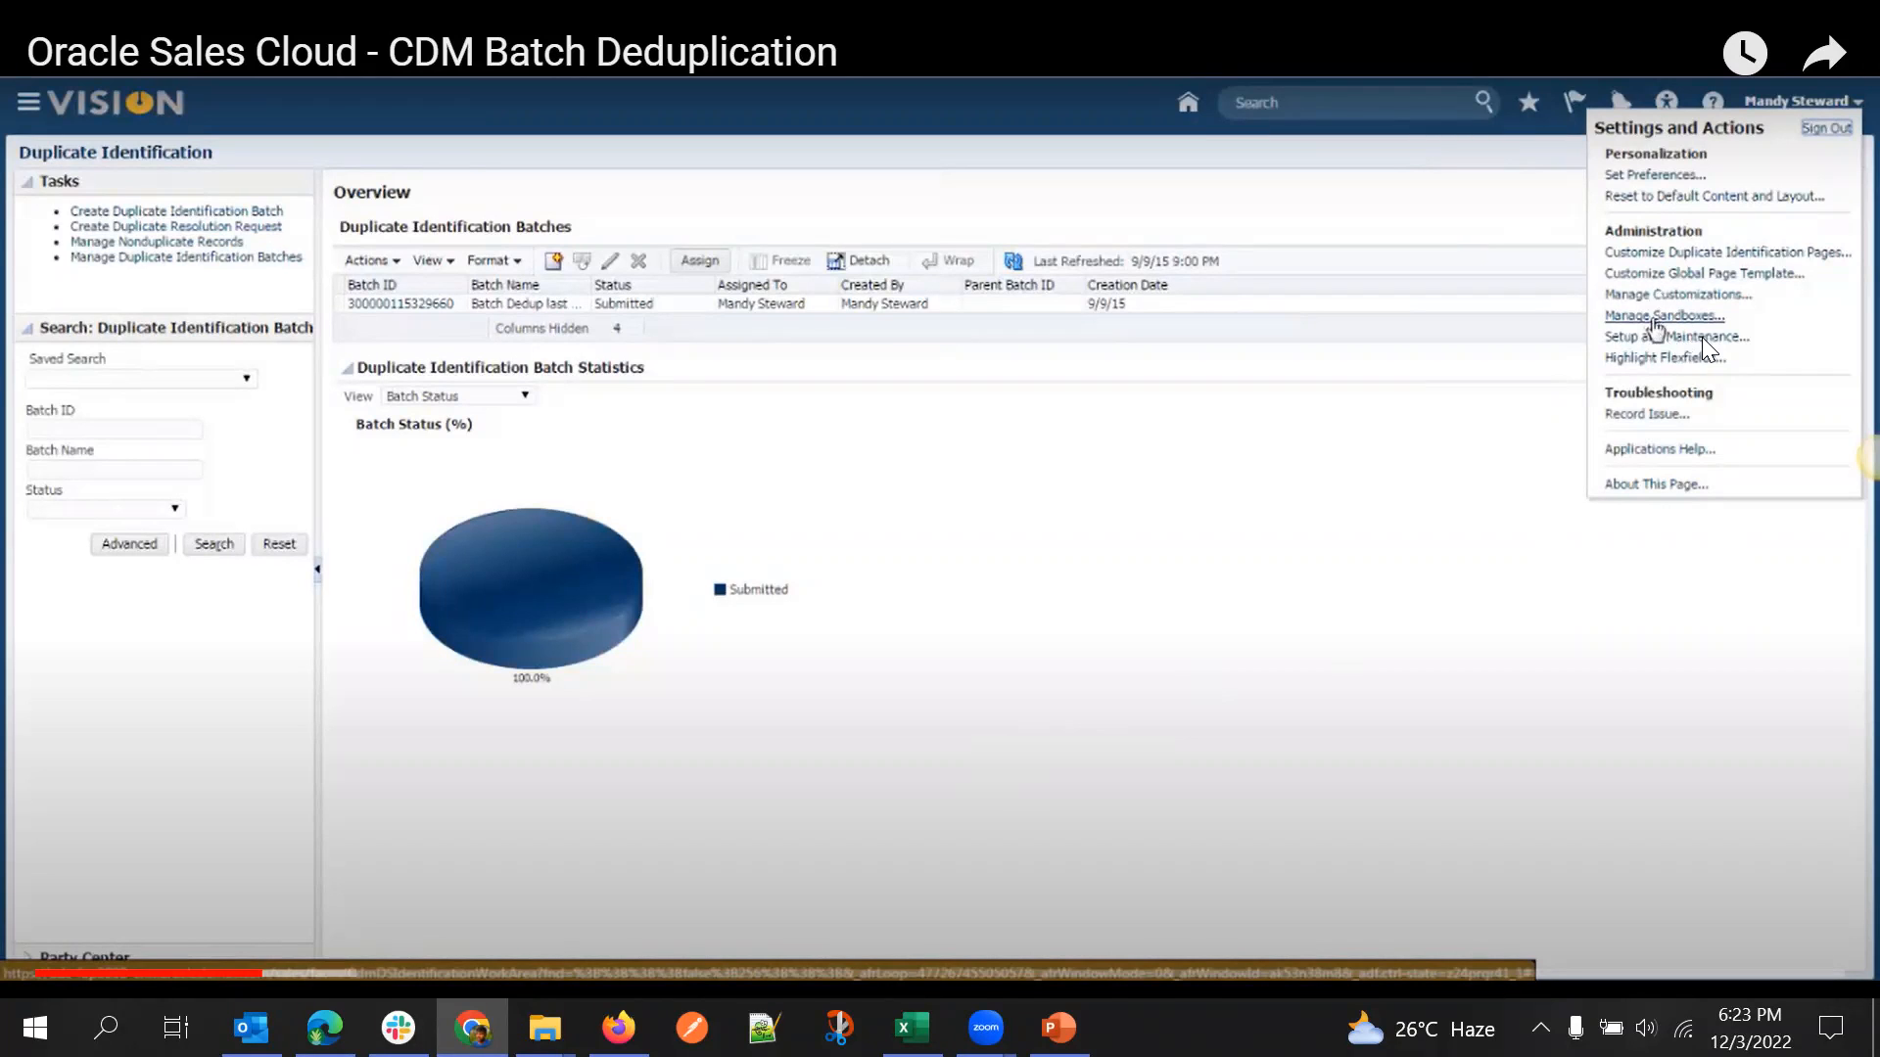
{"action": "mouse_move", "coordinate": [1653, 329]}
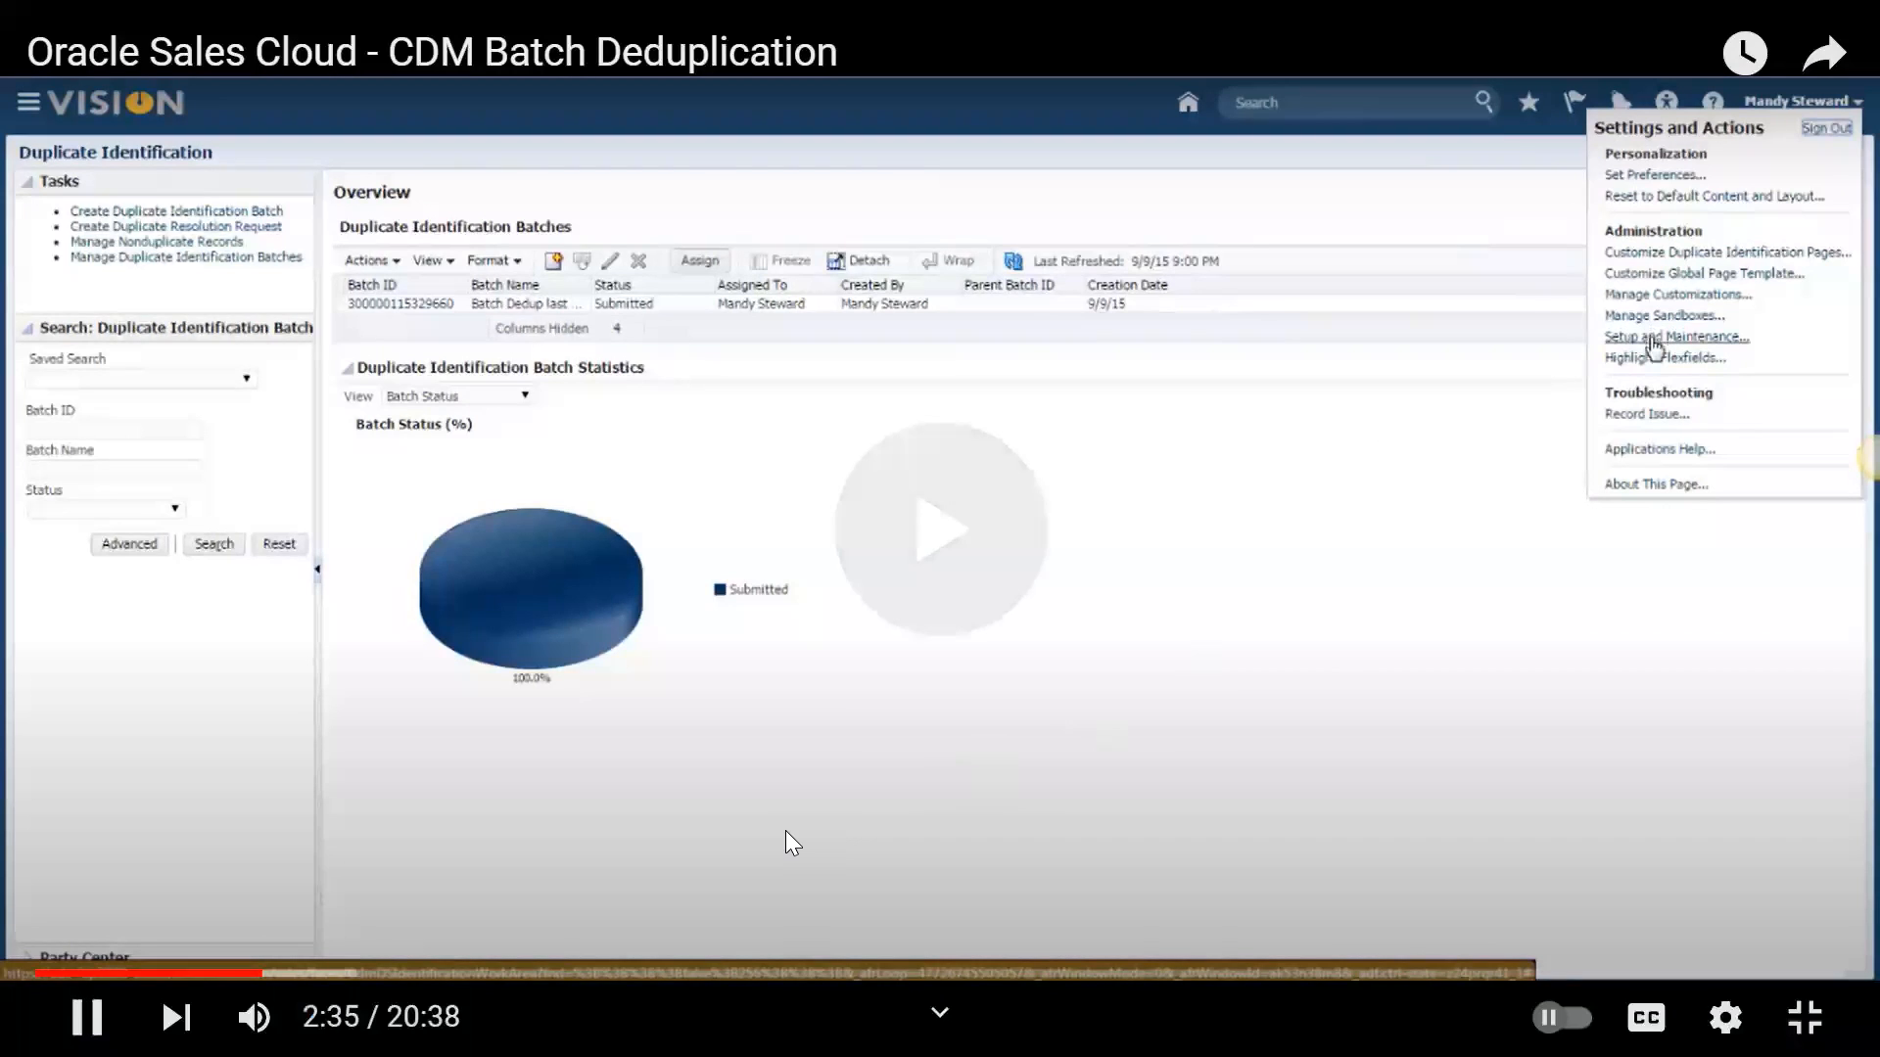
In Setup and Maintenance, search tasks for 'manage' and run the Manage enterprise data search
{"action": "left_click", "coordinate": [1674, 336]}
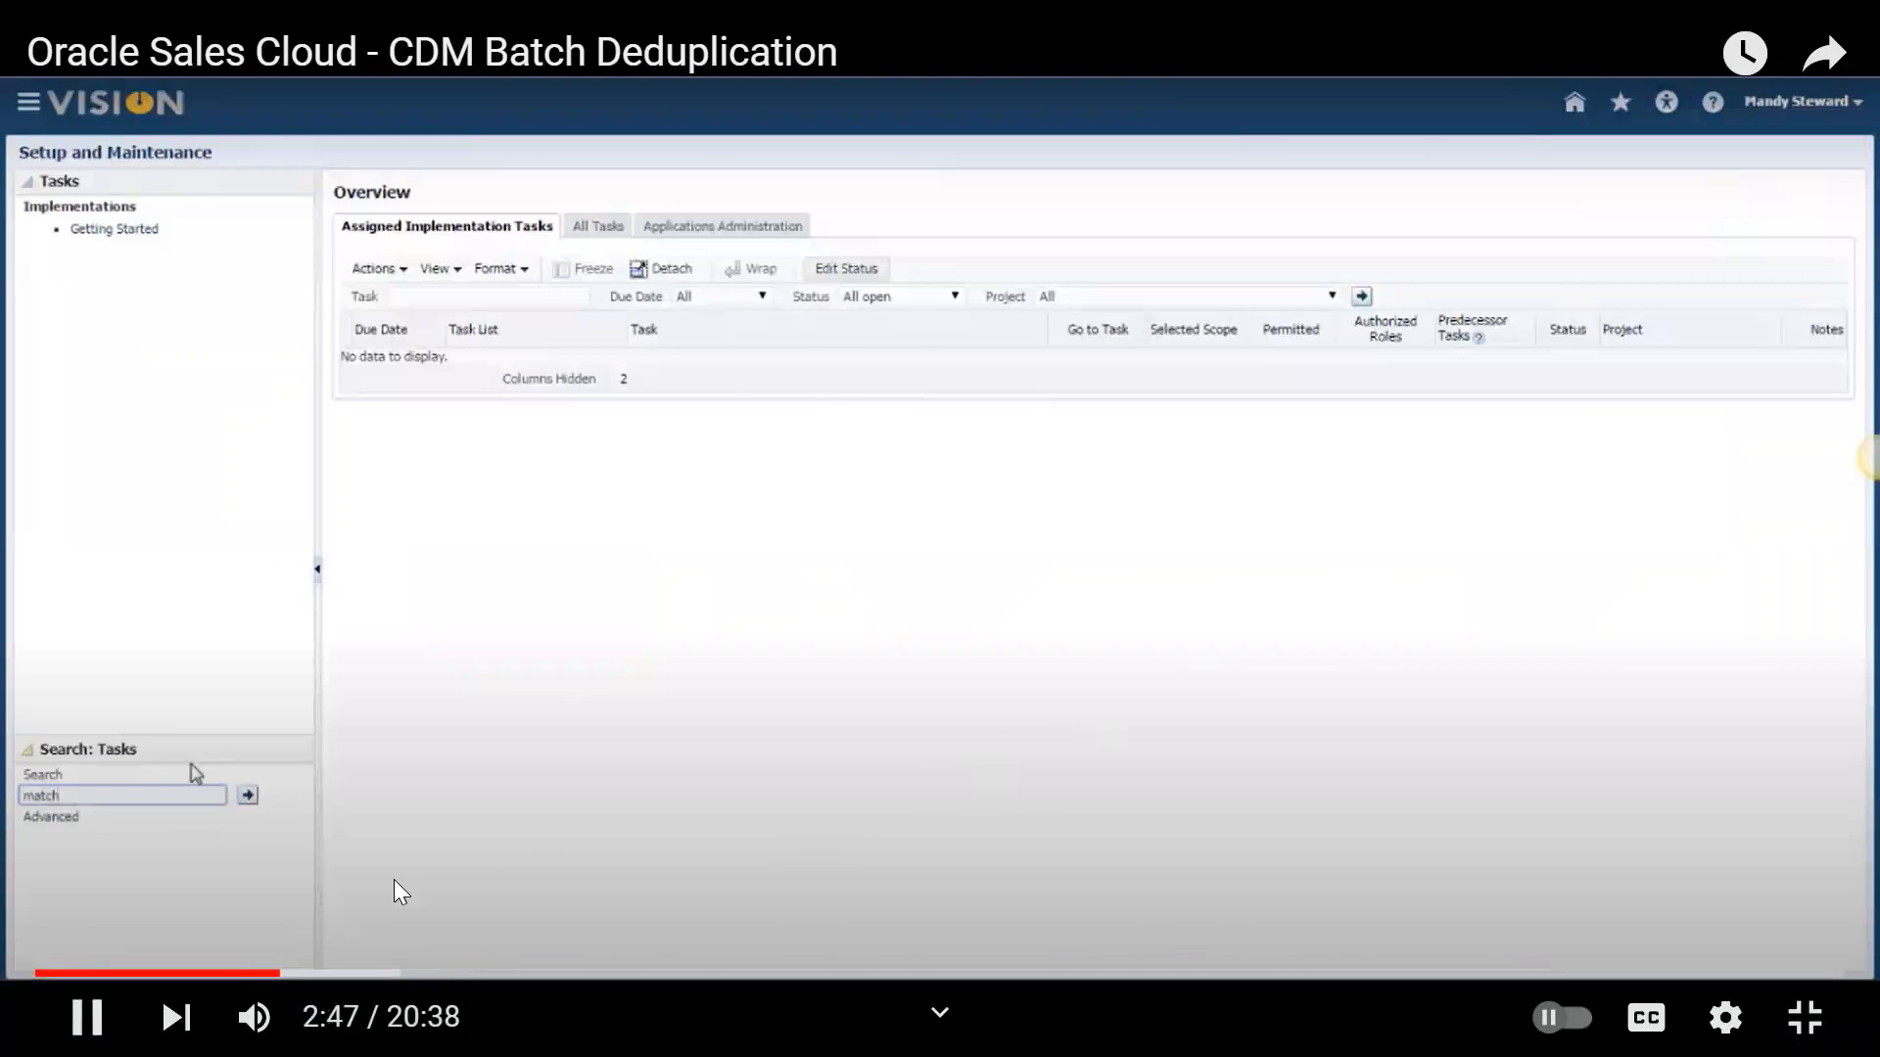
{"action": "type", "text": "manage"}
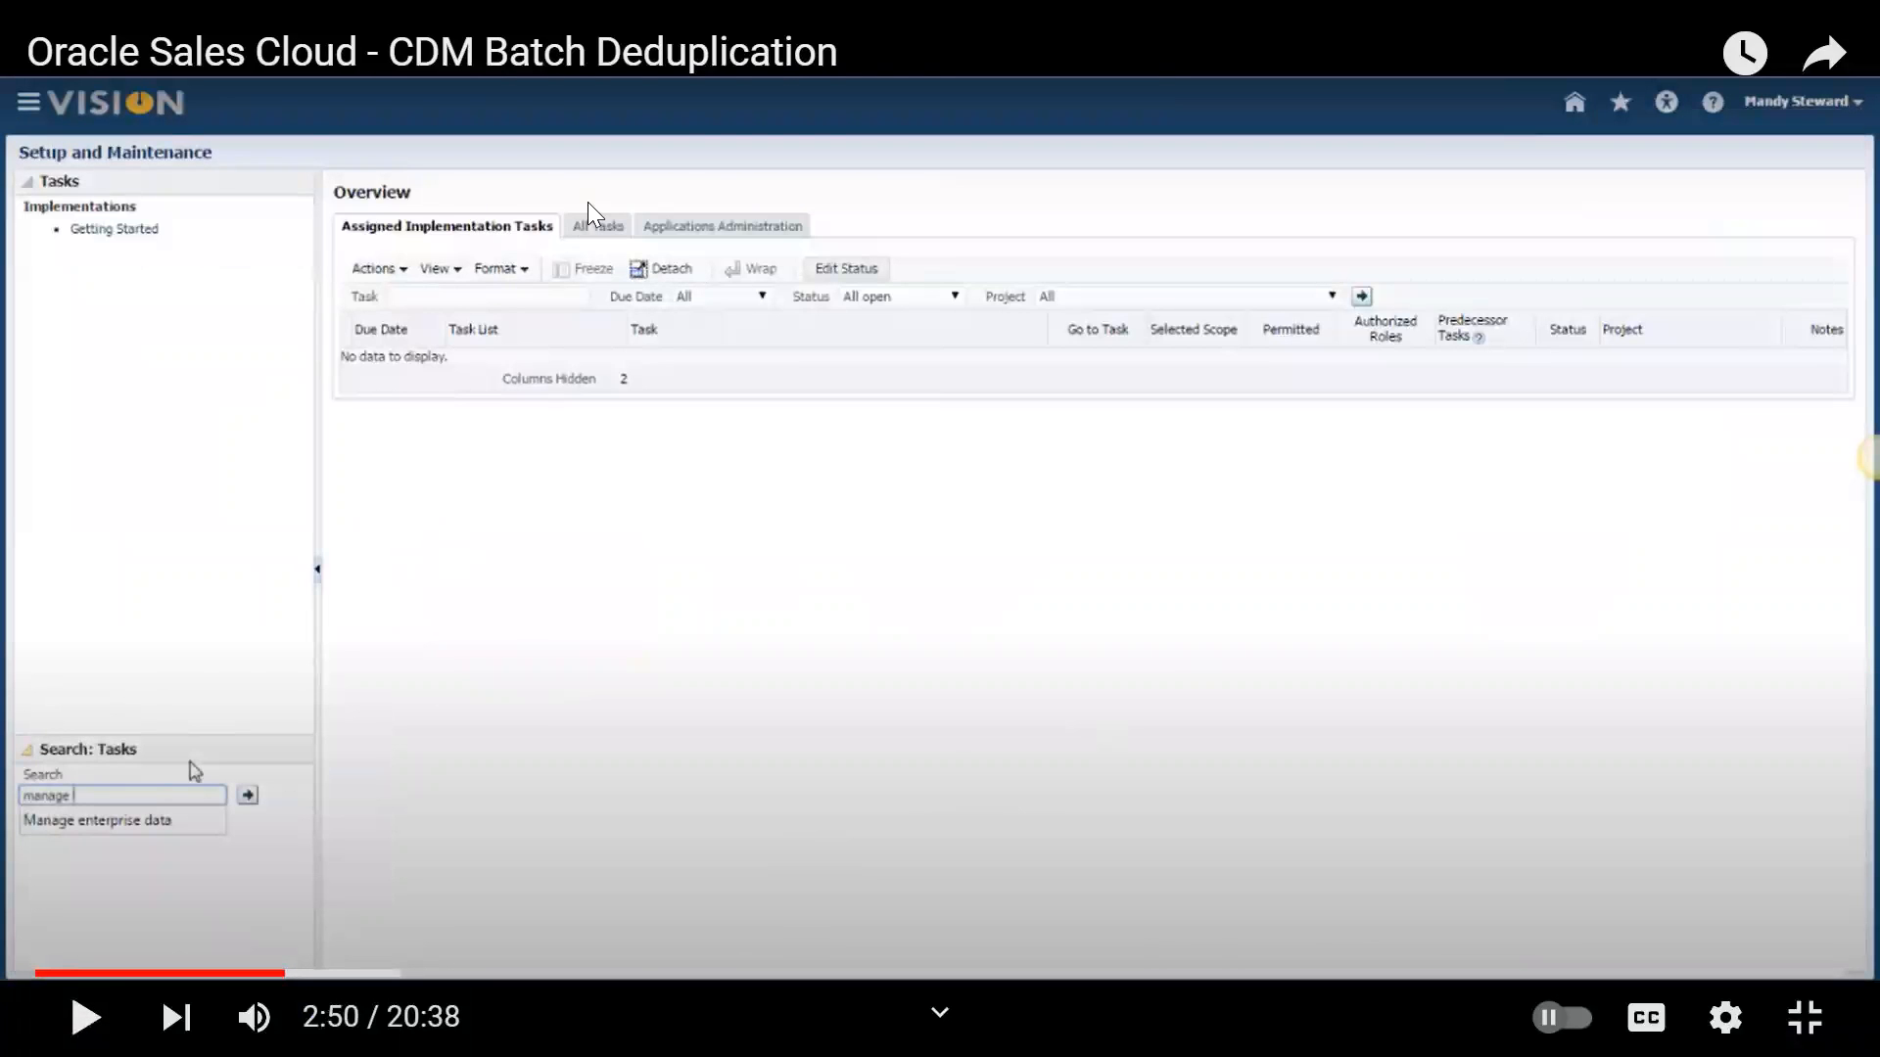
{"action": "mouse_move", "coordinate": [648, 531]}
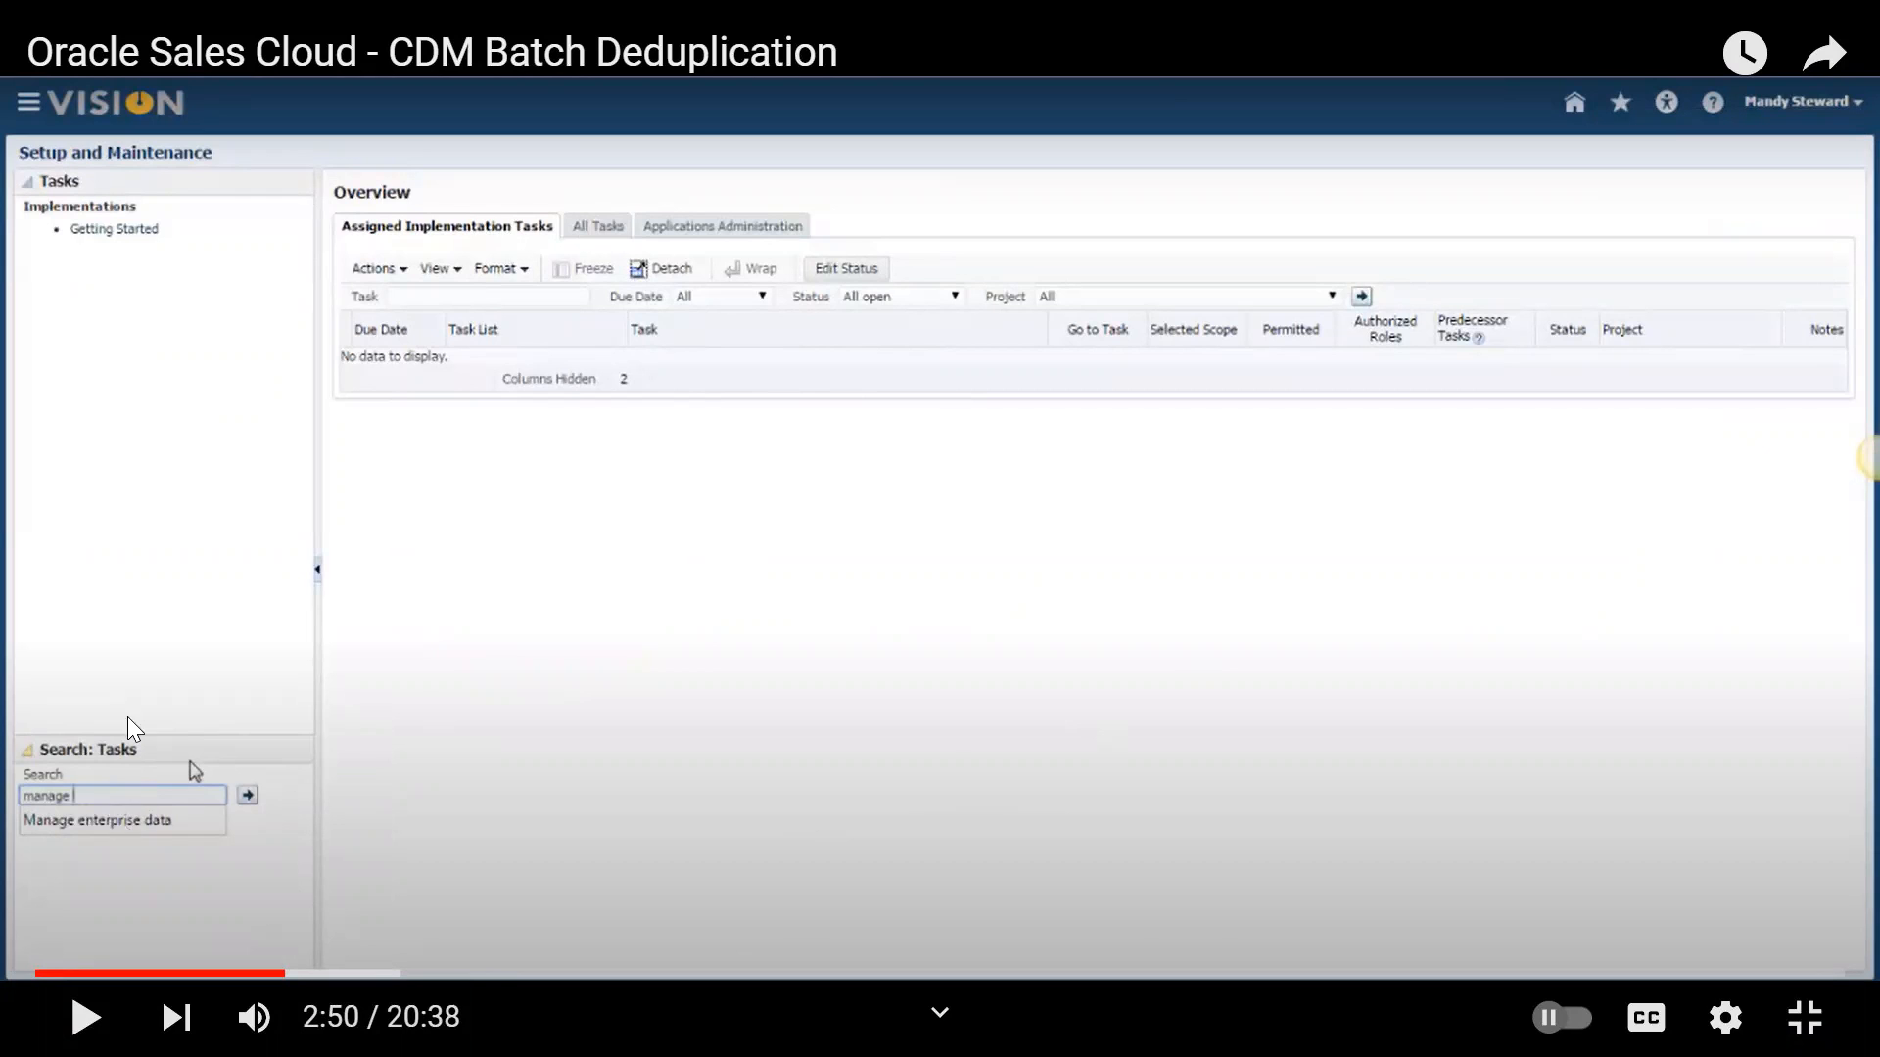
{"action": "mouse_move", "coordinate": [427, 793]}
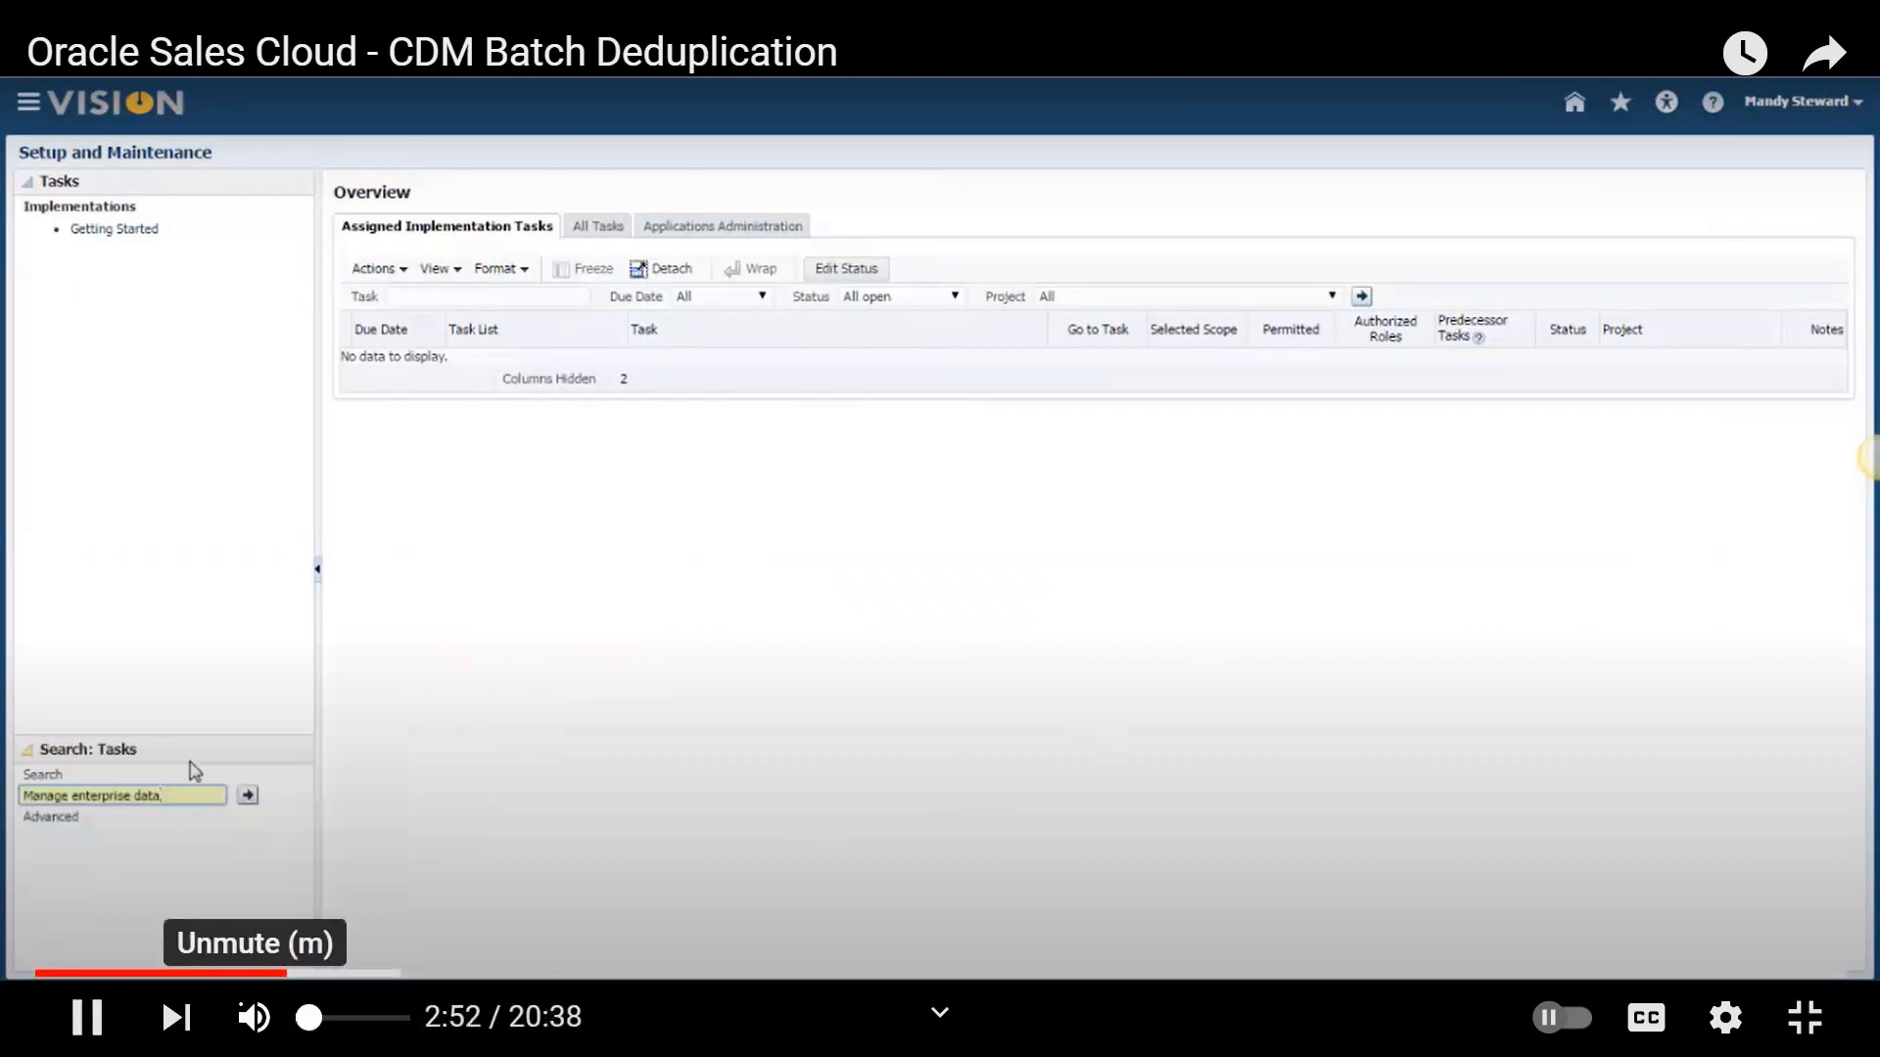
{"action": "left_click", "coordinate": [247, 795]}
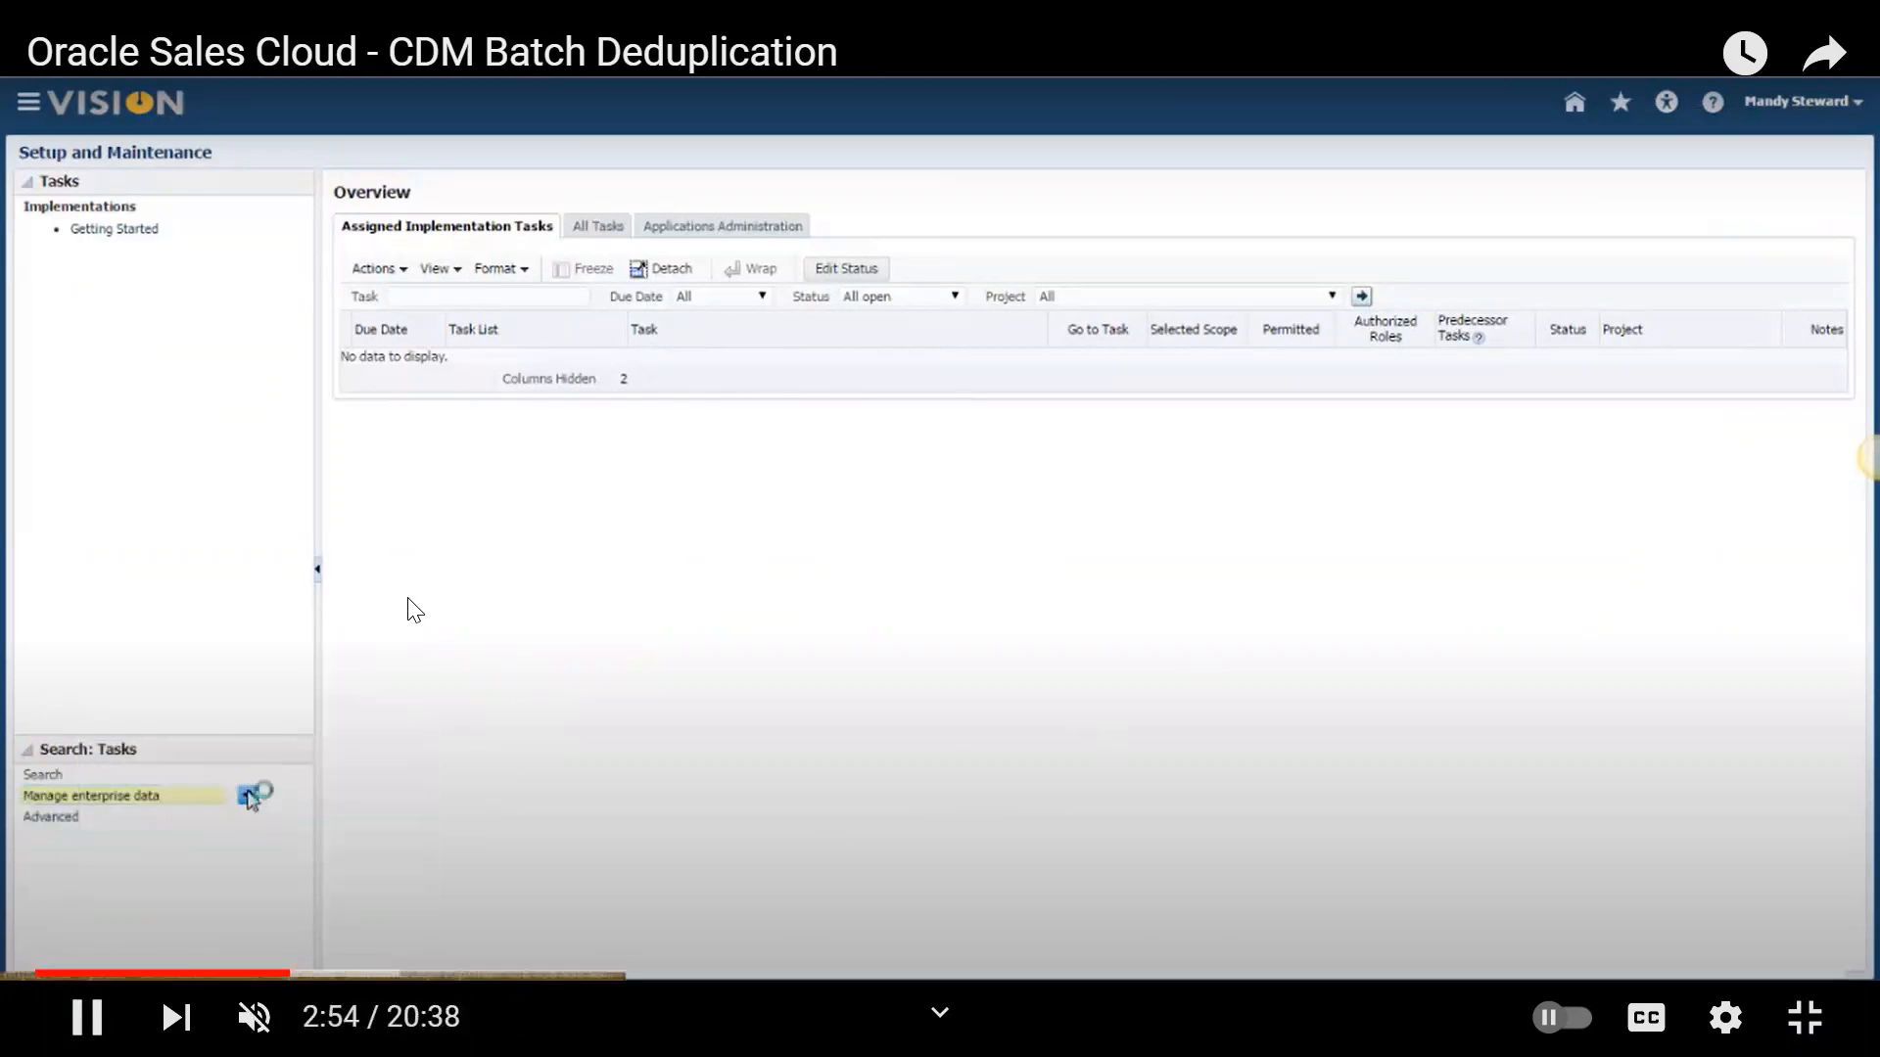
Go to Manage Enterprise Data Quality Matching Configurations and edit C1_DQ_SEED_ACCT_DUP_IDENTIFICATION
{"action": "left_click", "coordinate": [247, 795]}
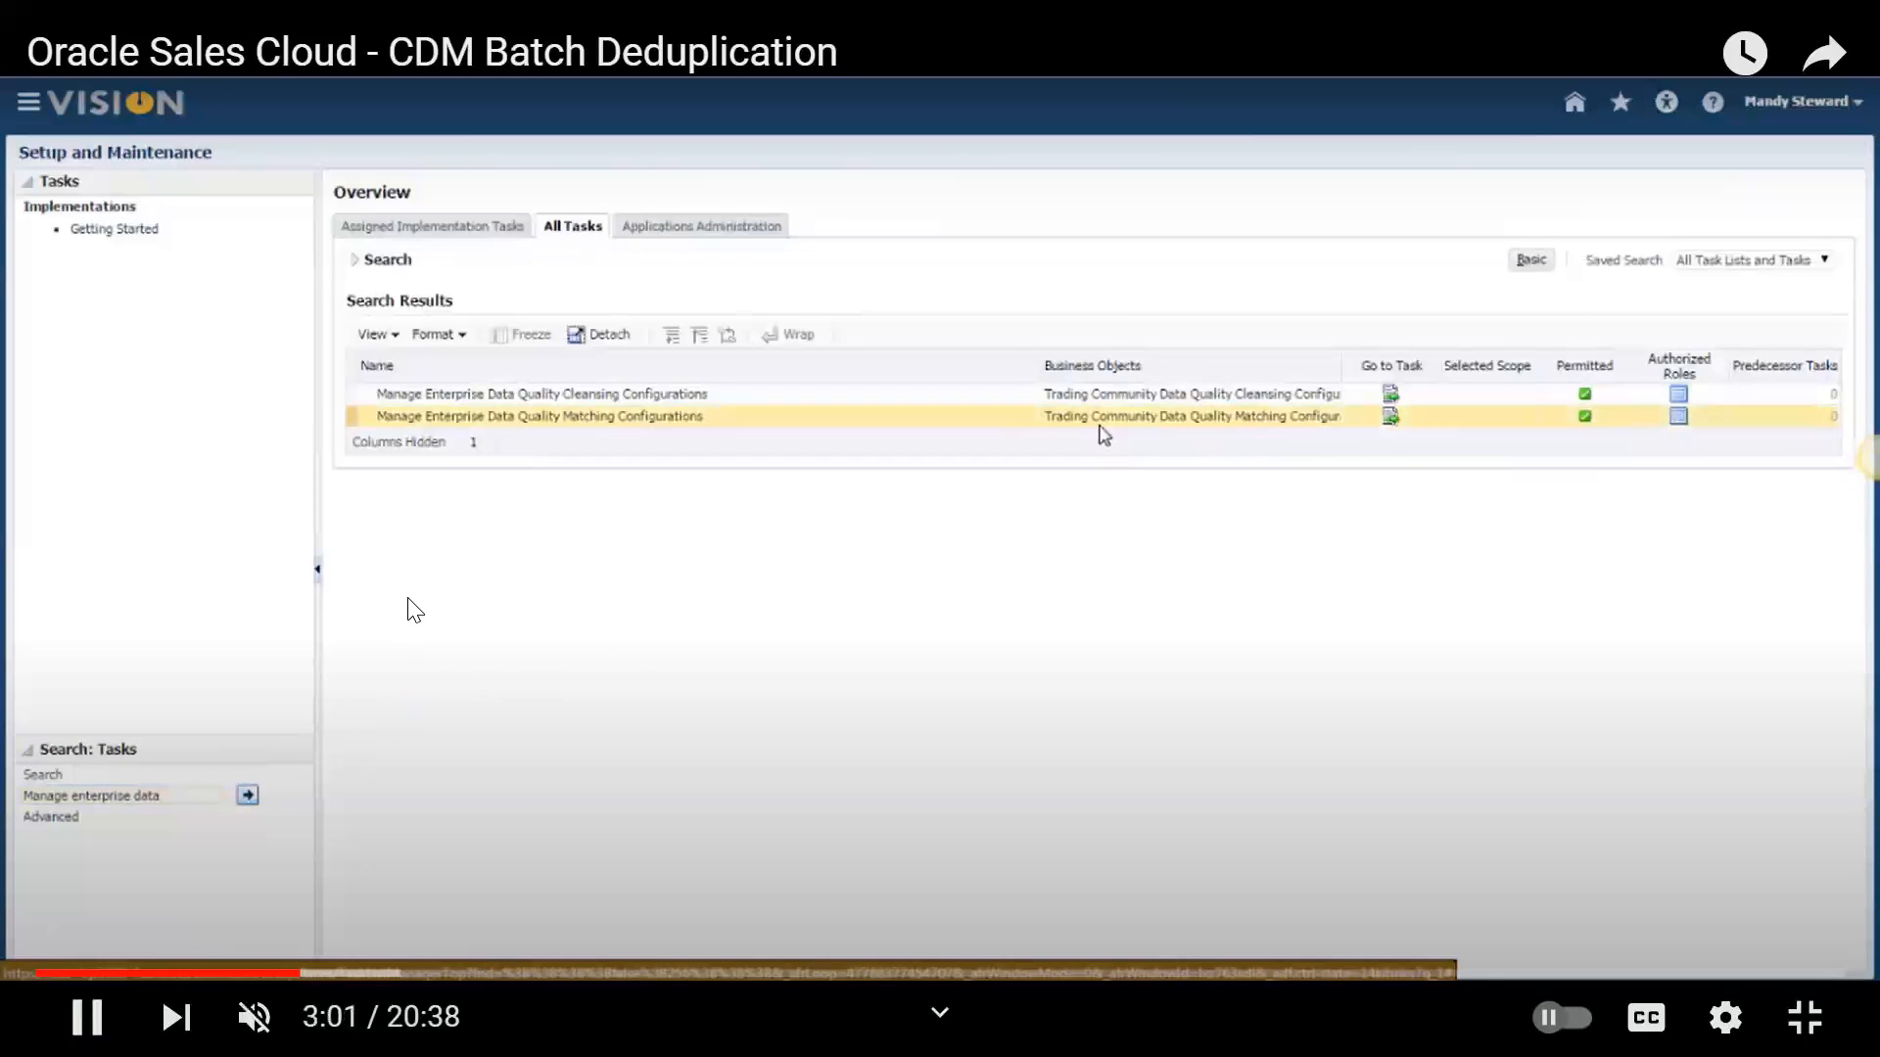
{"action": "left_click", "coordinate": [1390, 415]}
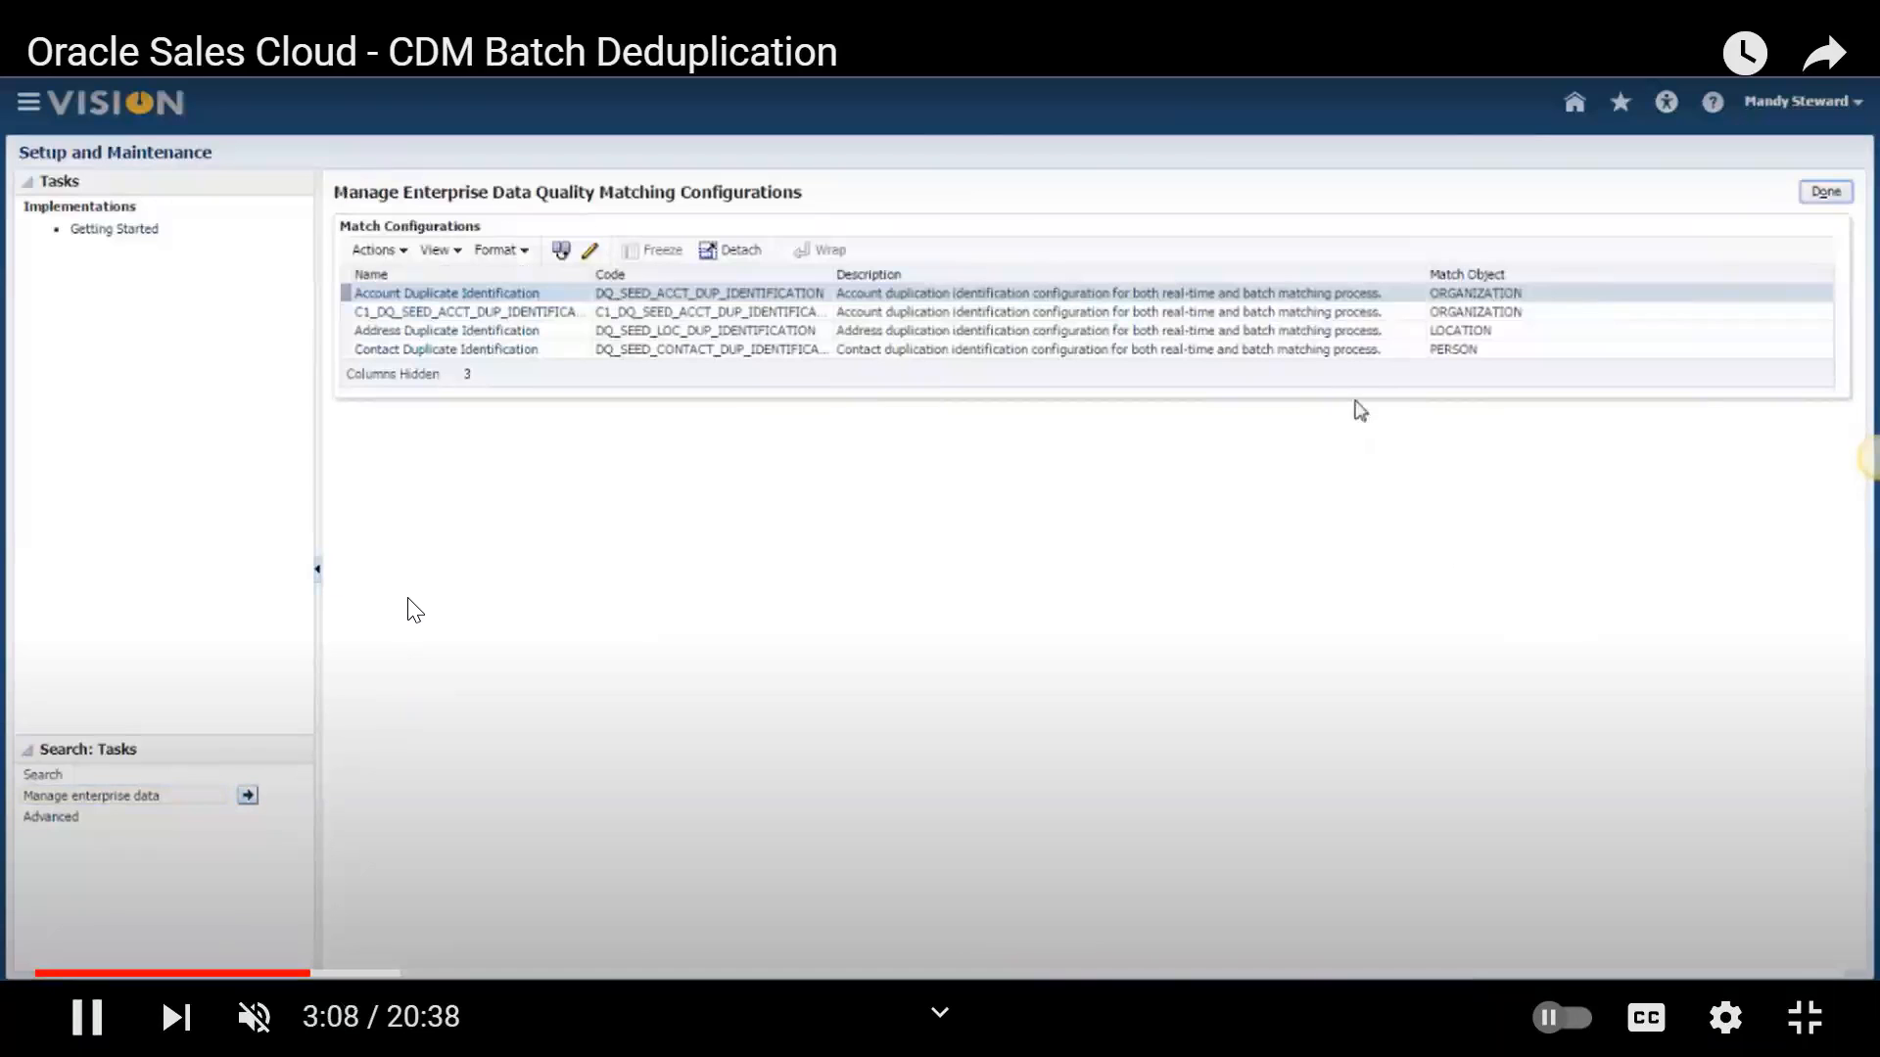
{"action": "left_click", "coordinate": [468, 311]}
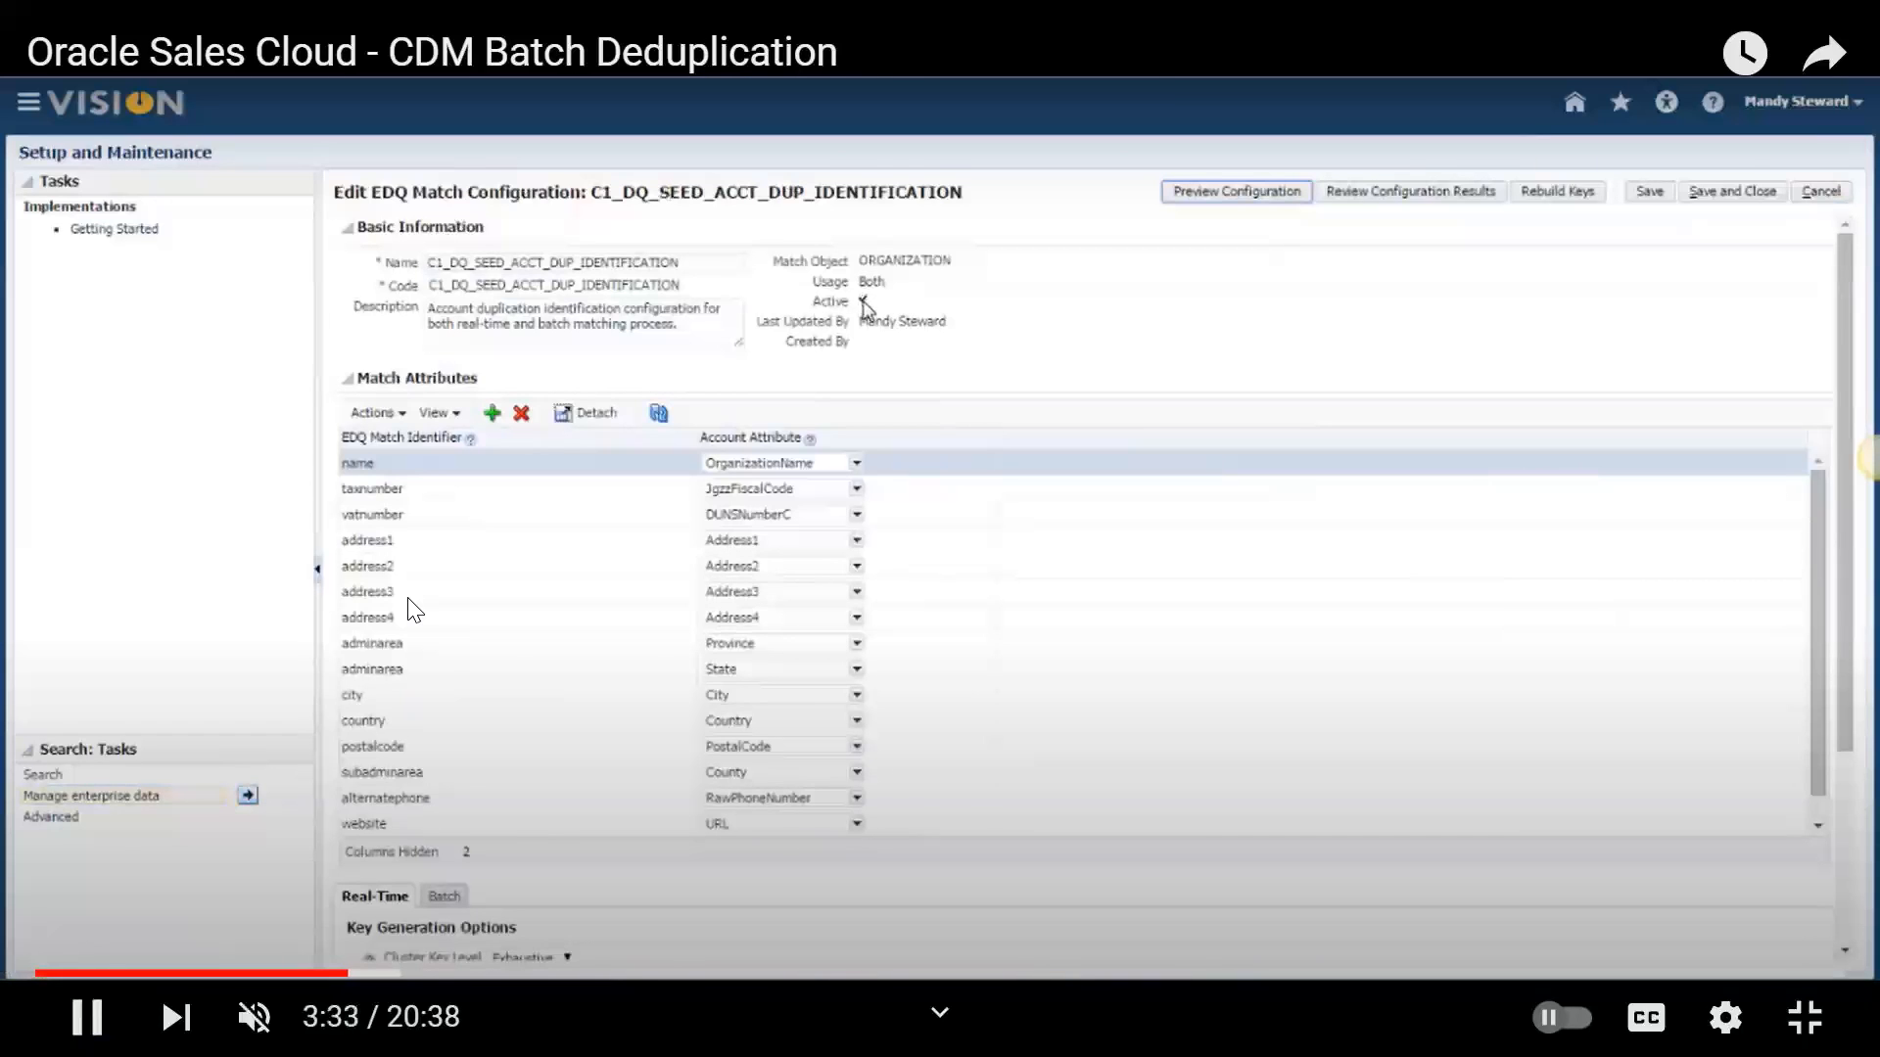
{"action": "scroll", "scroll_direction": "down", "scroll_amount": 3}
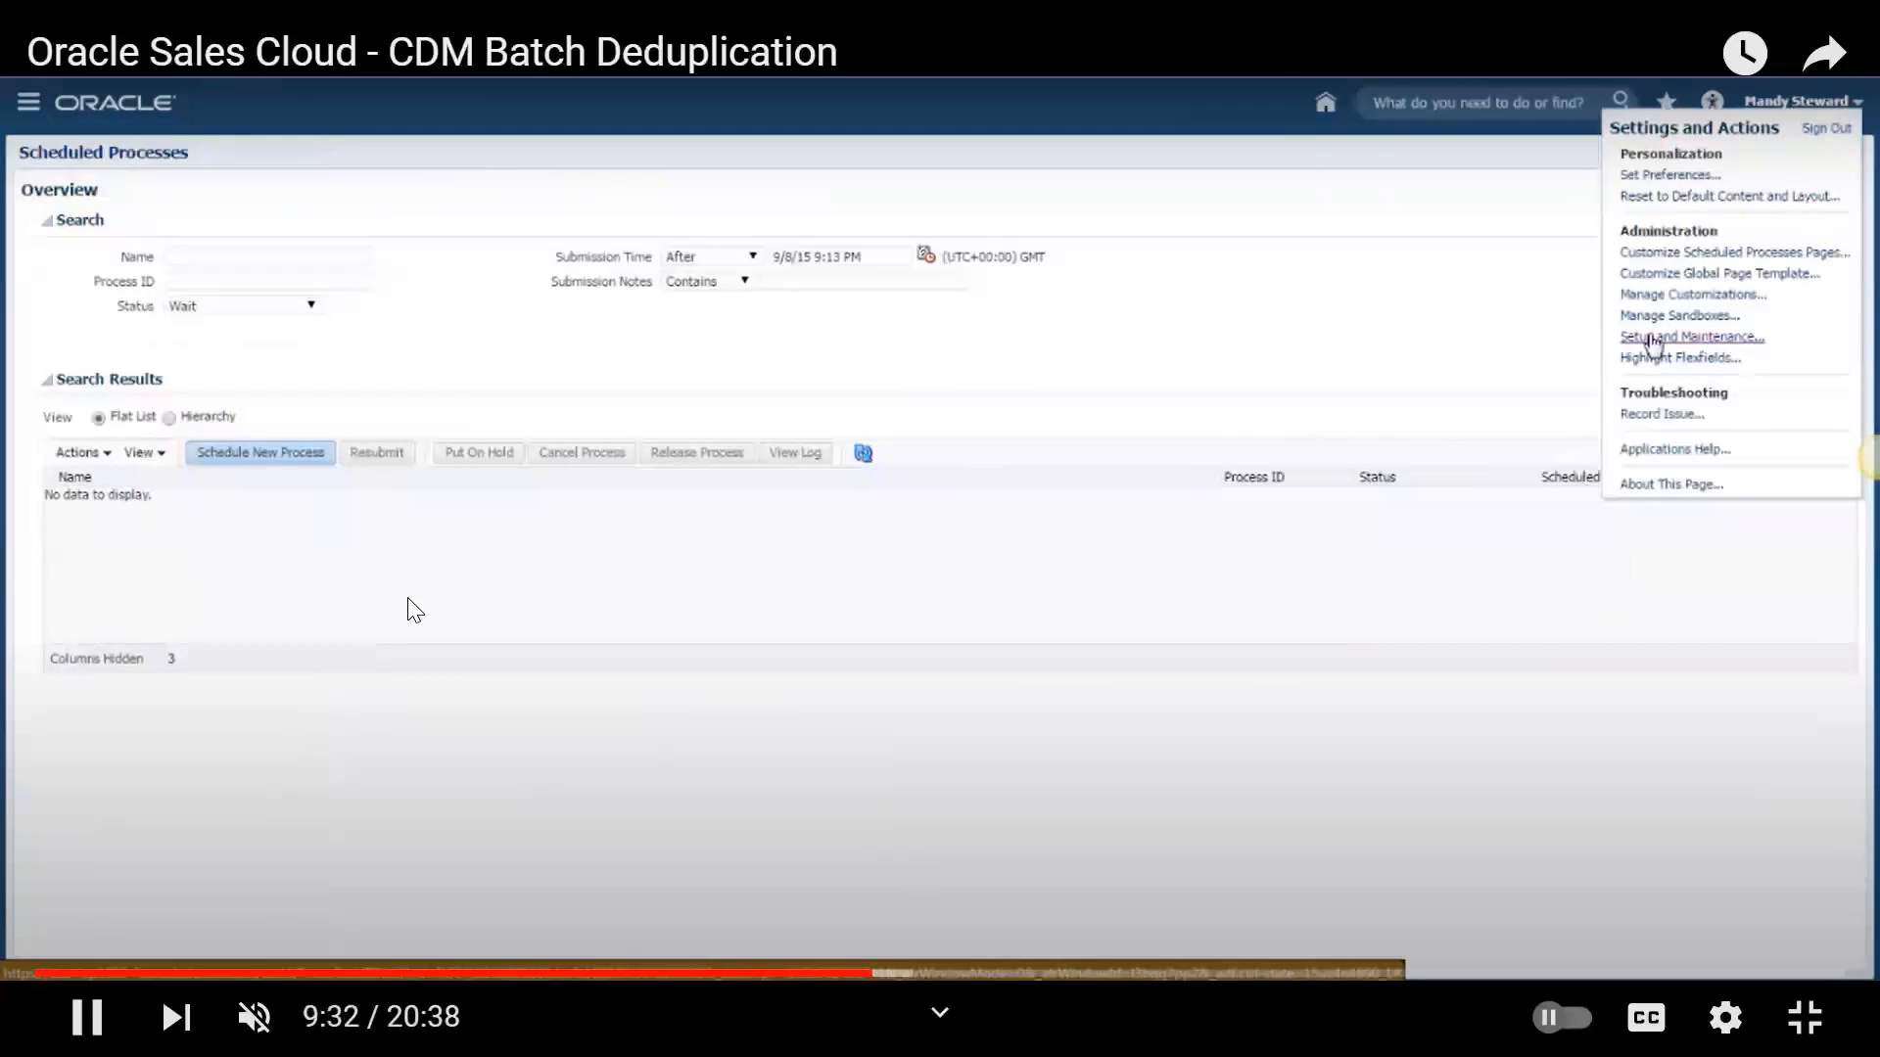
From Setup and Maintenance, go to the Run Request Dispatch Job task
{"action": "left_click", "coordinate": [1692, 337]}
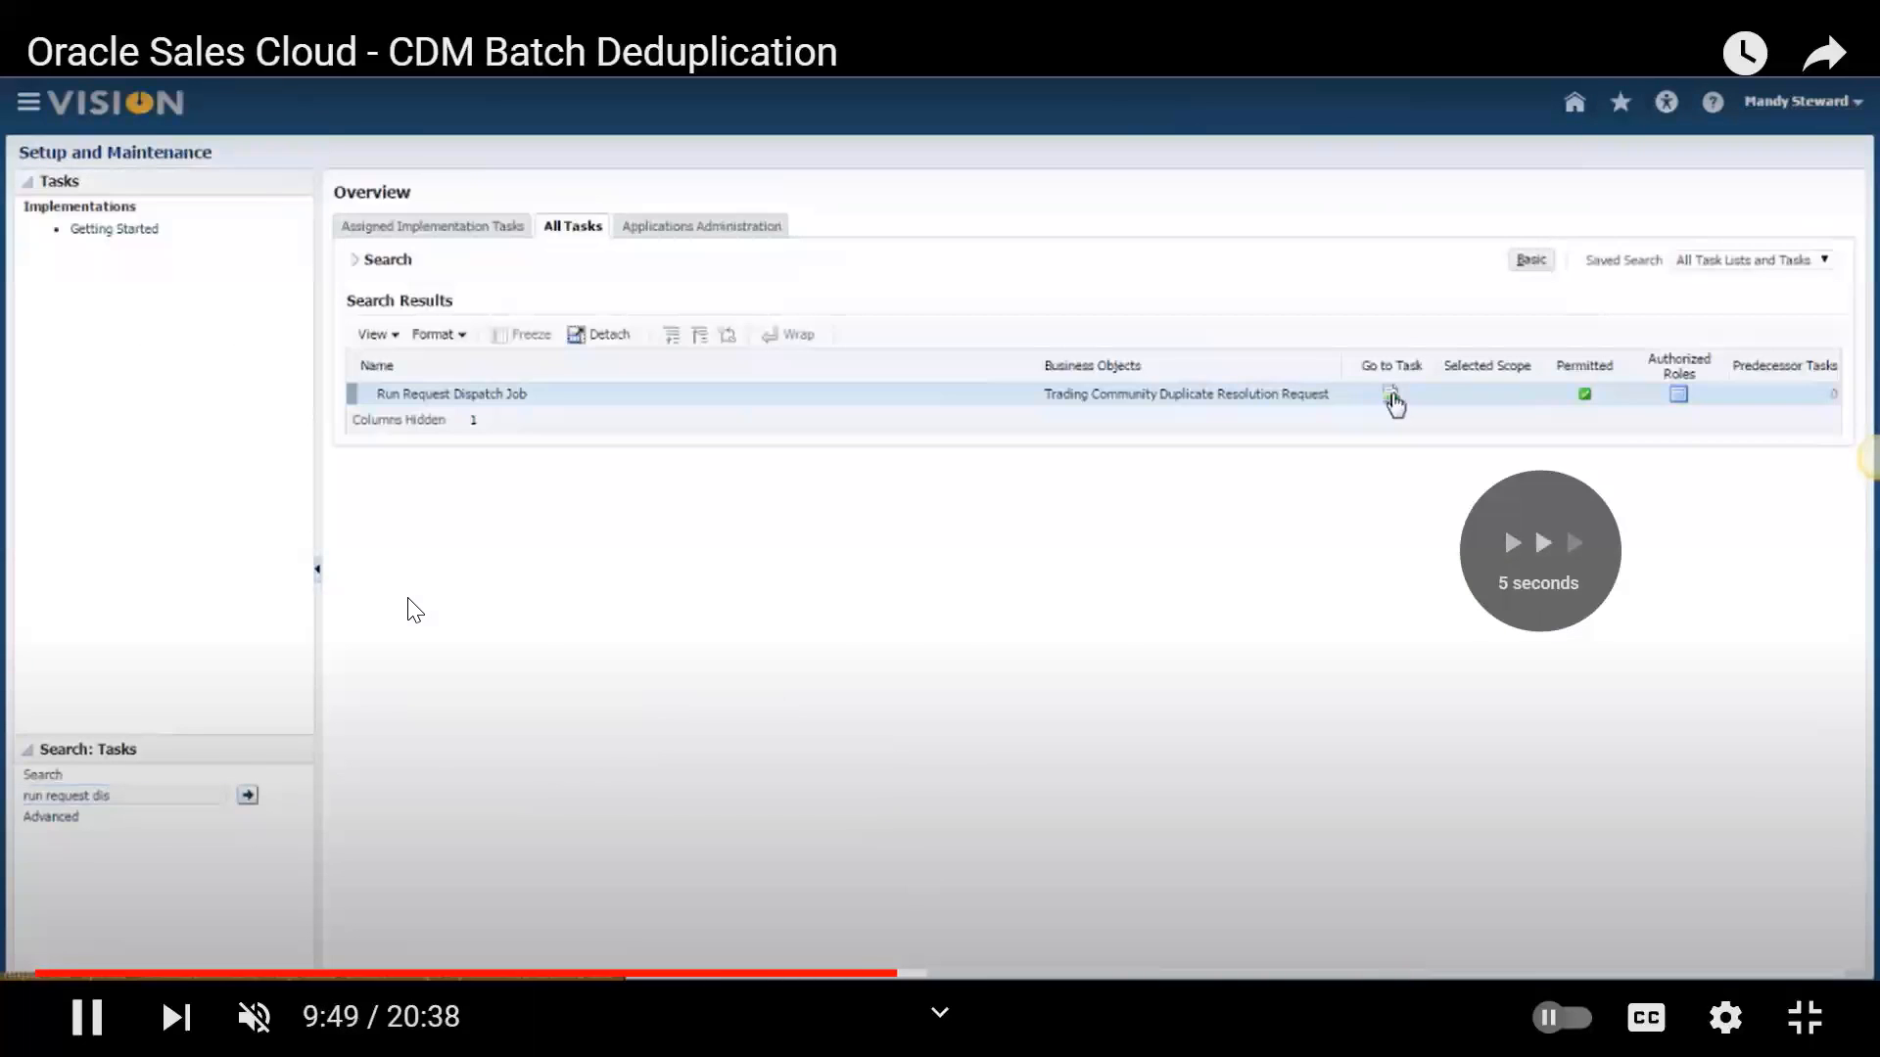
{"action": "left_click", "coordinate": [1391, 395]}
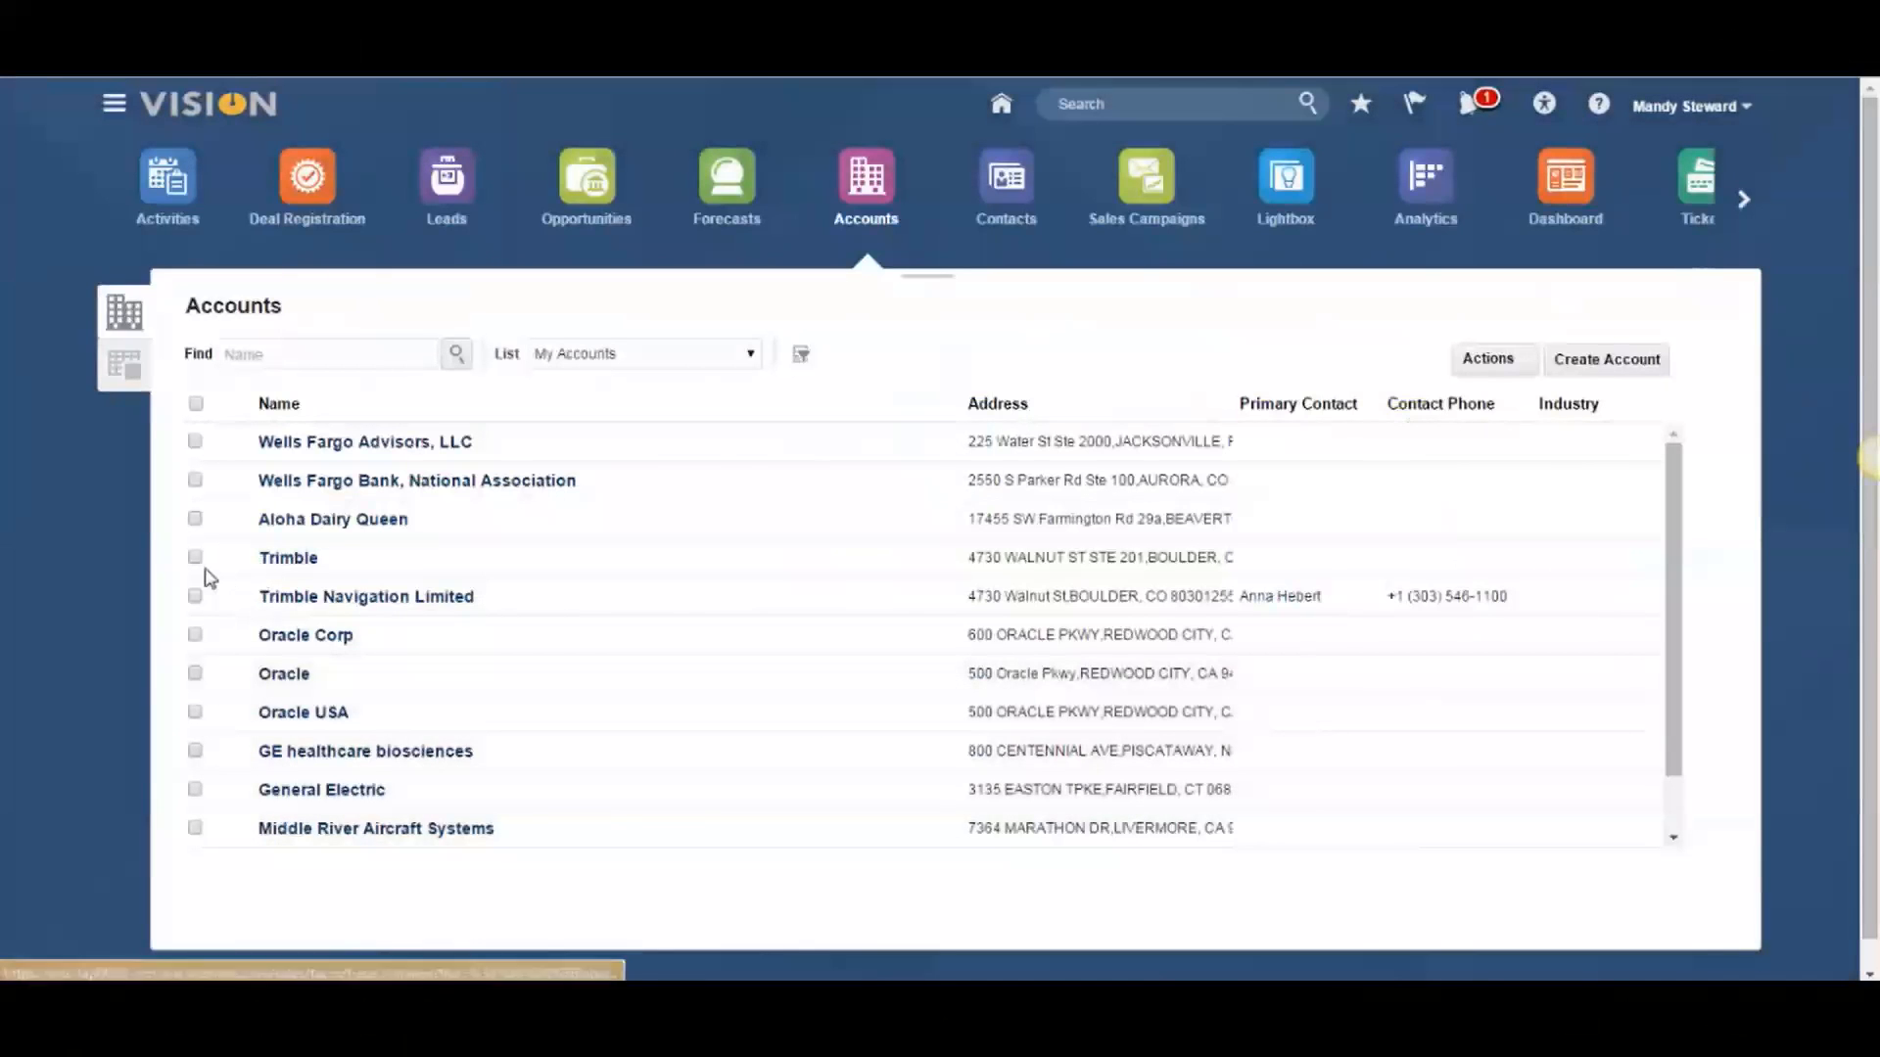
Merge the selected Trimble accounts as a Merge resolution request and return to the dashboard
{"action": "left_click", "coordinate": [1486, 359]}
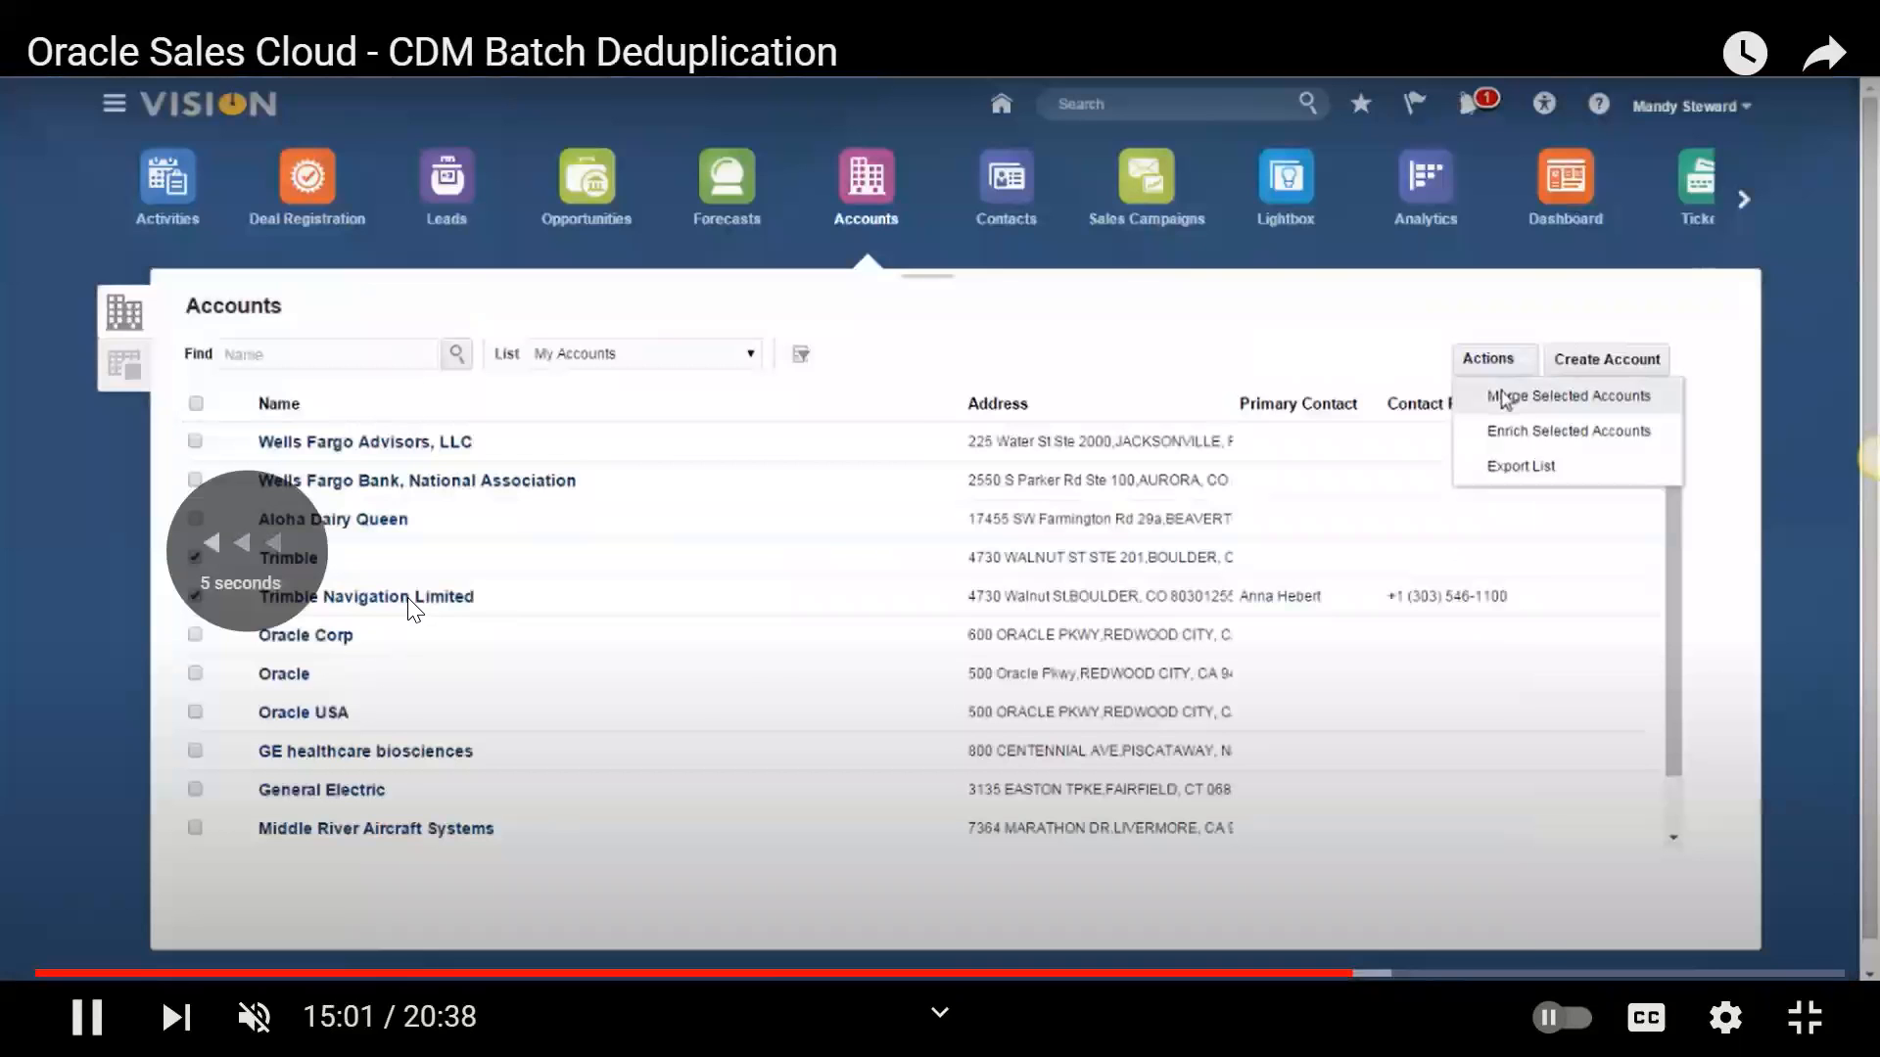
{"action": "left_click", "coordinate": [1566, 395]}
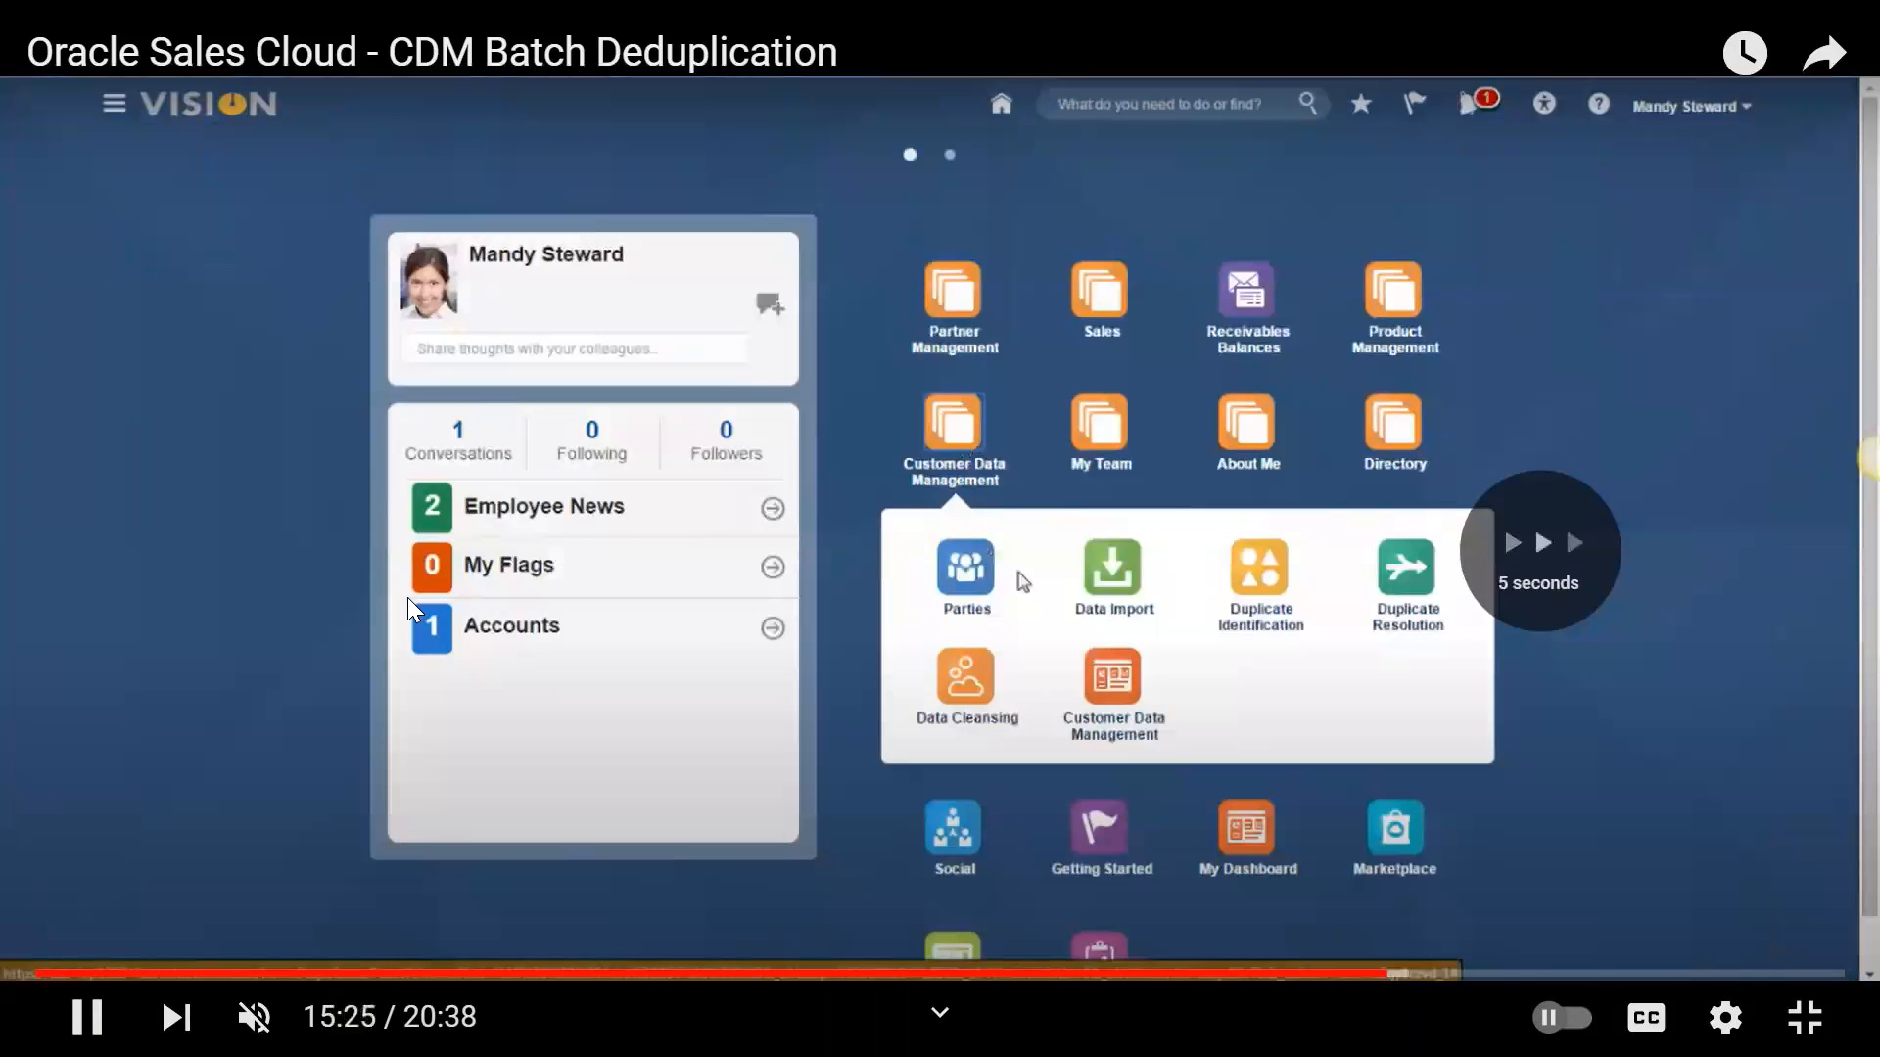
{"action": "left_click", "coordinate": [1406, 564]}
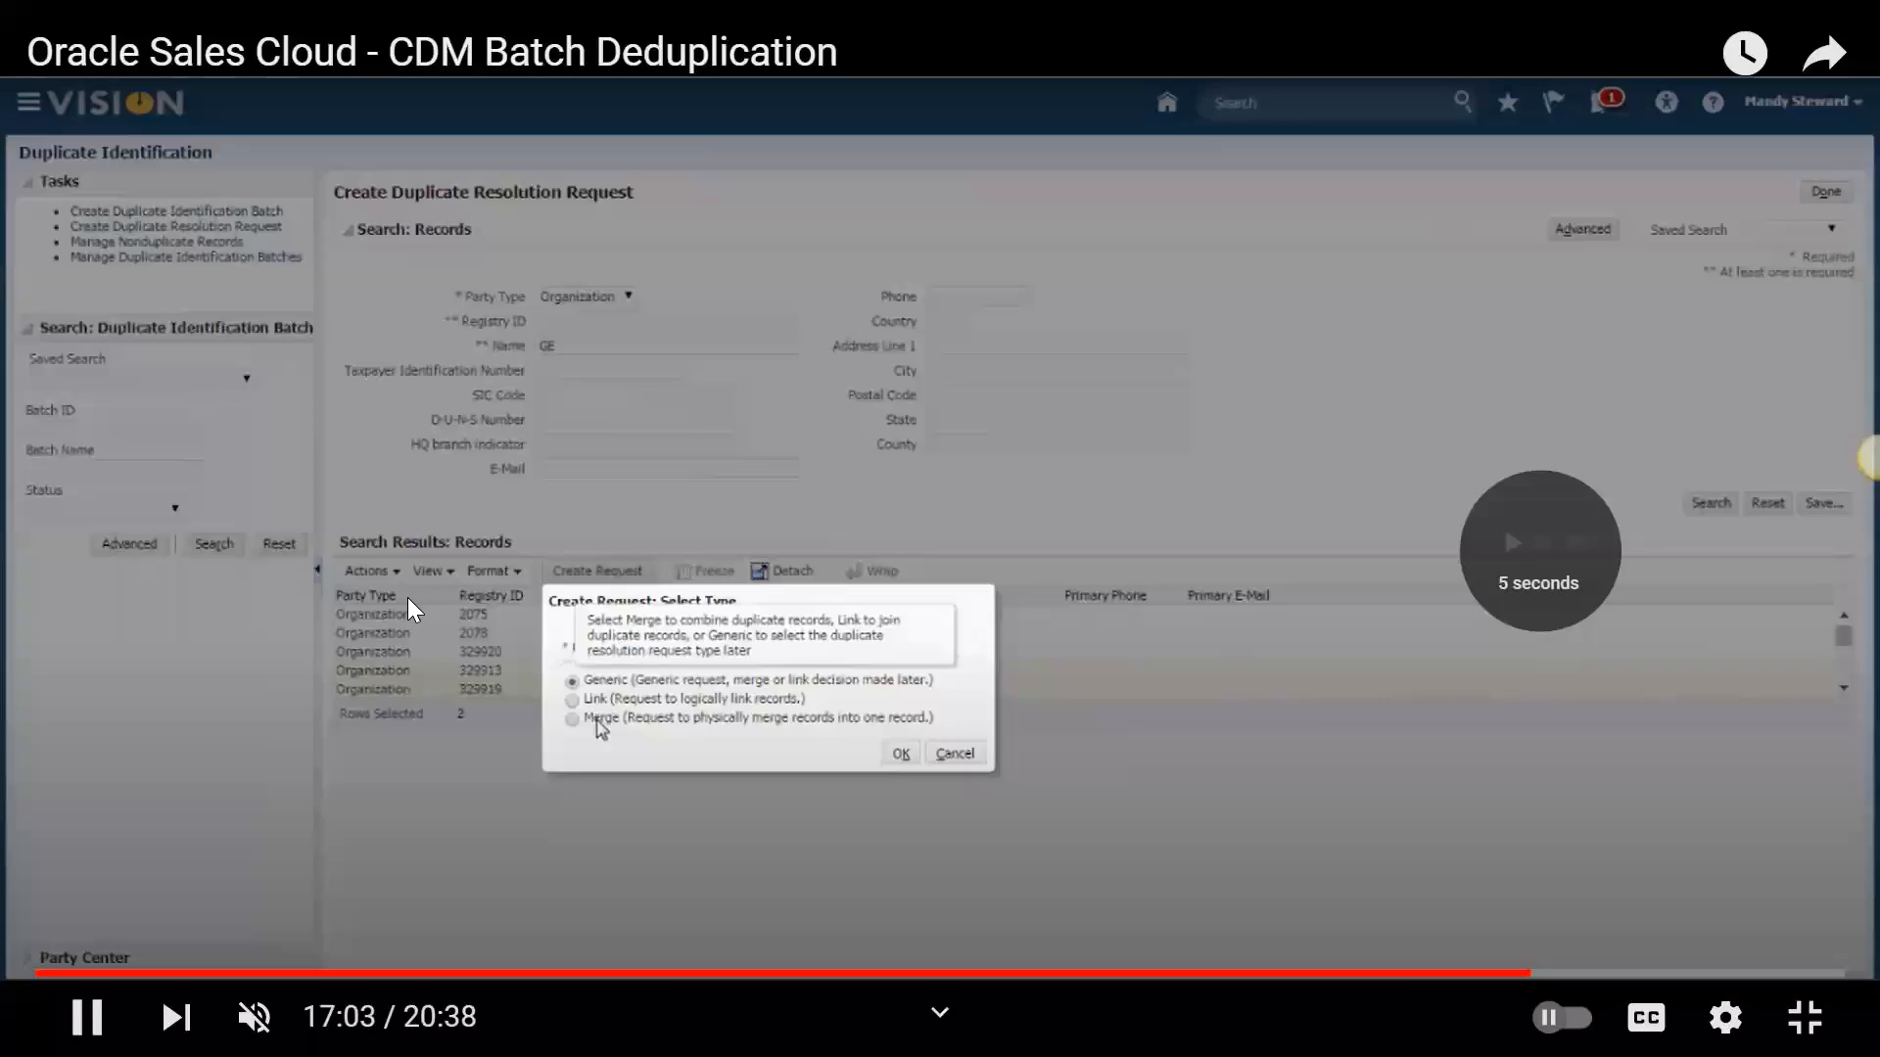
{"action": "left_click", "coordinate": [900, 752]}
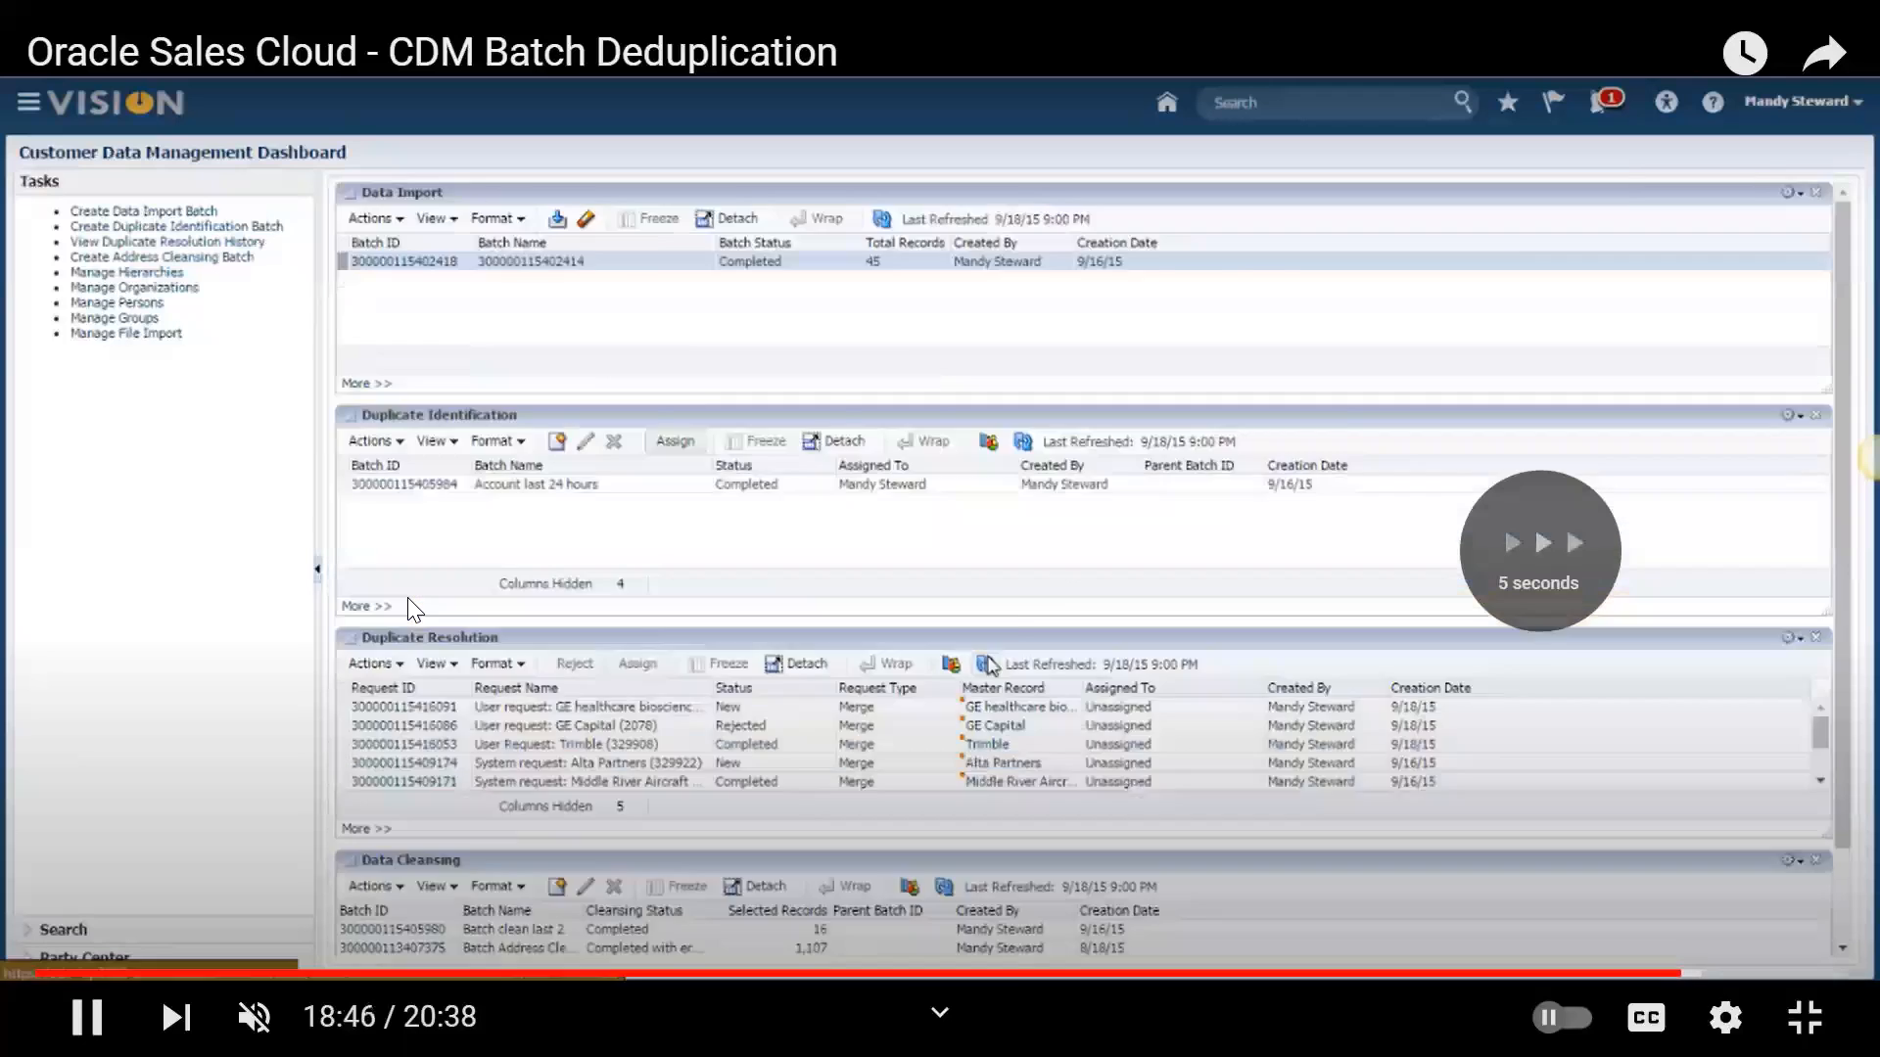
{"action": "left_click", "coordinate": [166, 240]}
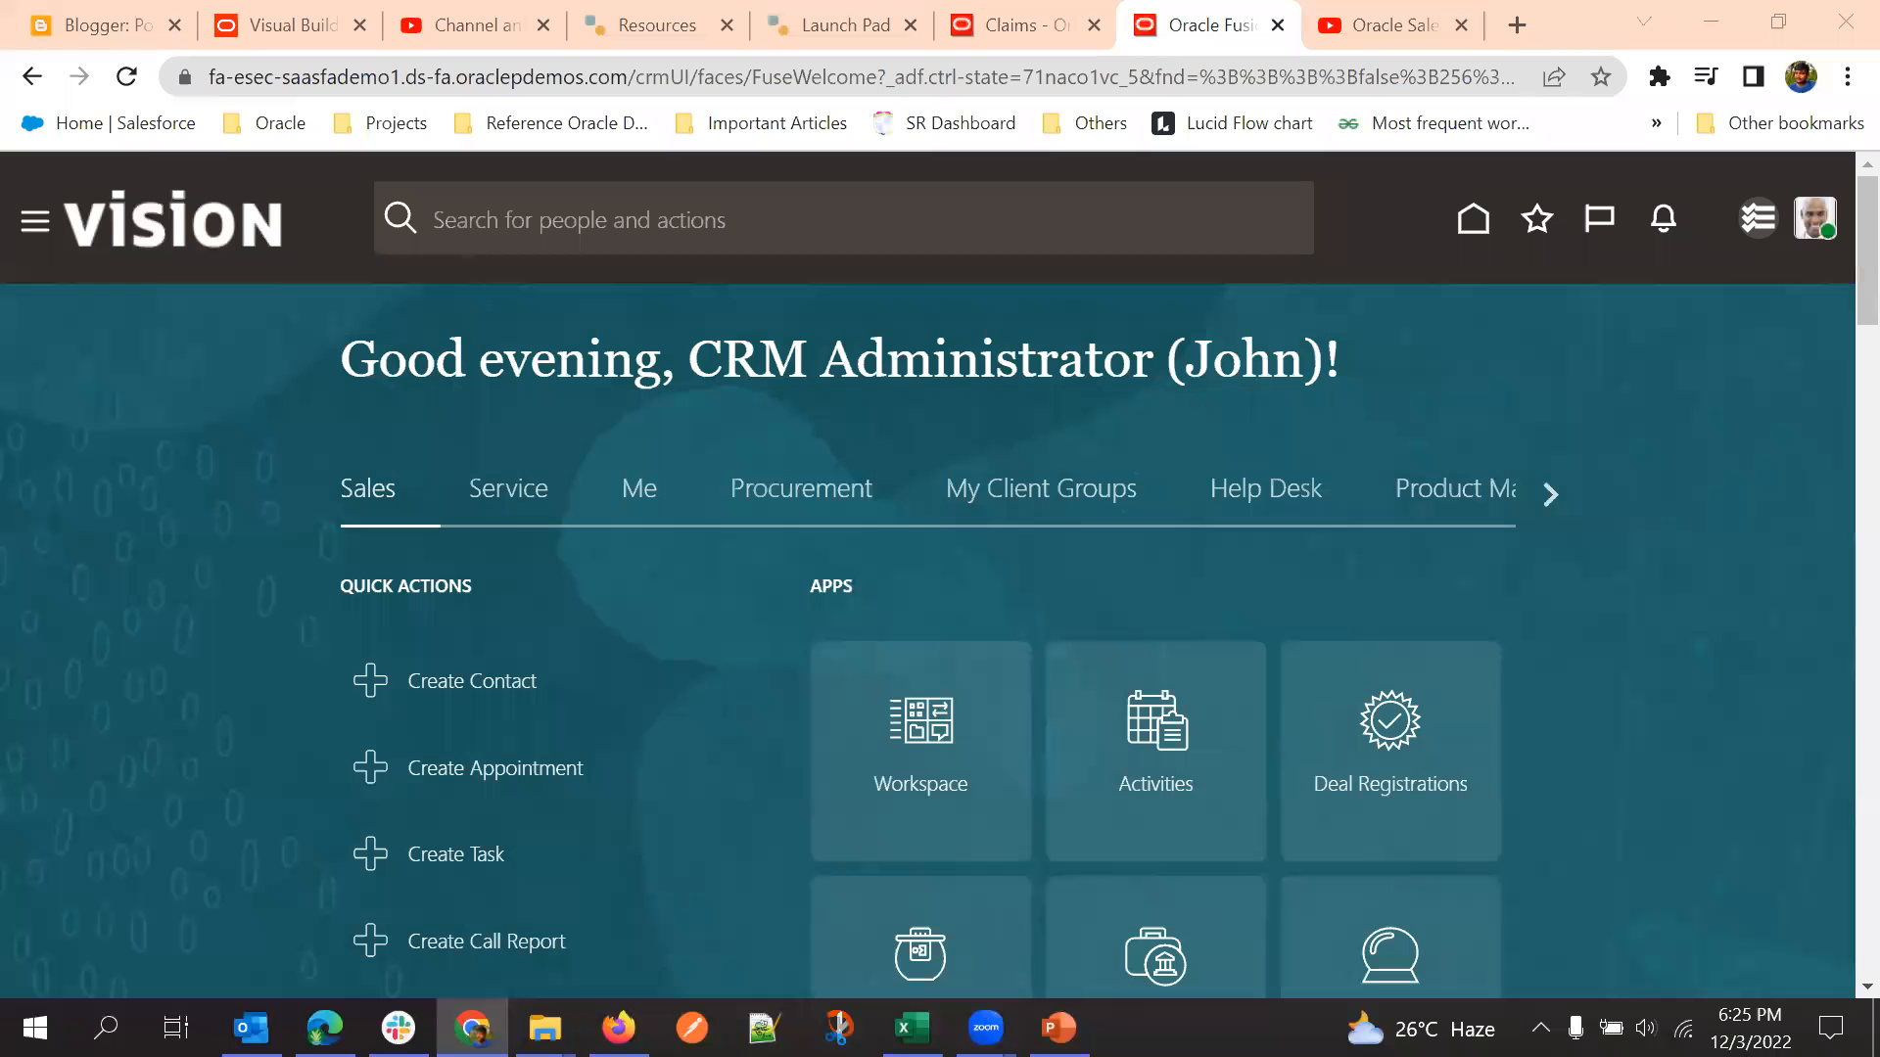
Make the Oracle Fusion home page full screen with F11, hiding browser tabs and address bar
{"action": "left_click", "coordinate": [1846, 76]}
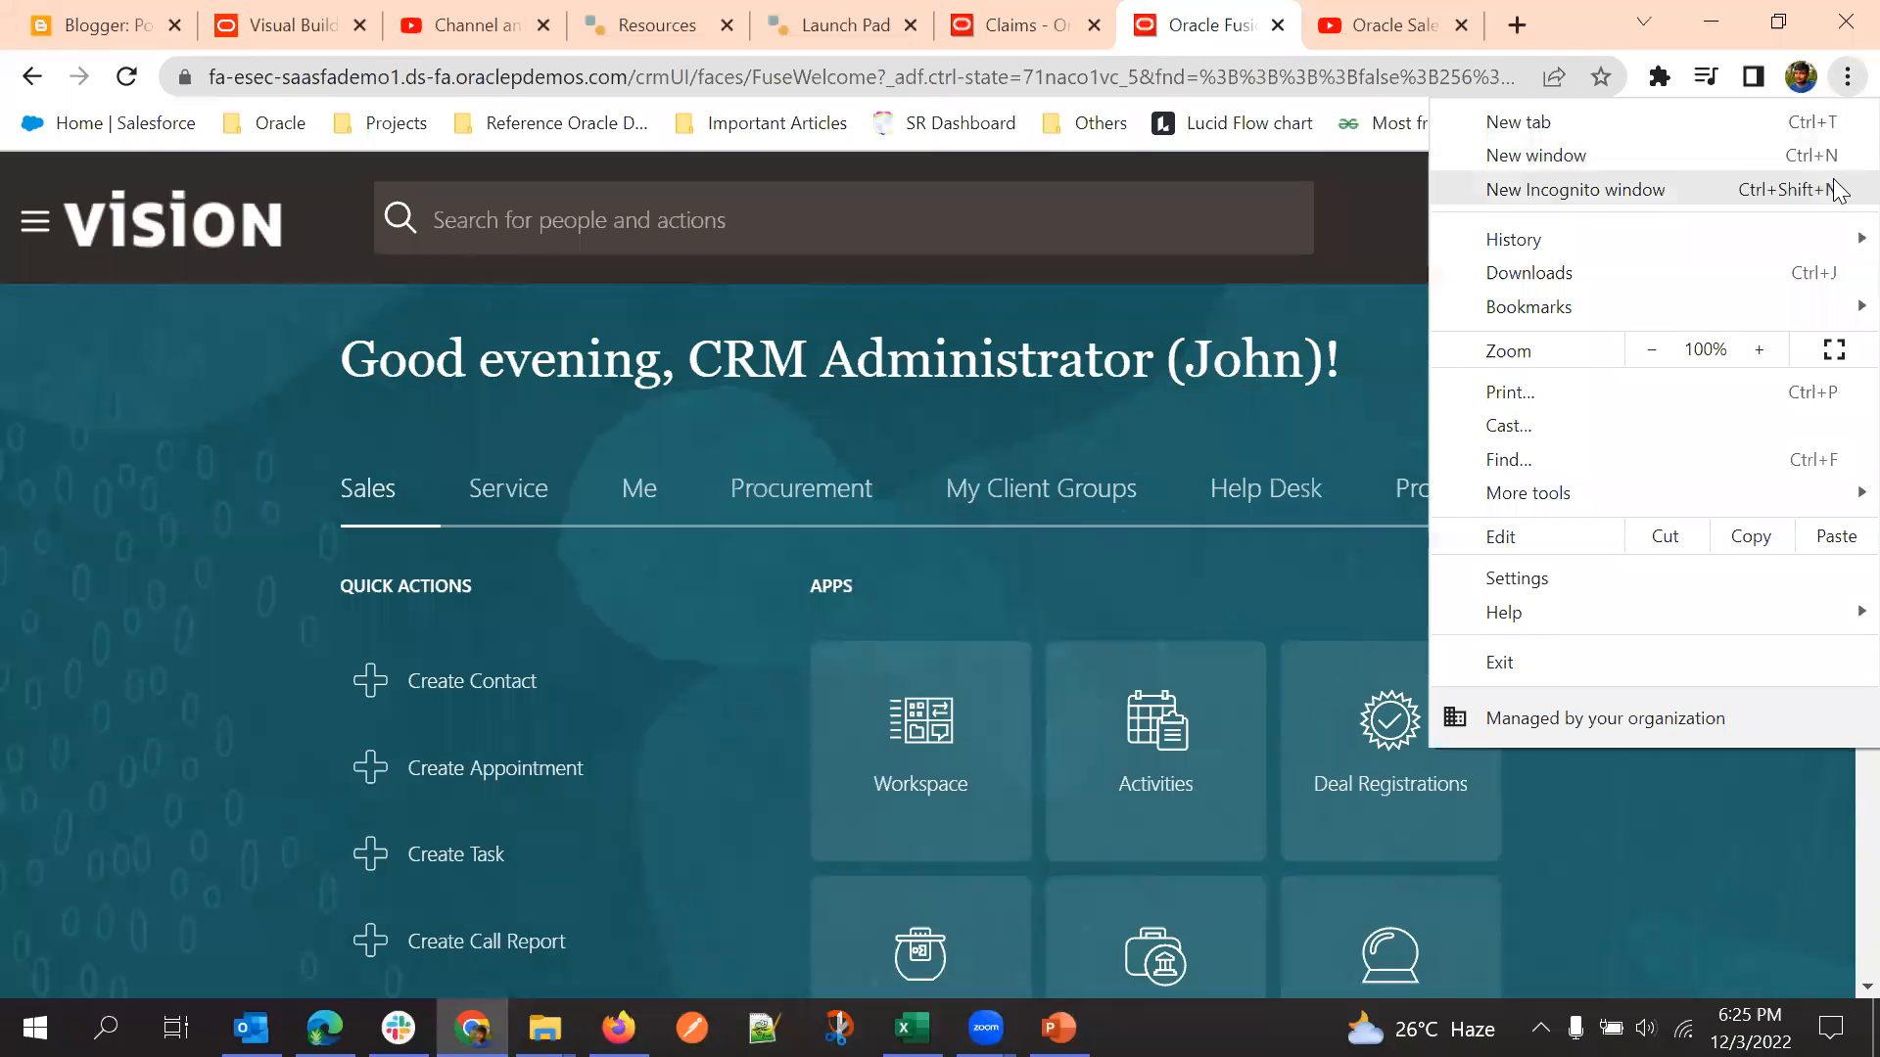
{"action": "key", "text": "F11"}
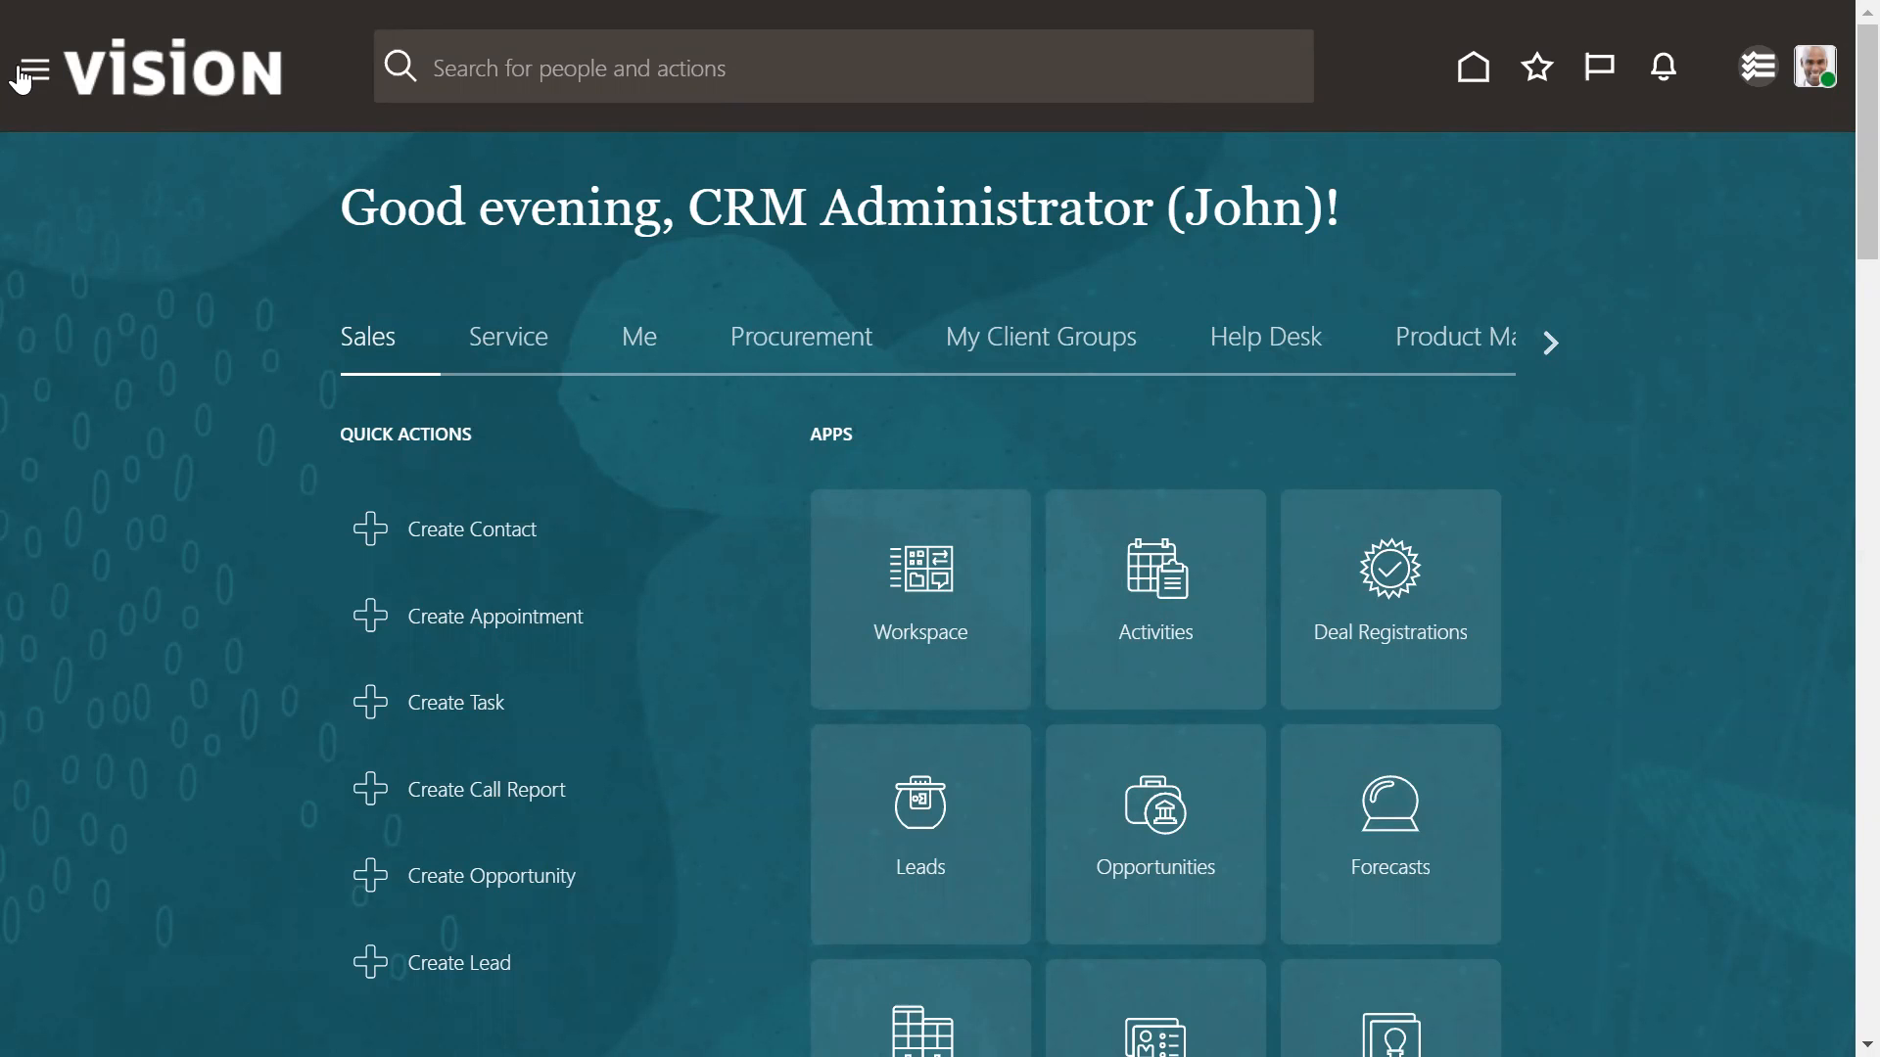
{"action": "left_click", "coordinate": [26, 66]}
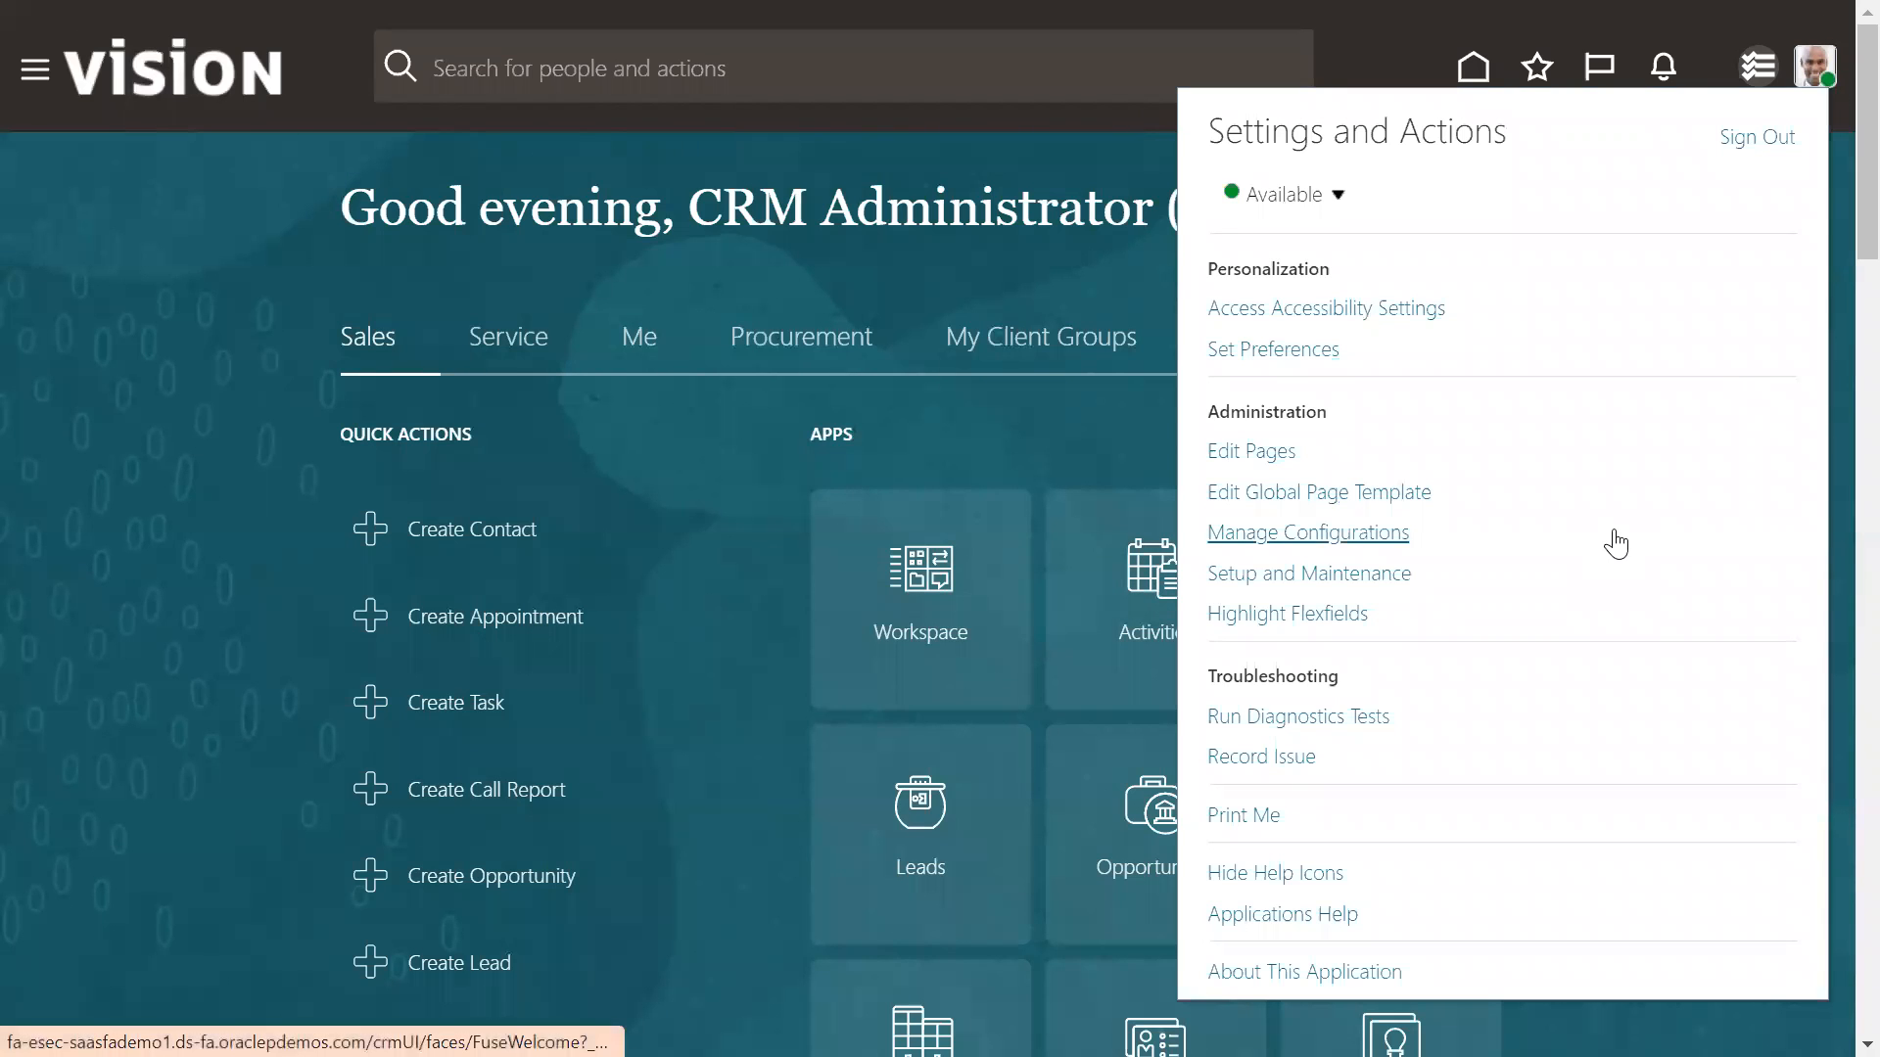
{"action": "mouse_move", "coordinate": [1584, 505]}
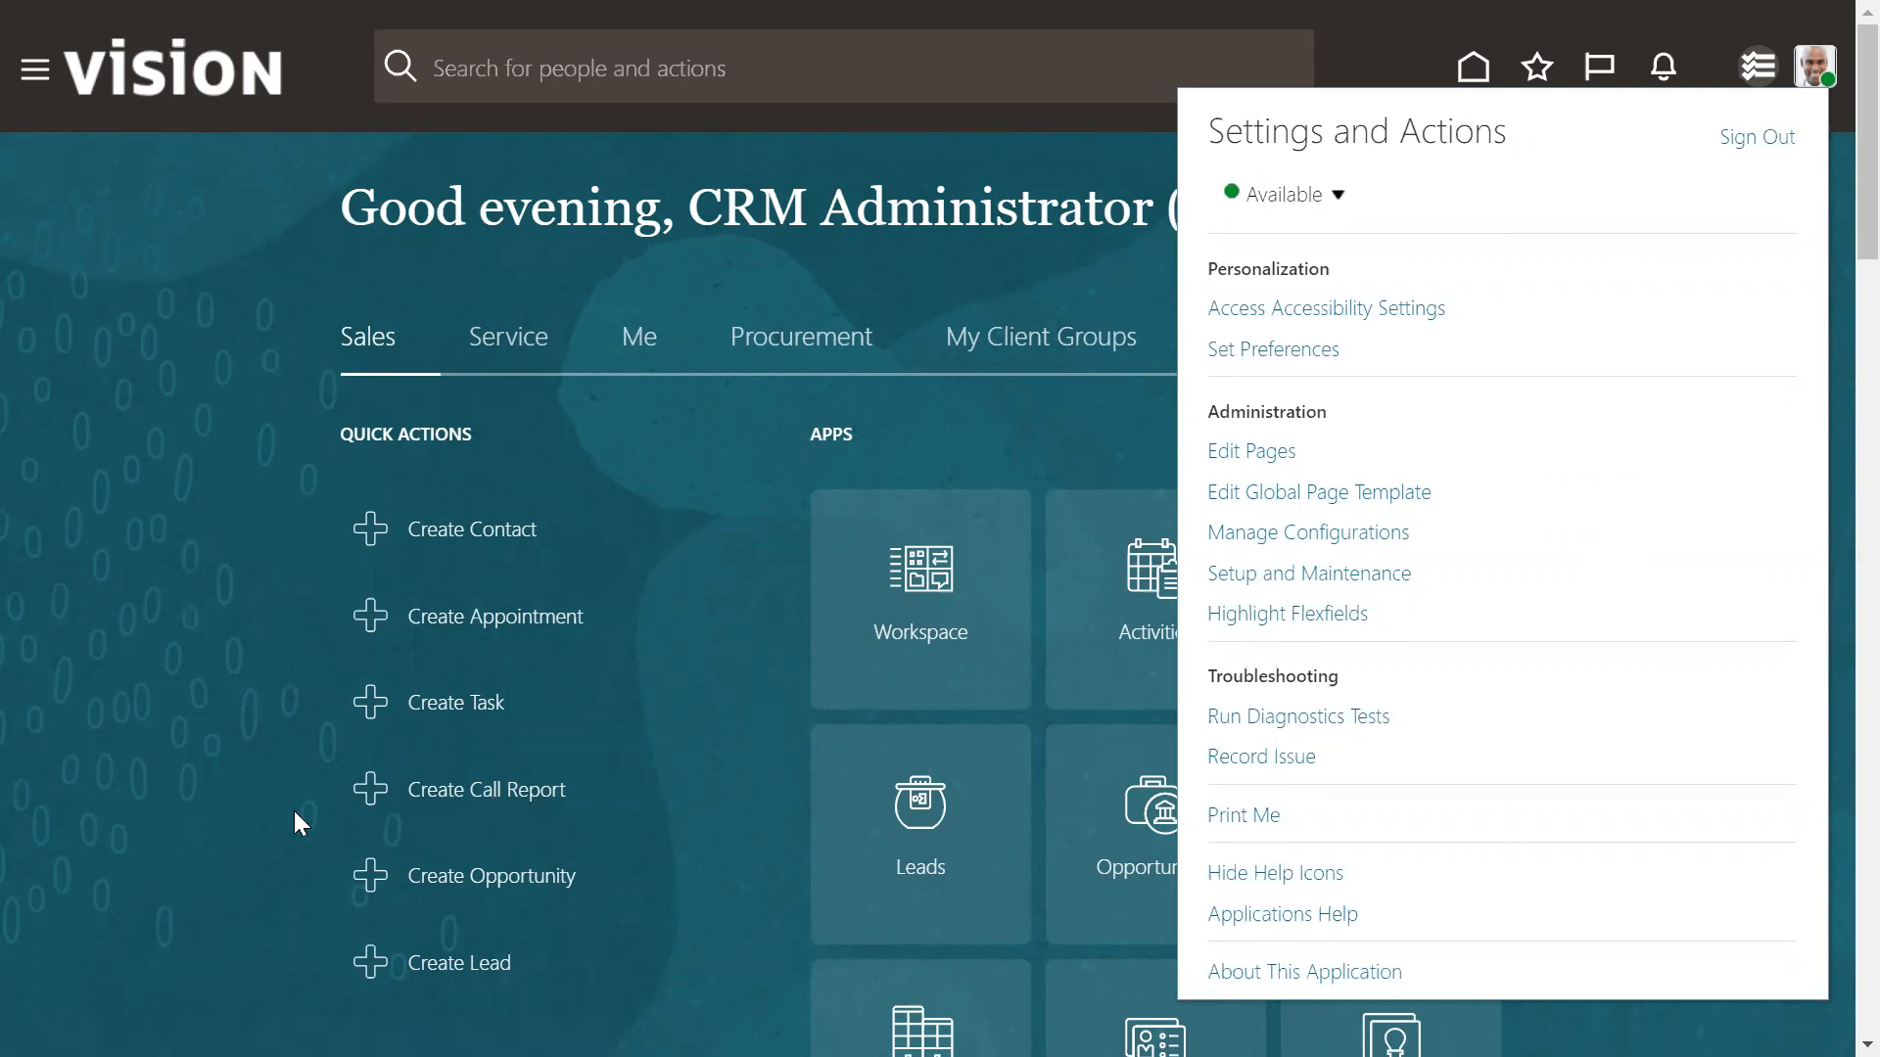
{"action": "mouse_move", "coordinate": [450, 509]}
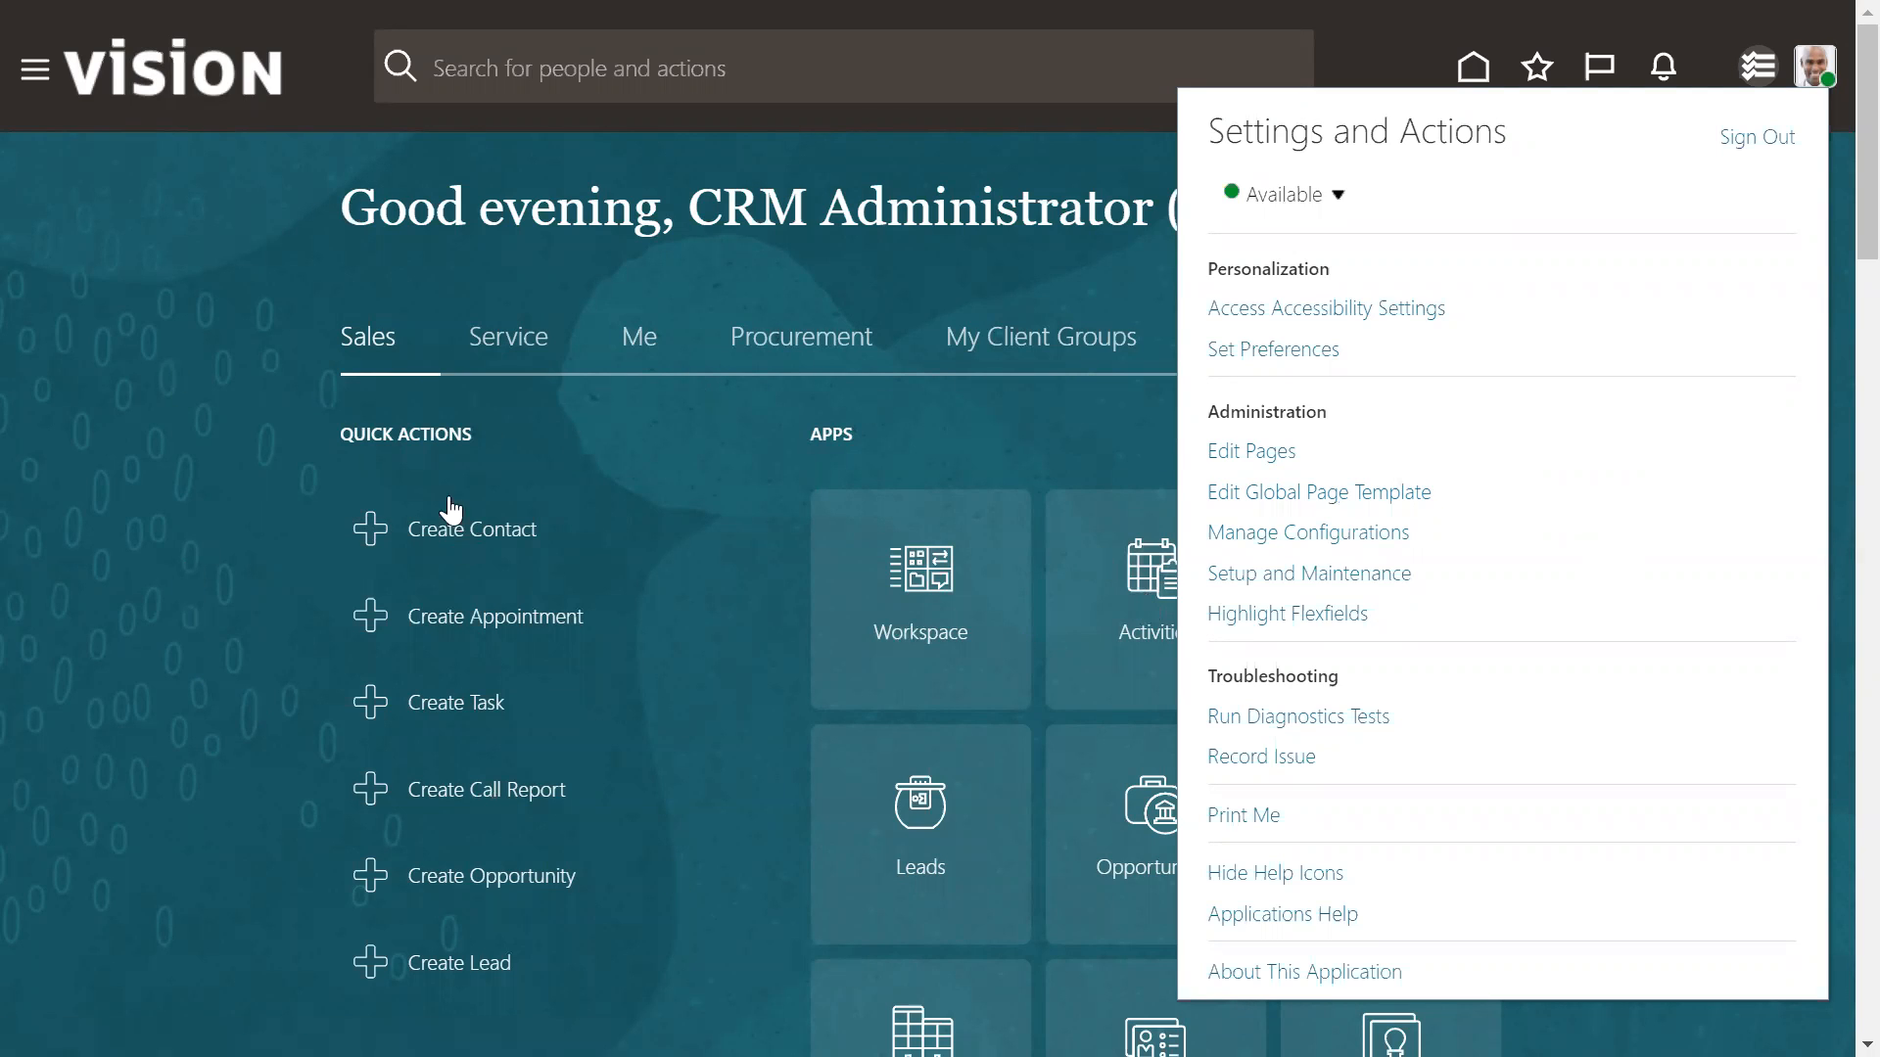
{"action": "mouse_move", "coordinate": [1310, 574]}
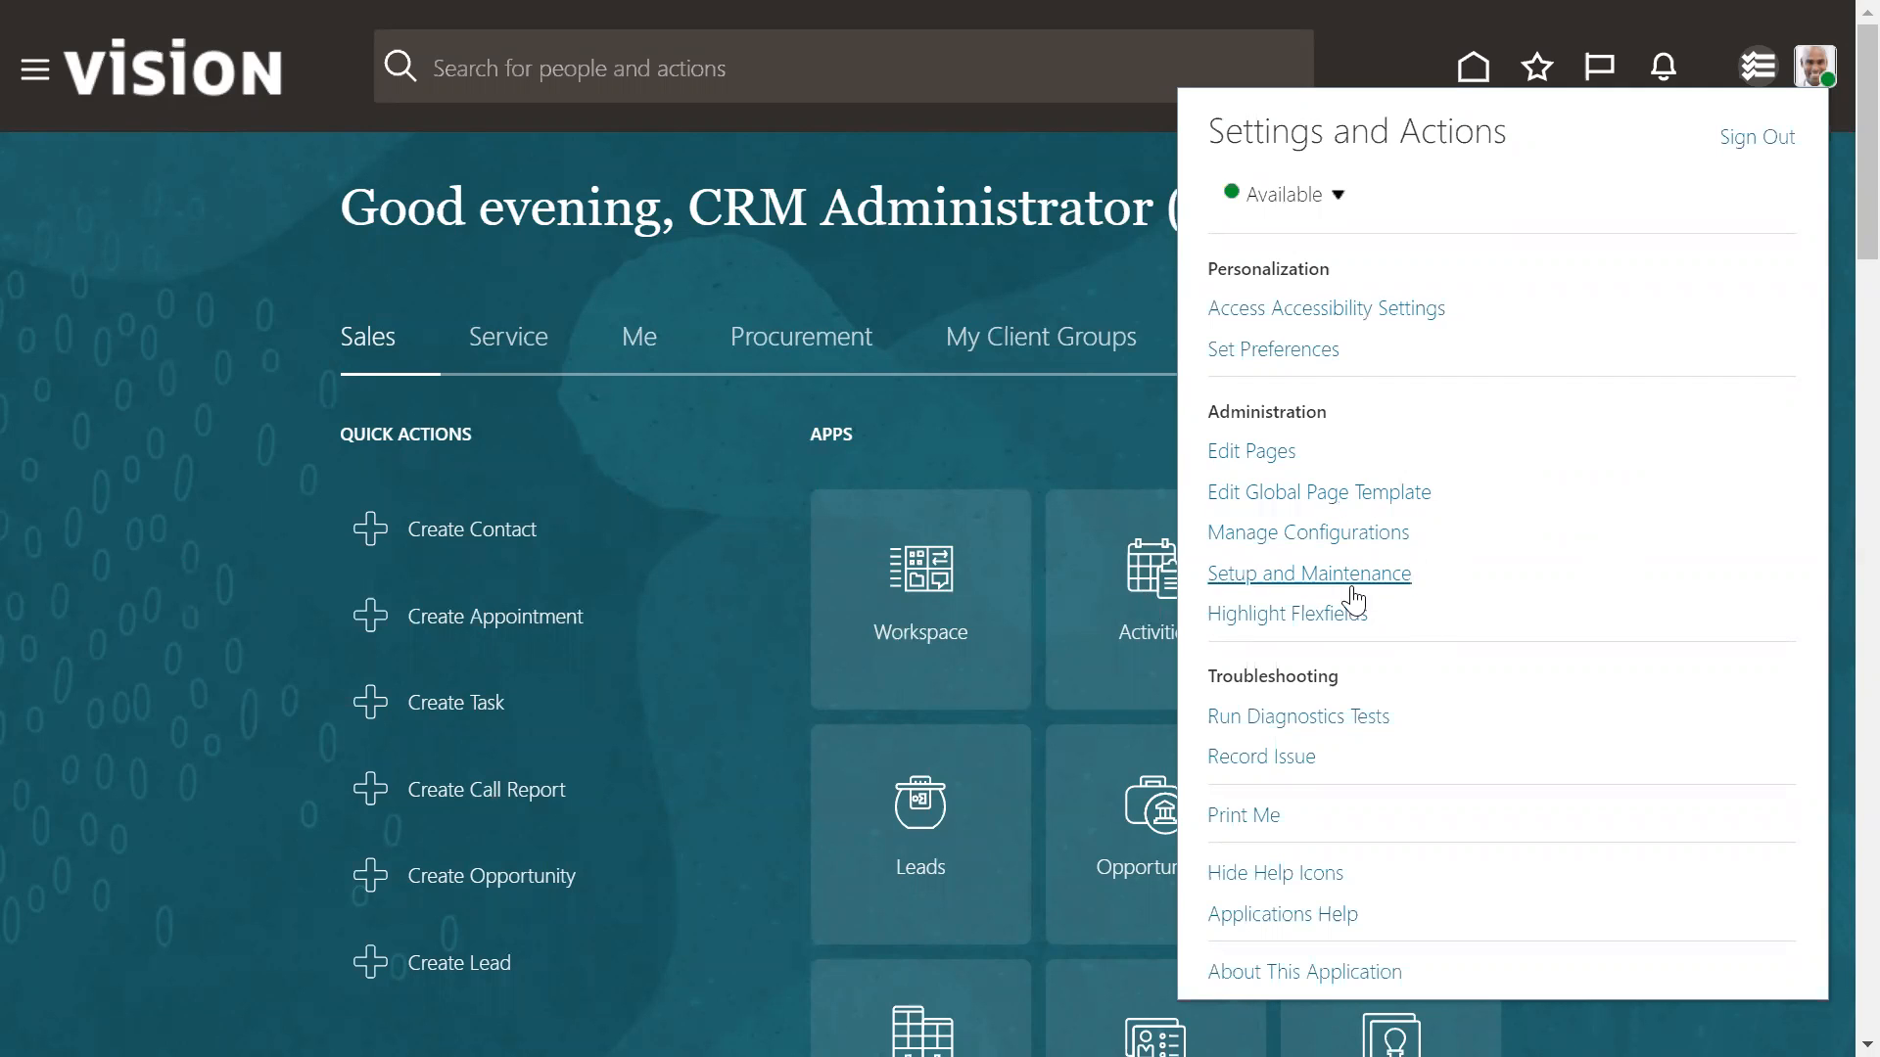
Choose Setup and Maintenance under Administration from Settings and Actions
{"action": "left_click", "coordinate": [1308, 574]}
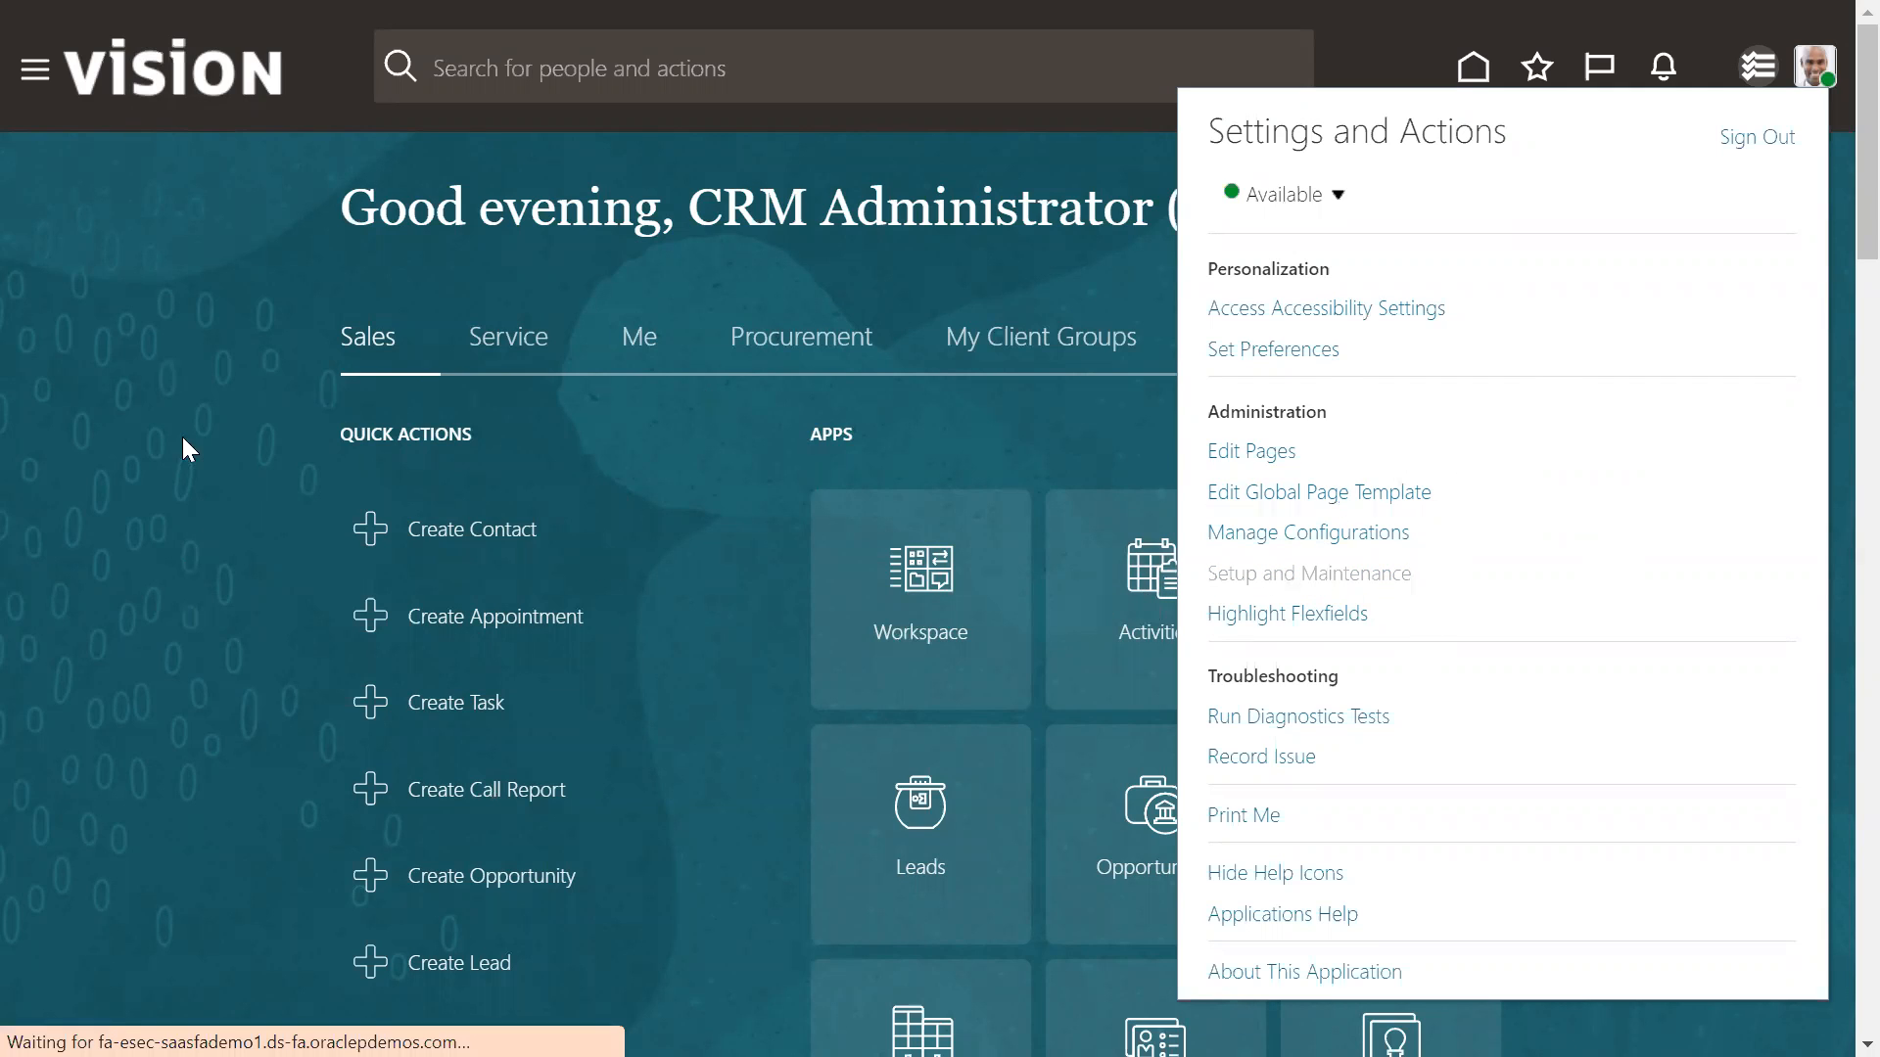
{"action": "mouse_move", "coordinate": [1049, 203]}
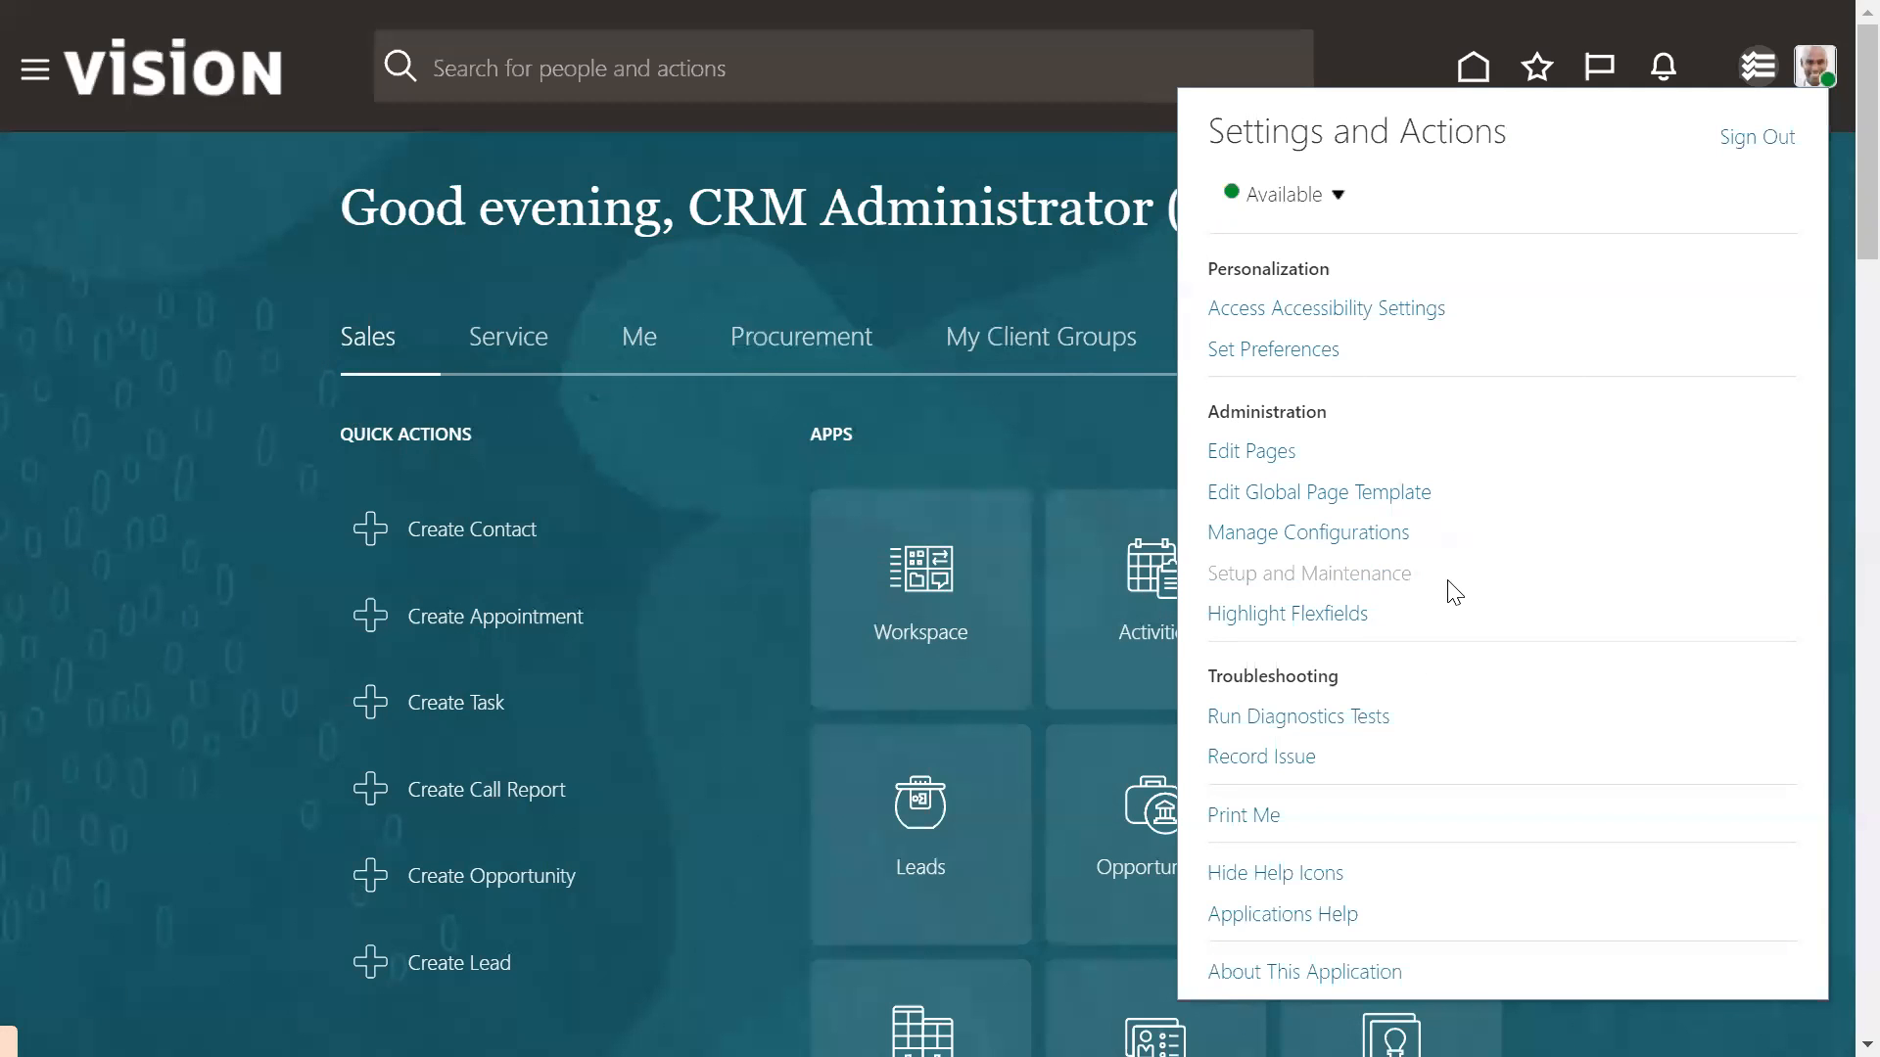
{"action": "left_click", "coordinate": [1310, 573]}
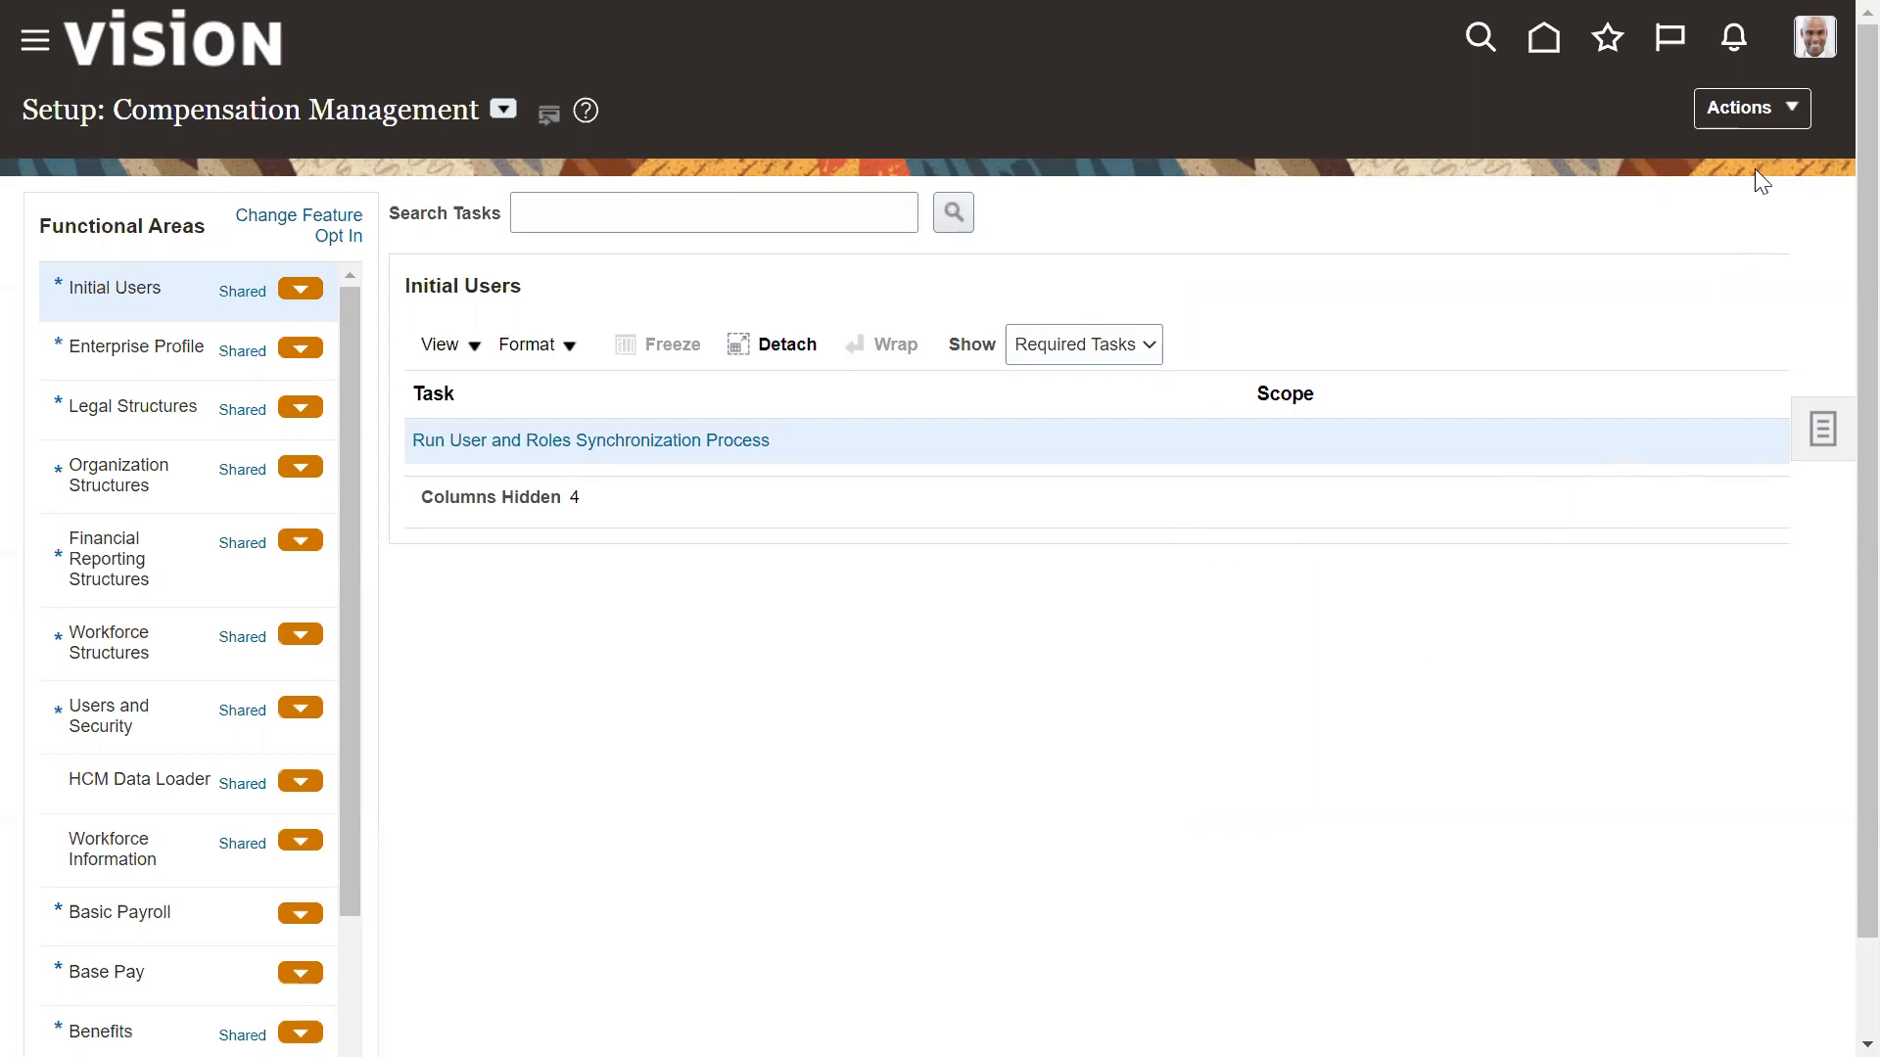
{"action": "mouse_move", "coordinate": [108, 146]}
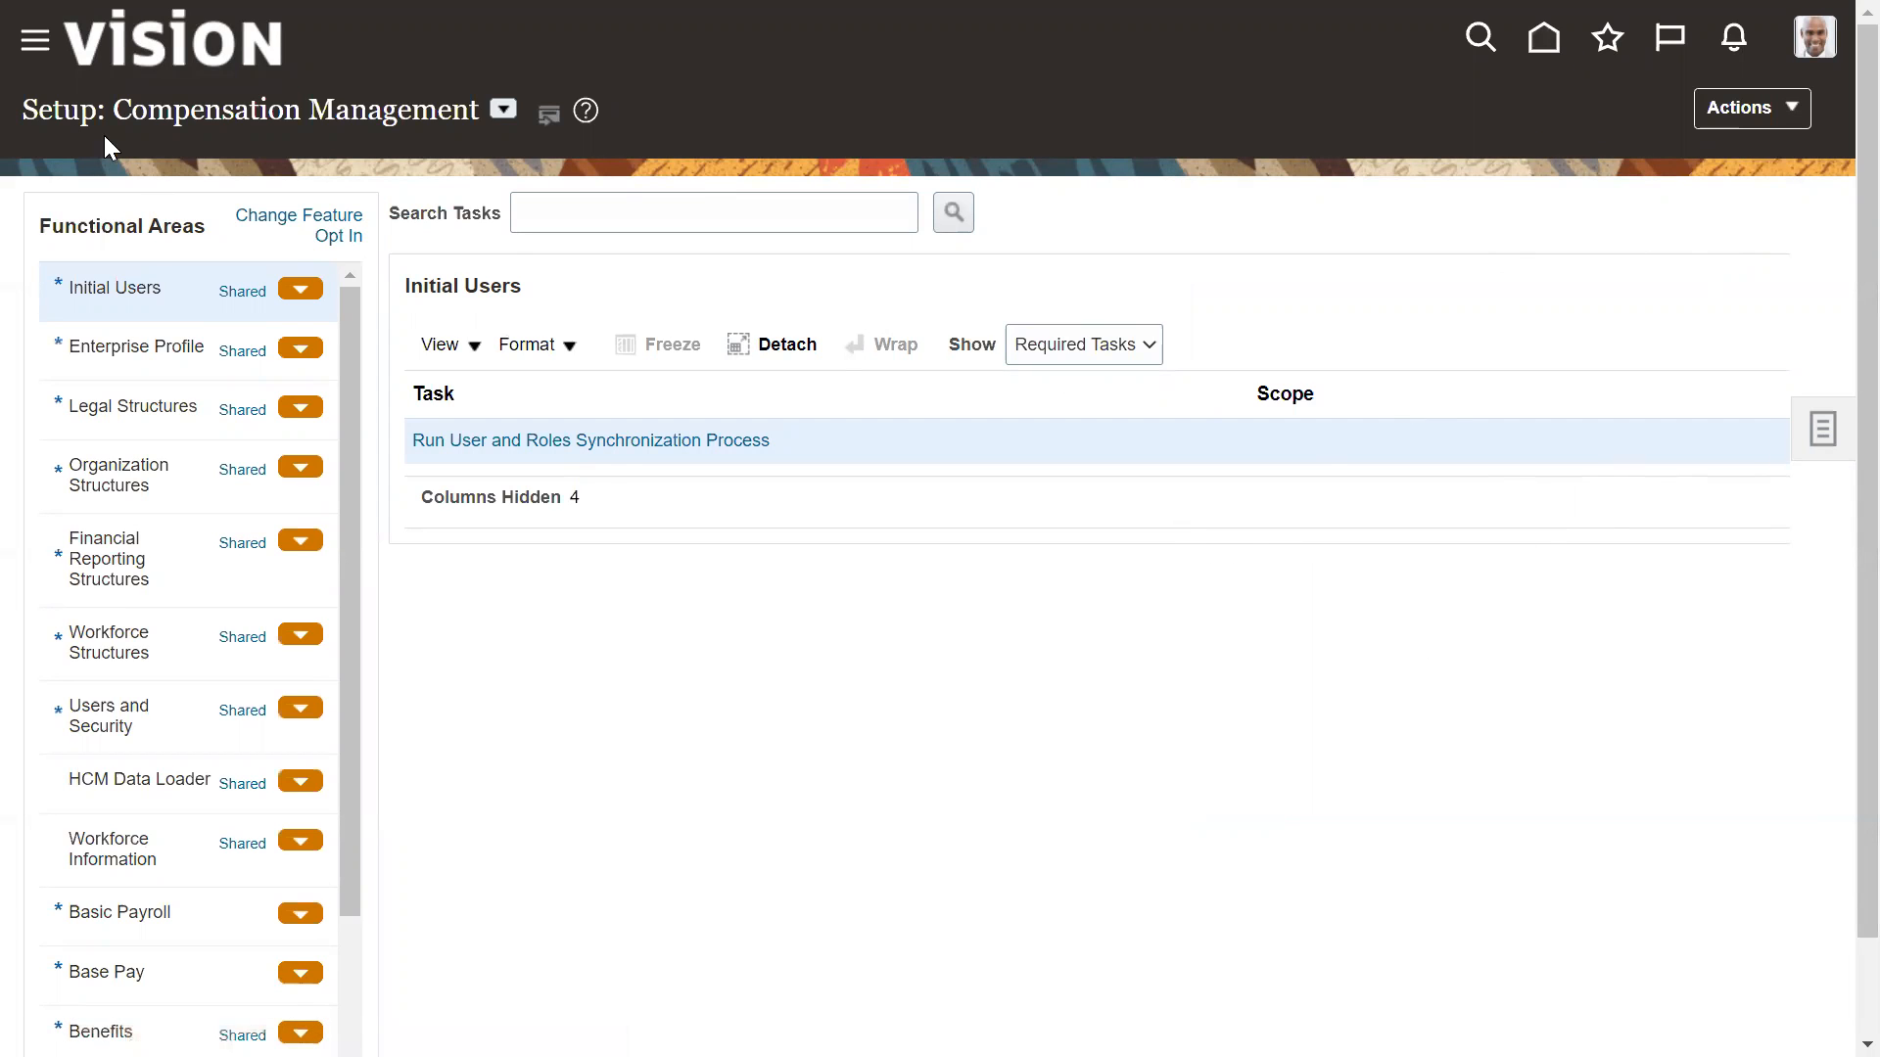
{"action": "mouse_move", "coordinate": [33, 39]}
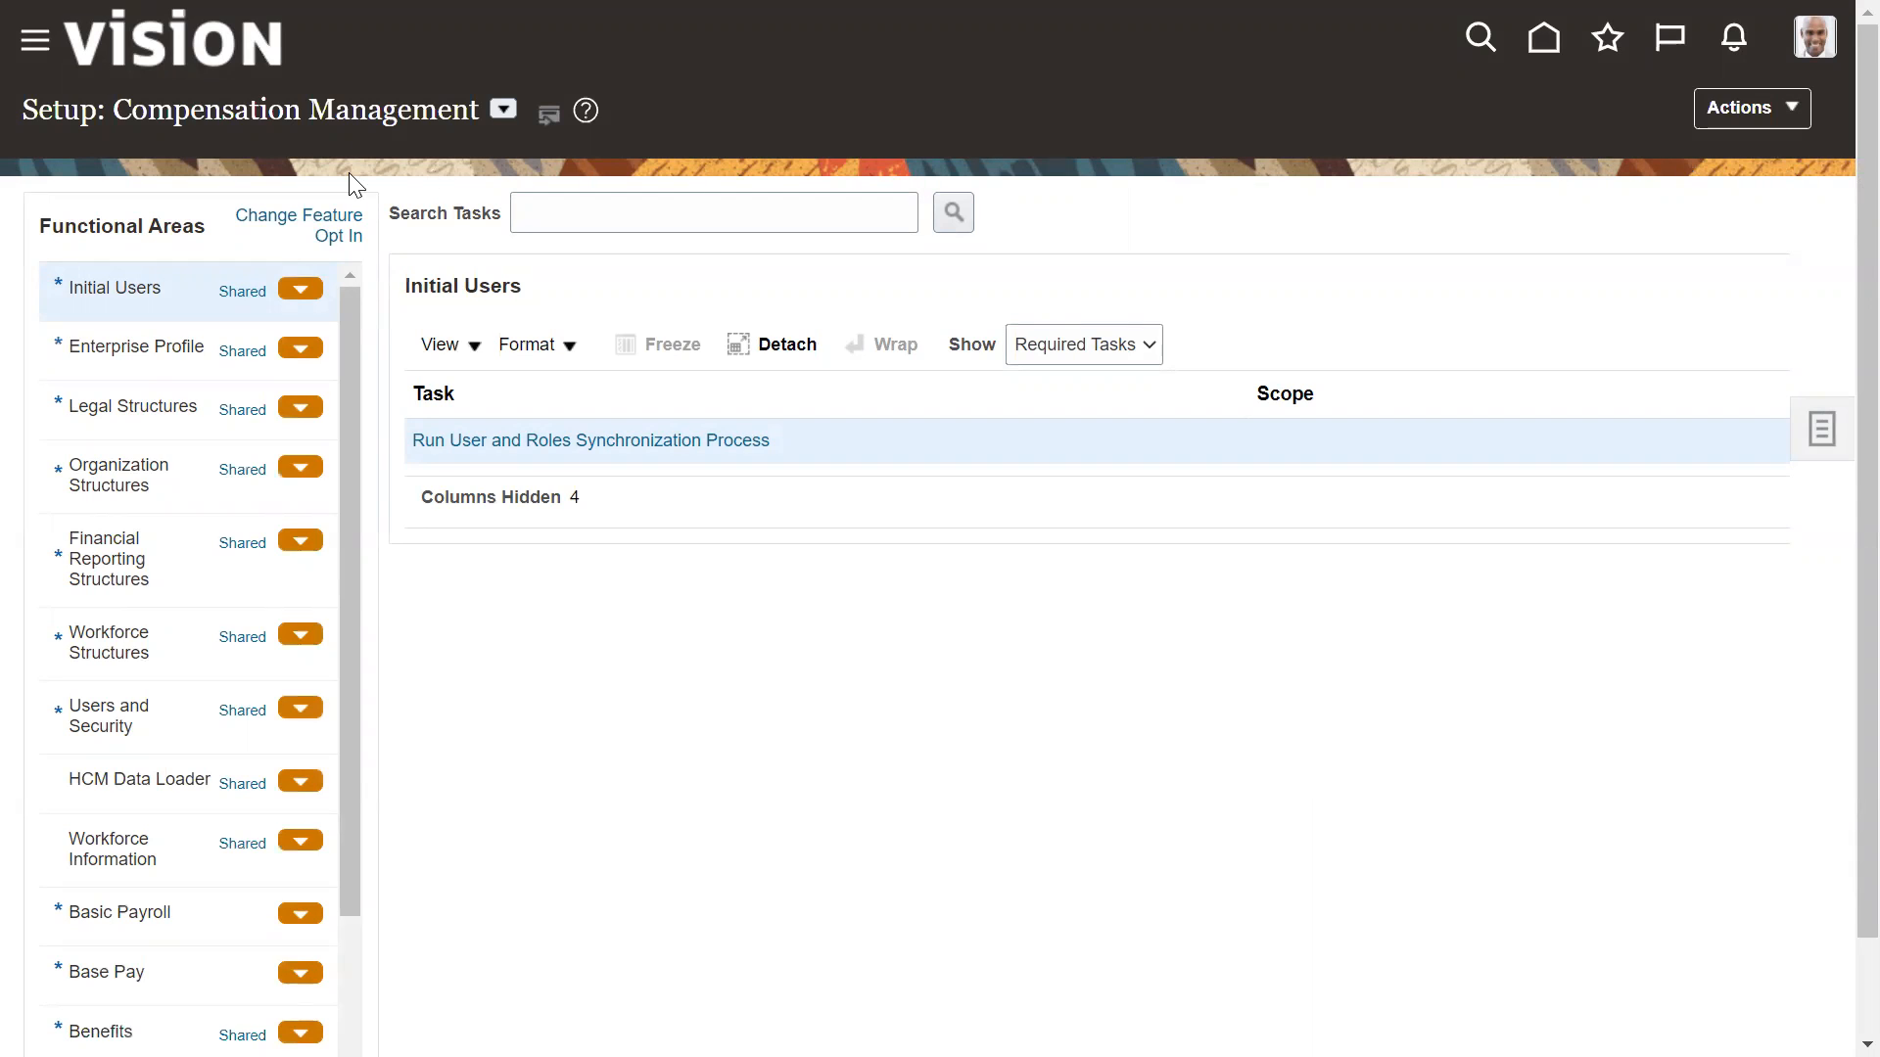
{"action": "mouse_move", "coordinate": [1259, 332]}
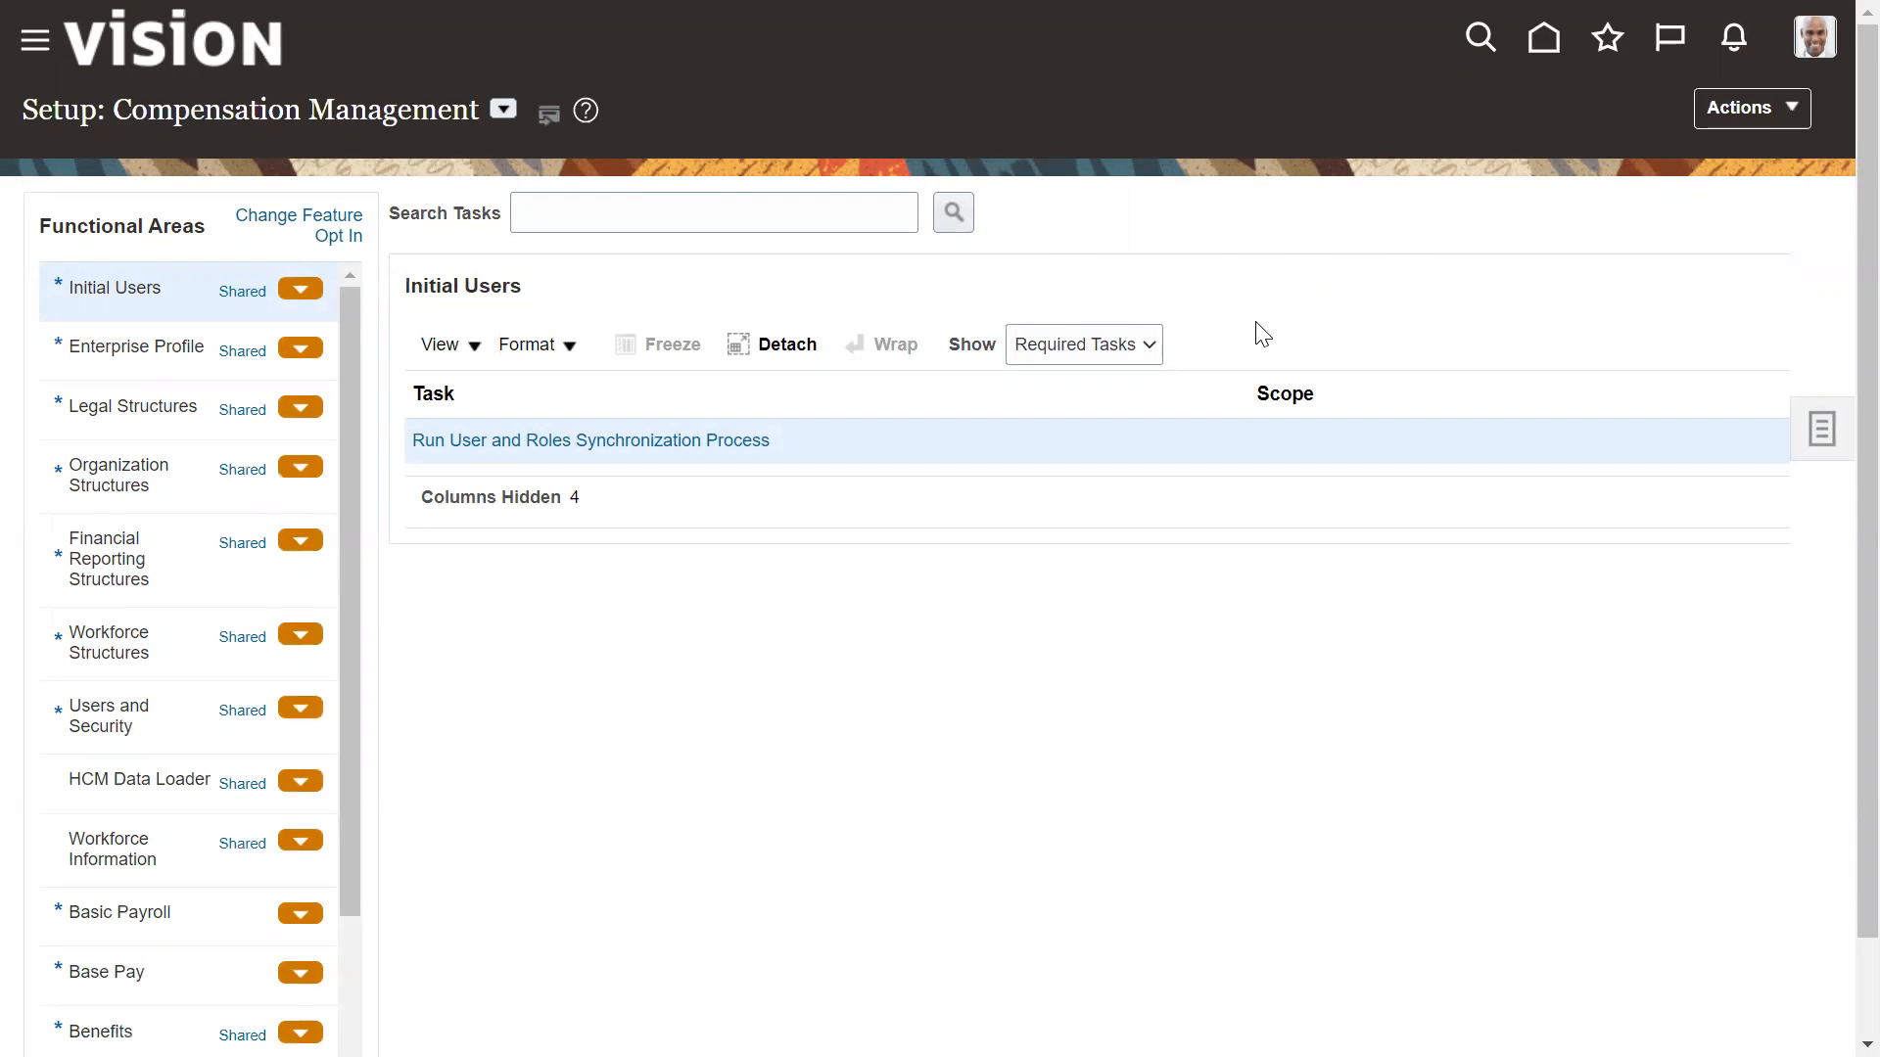
{"action": "mouse_move", "coordinate": [1146, 806]}
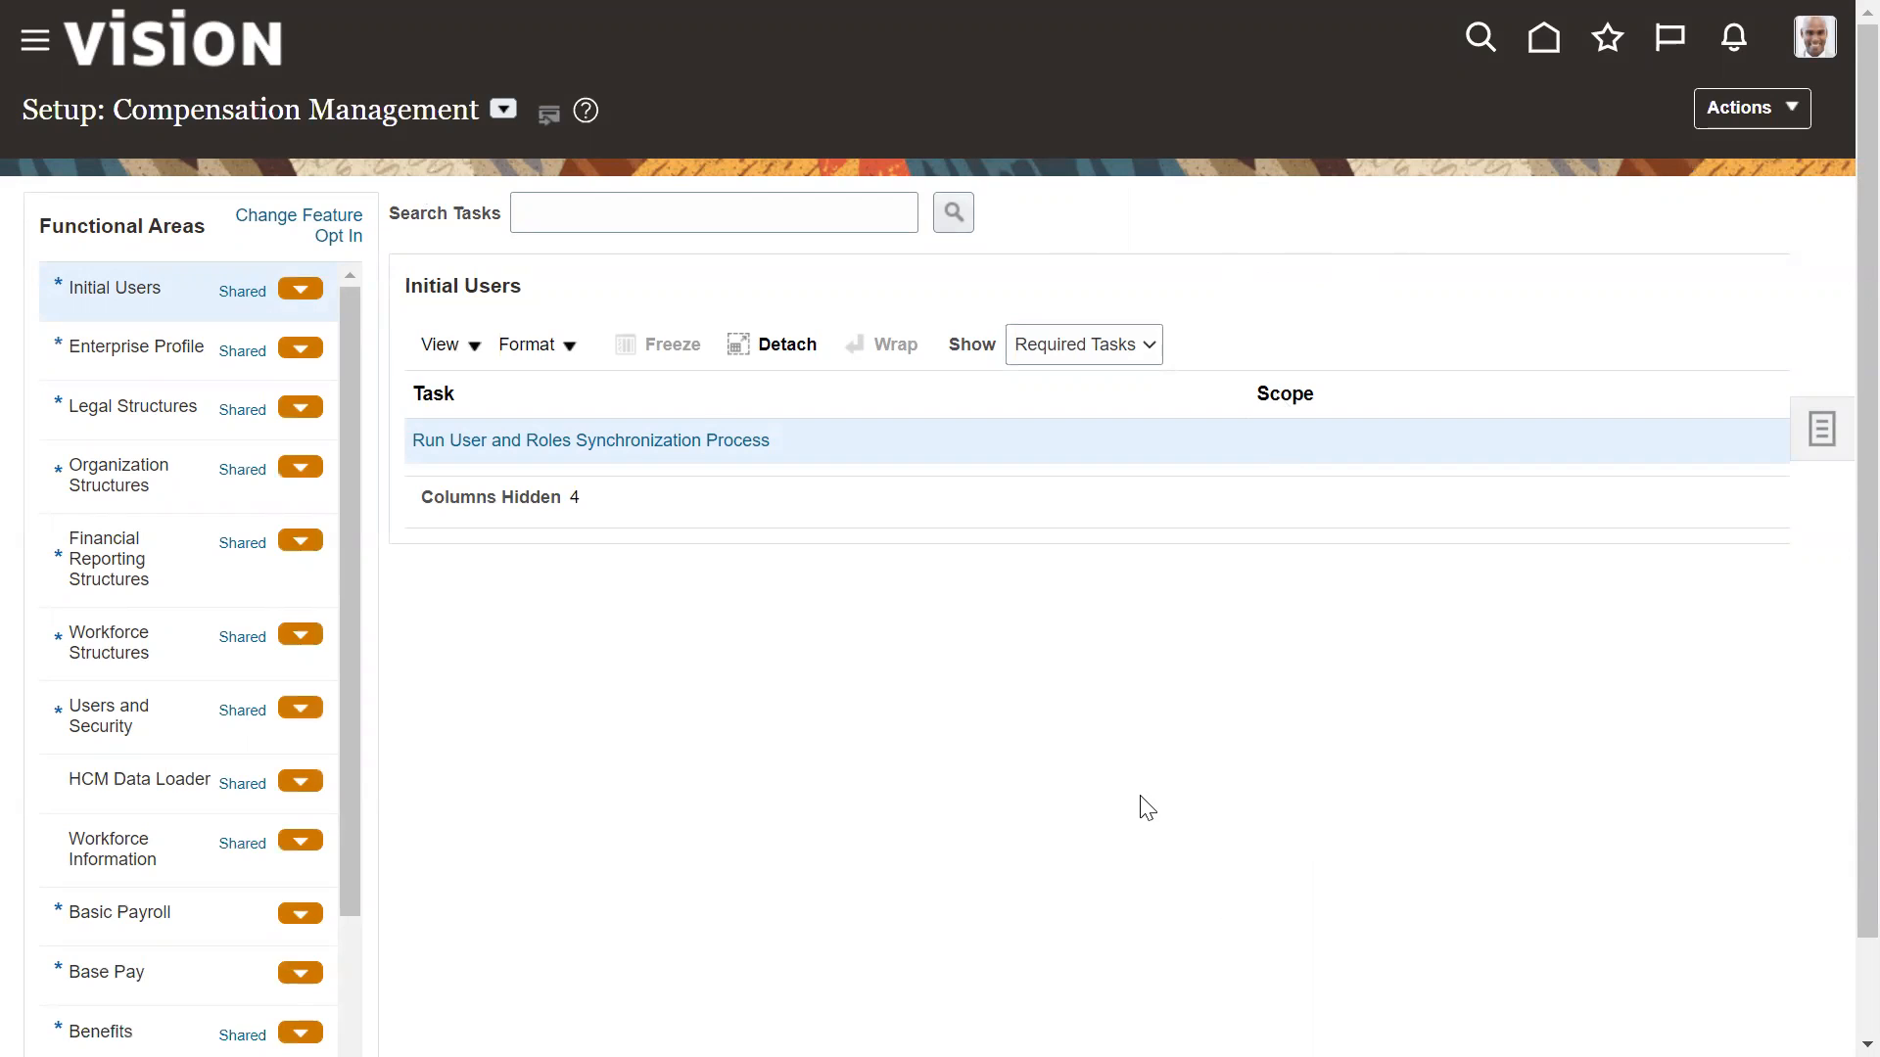
{"action": "mouse_move", "coordinate": [1083, 818]}
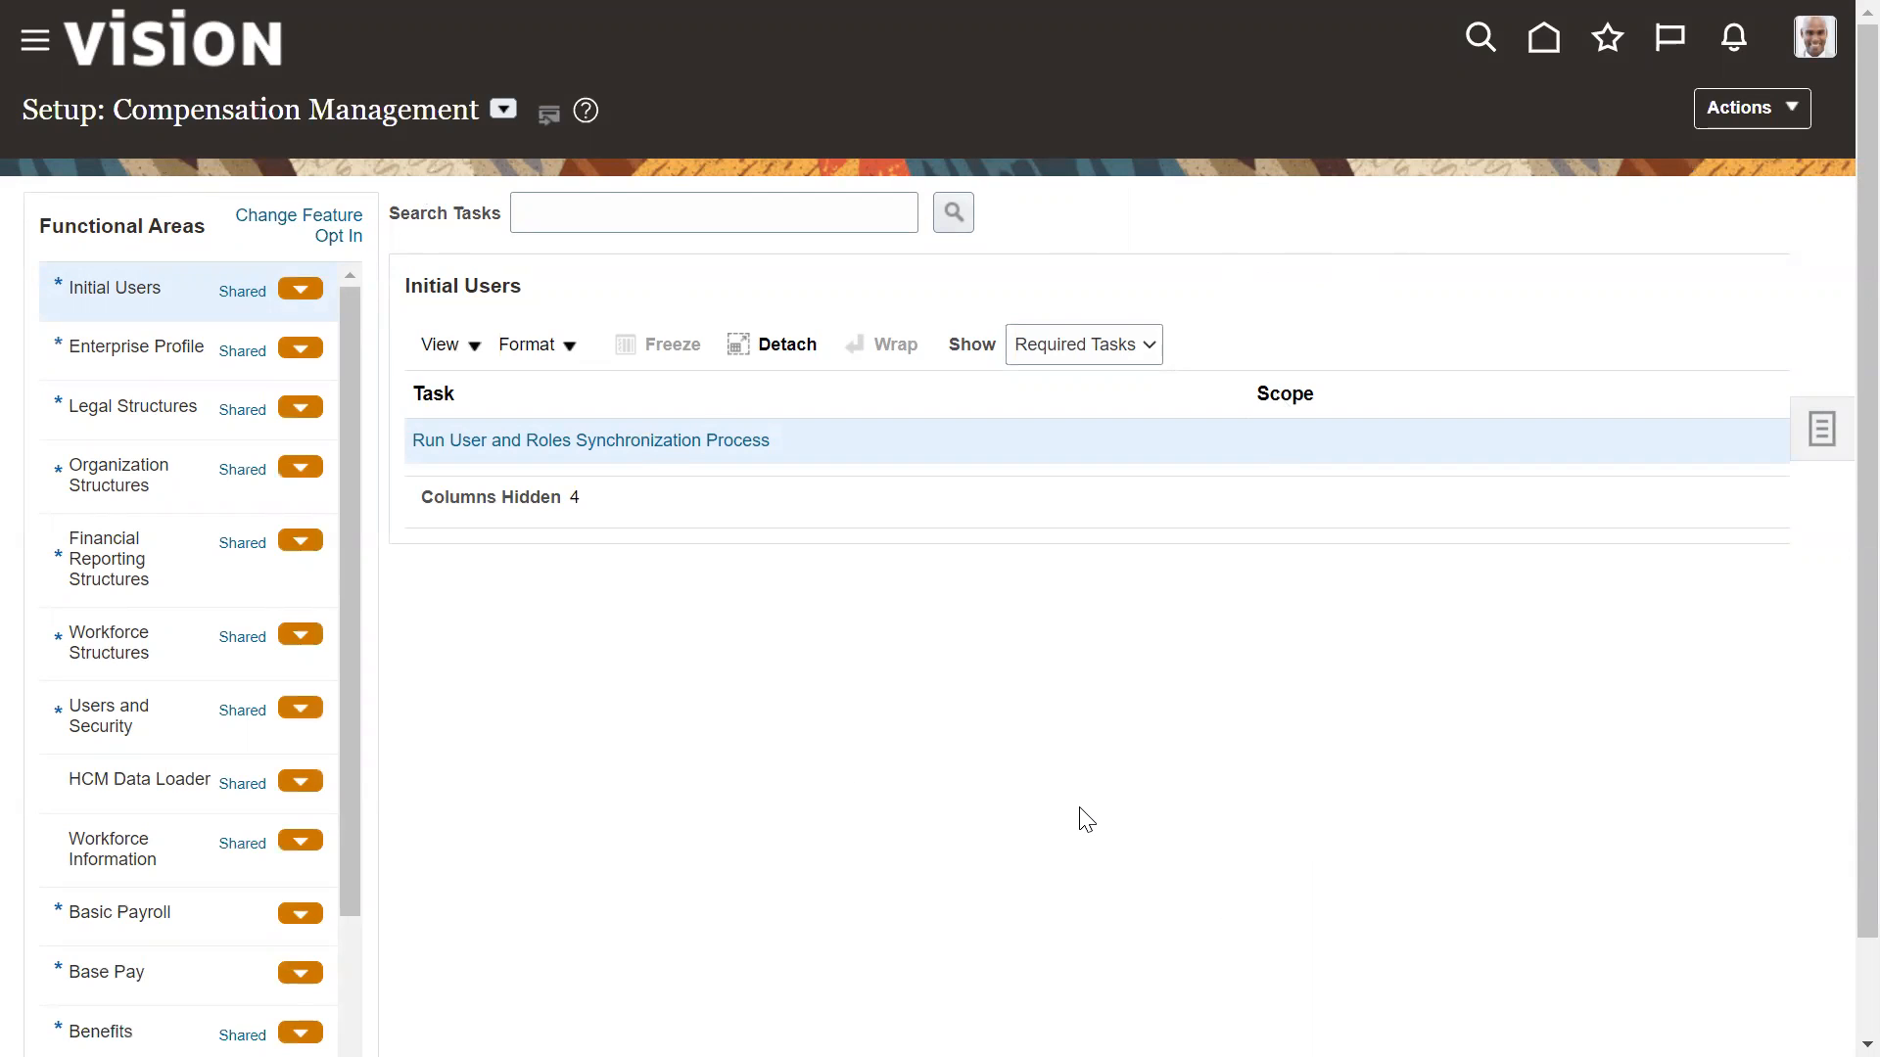
{"action": "mouse_move", "coordinate": [1128, 805]}
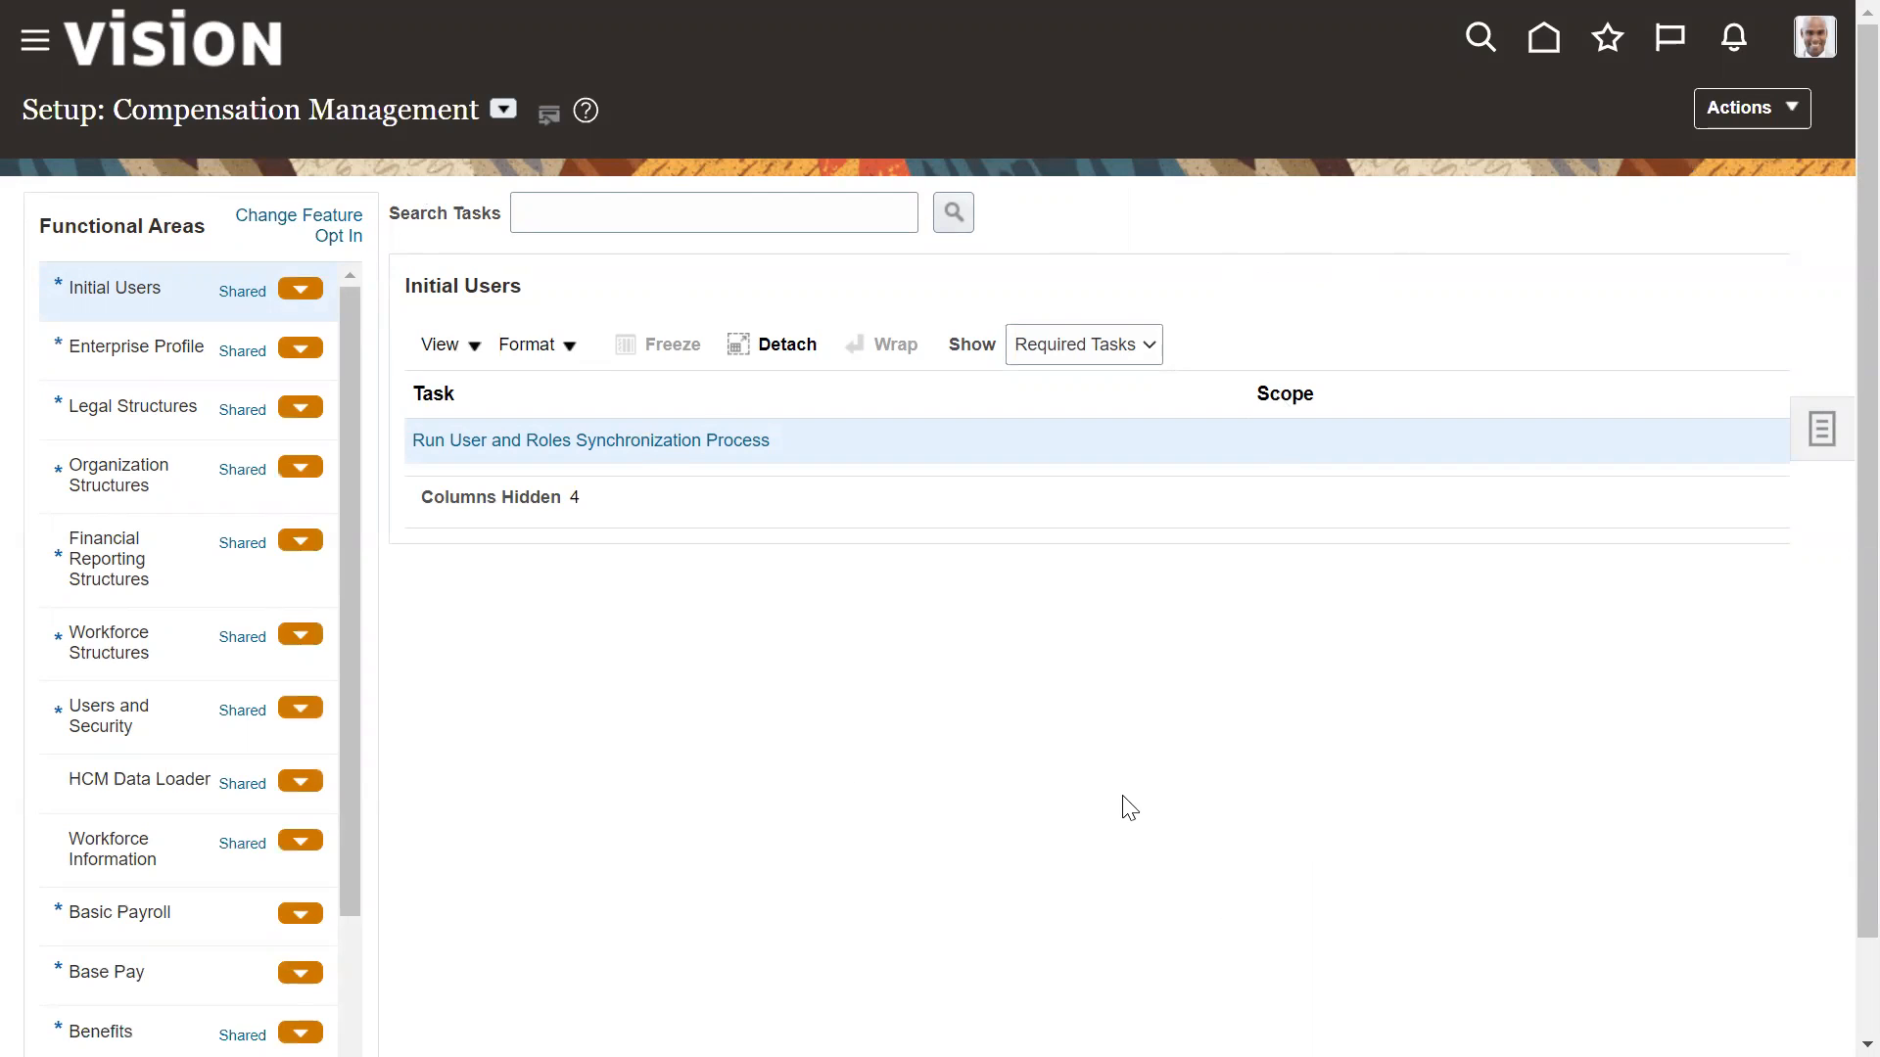
{"action": "mouse_move", "coordinate": [1159, 650]}
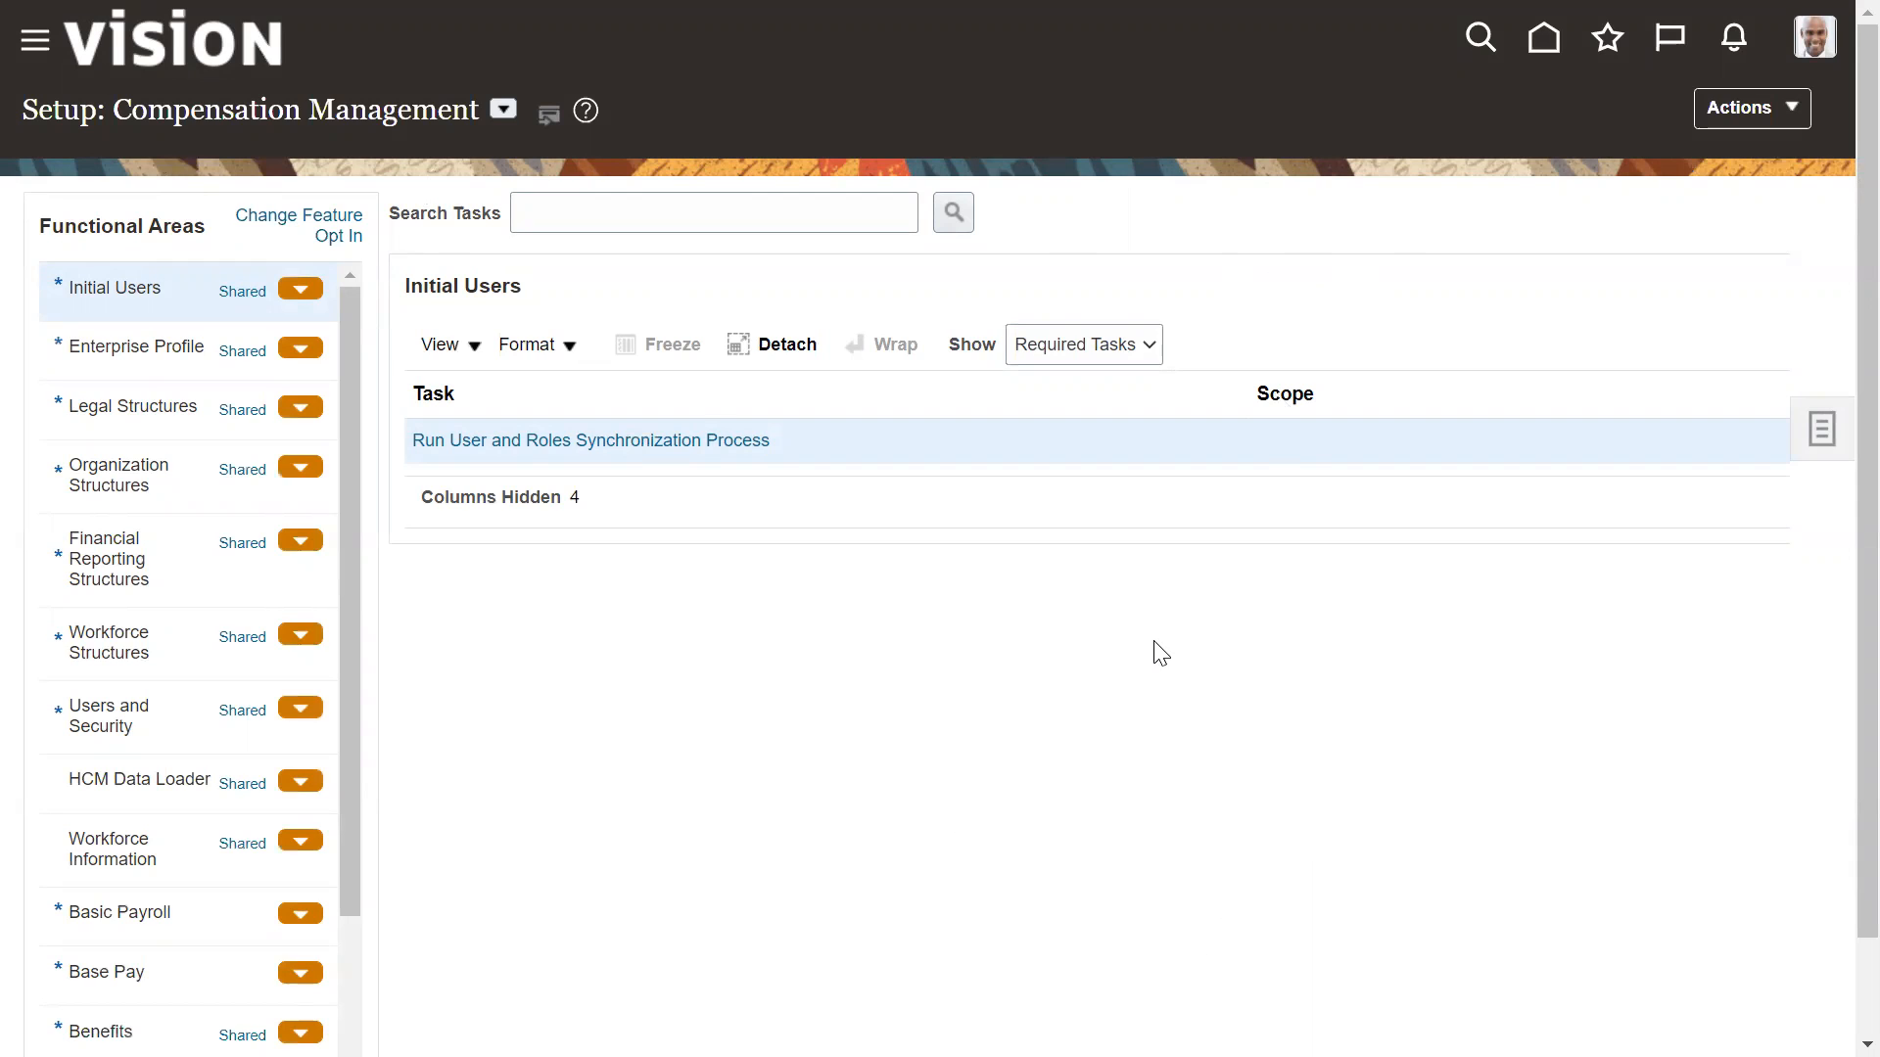
{"action": "mouse_move", "coordinate": [1107, 707]}
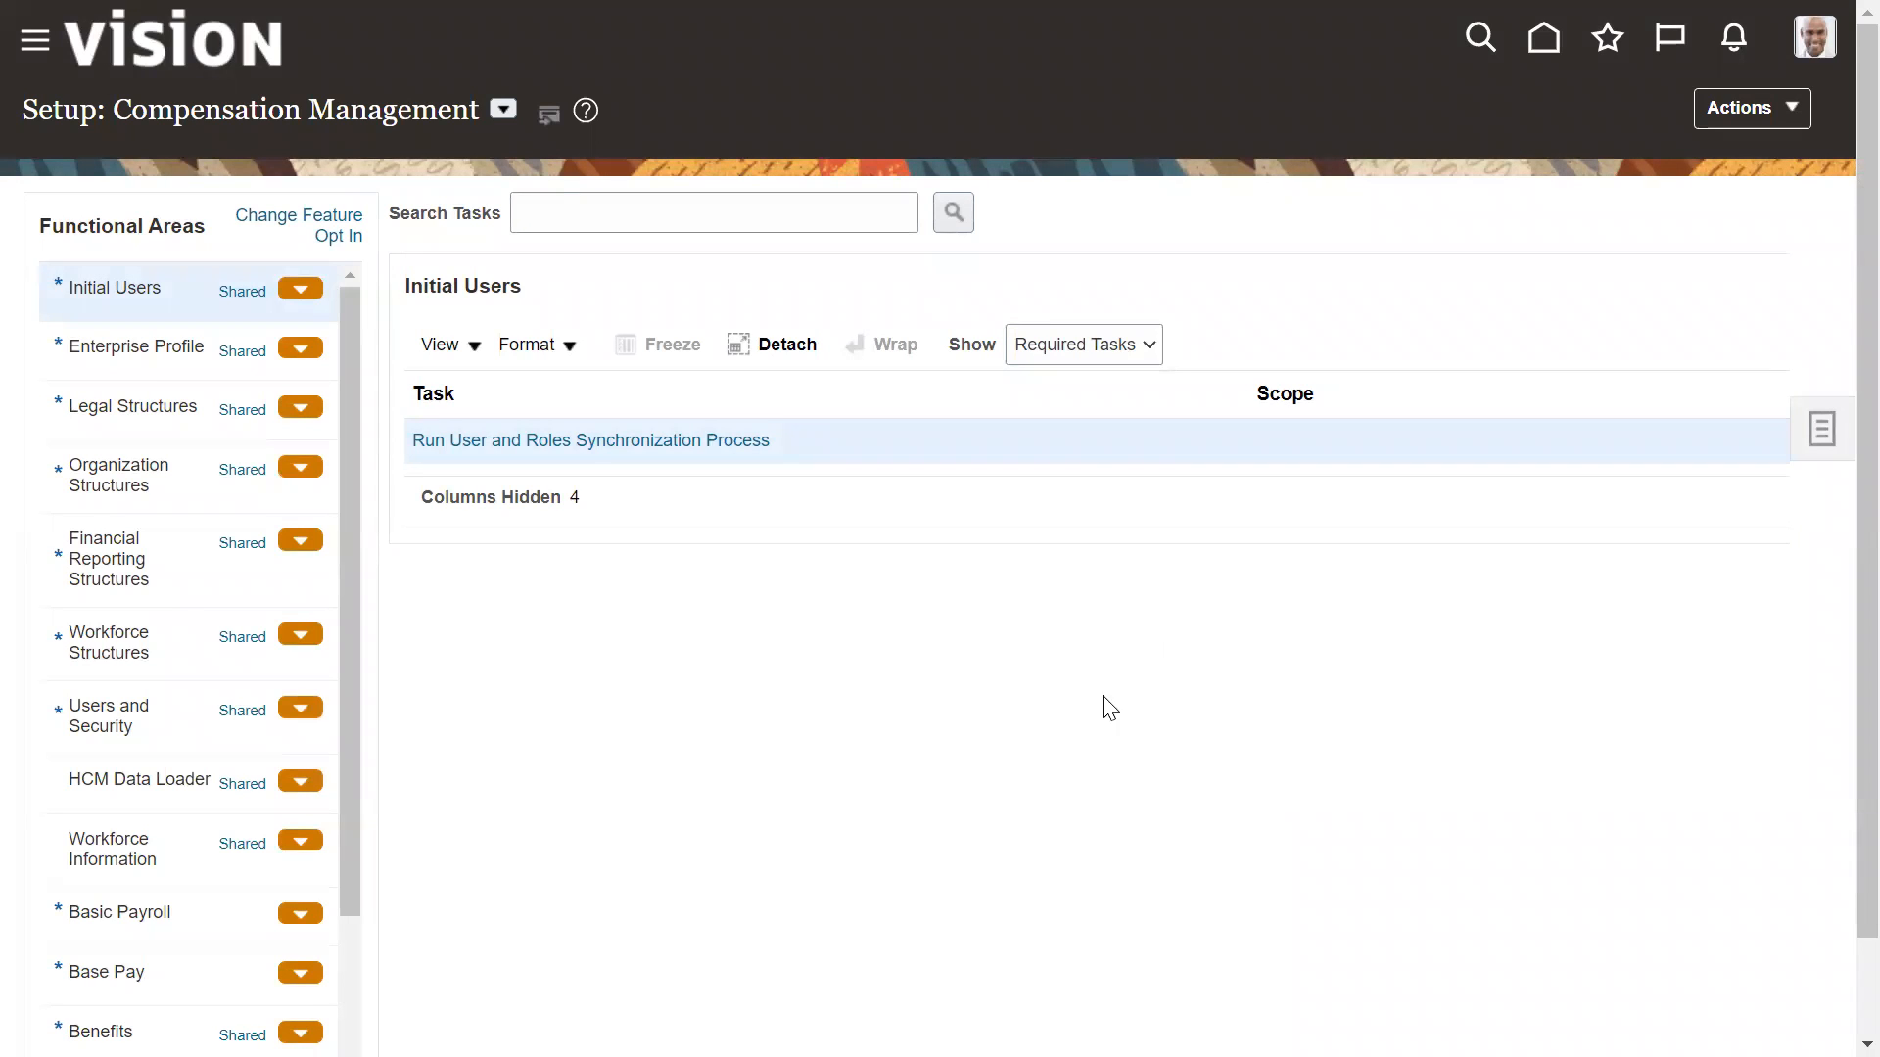